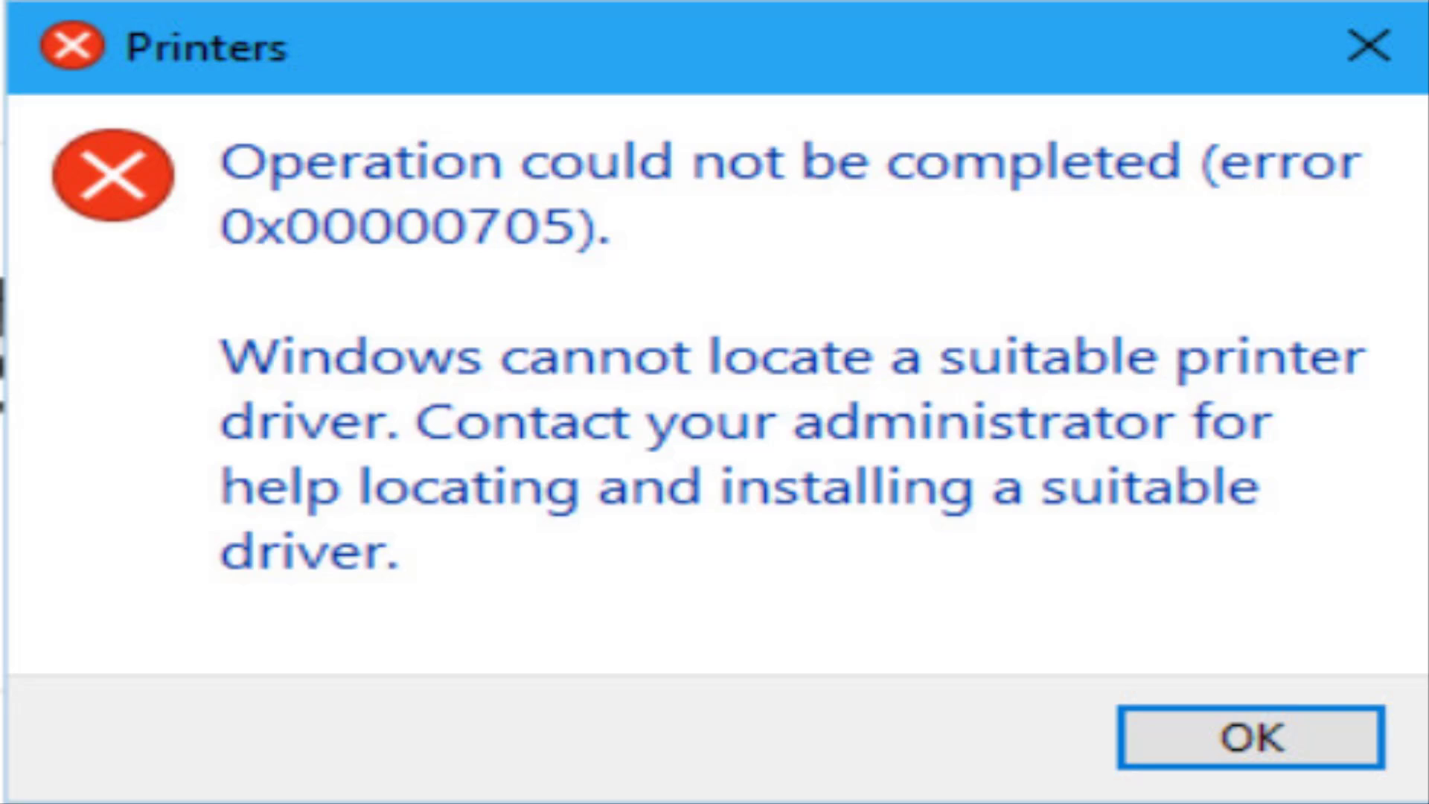
Dismiss the printer error 0x00000705 dialog with OK
{"action": "left_click", "coordinate": [1247, 738]}
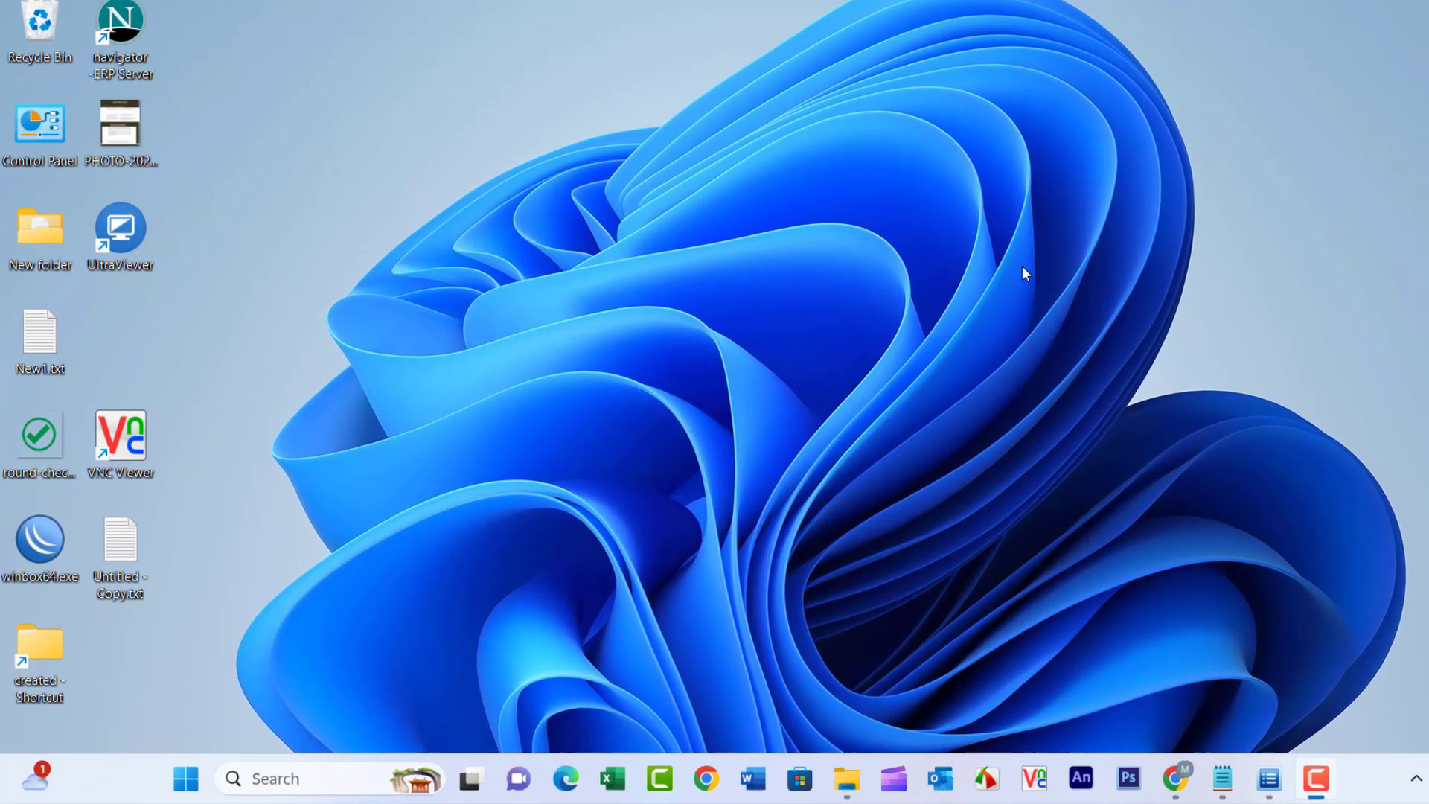
Search from the taskbar and launch the Settings app from the results
{"action": "type", "text": "services"}
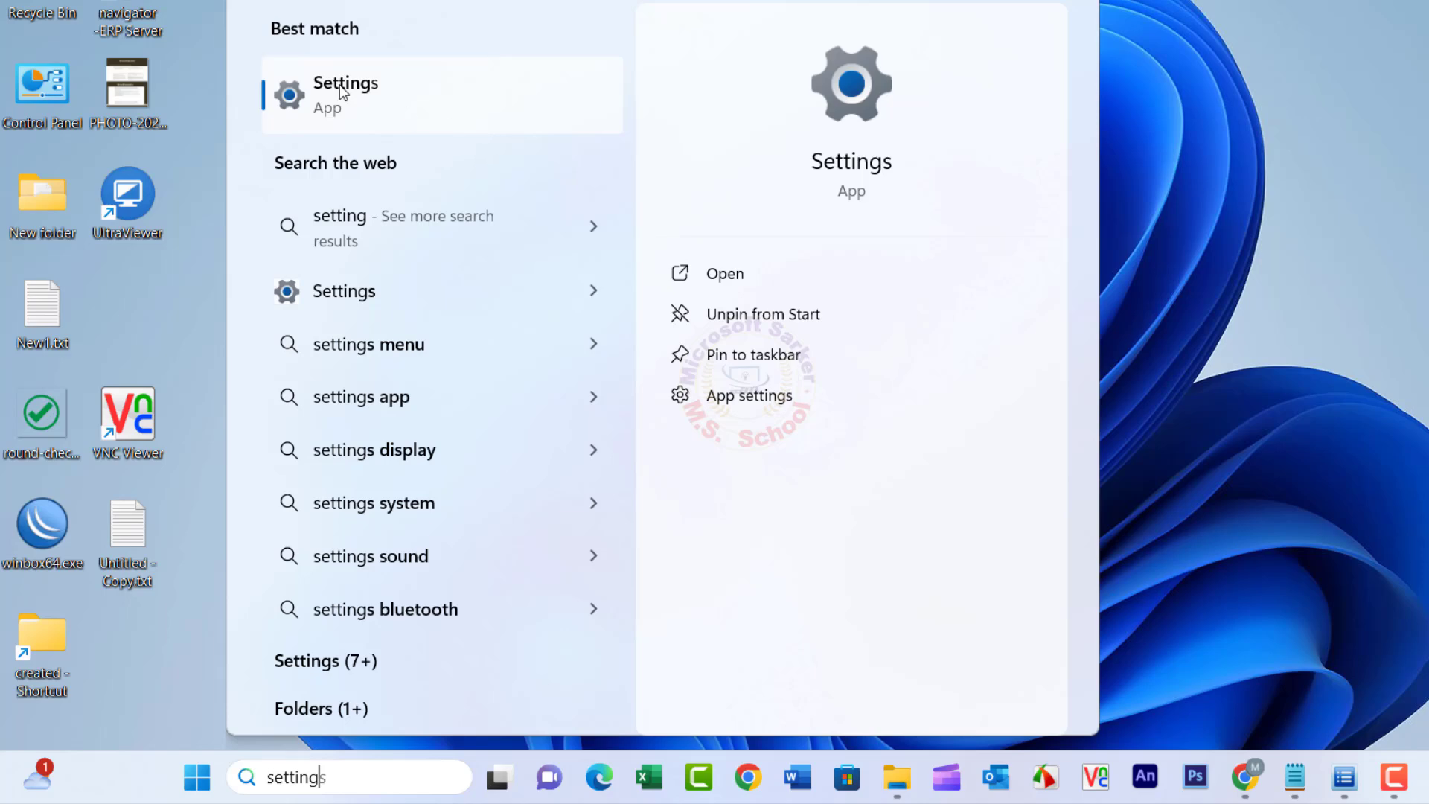
{"action": "left_click", "coordinate": [344, 95]}
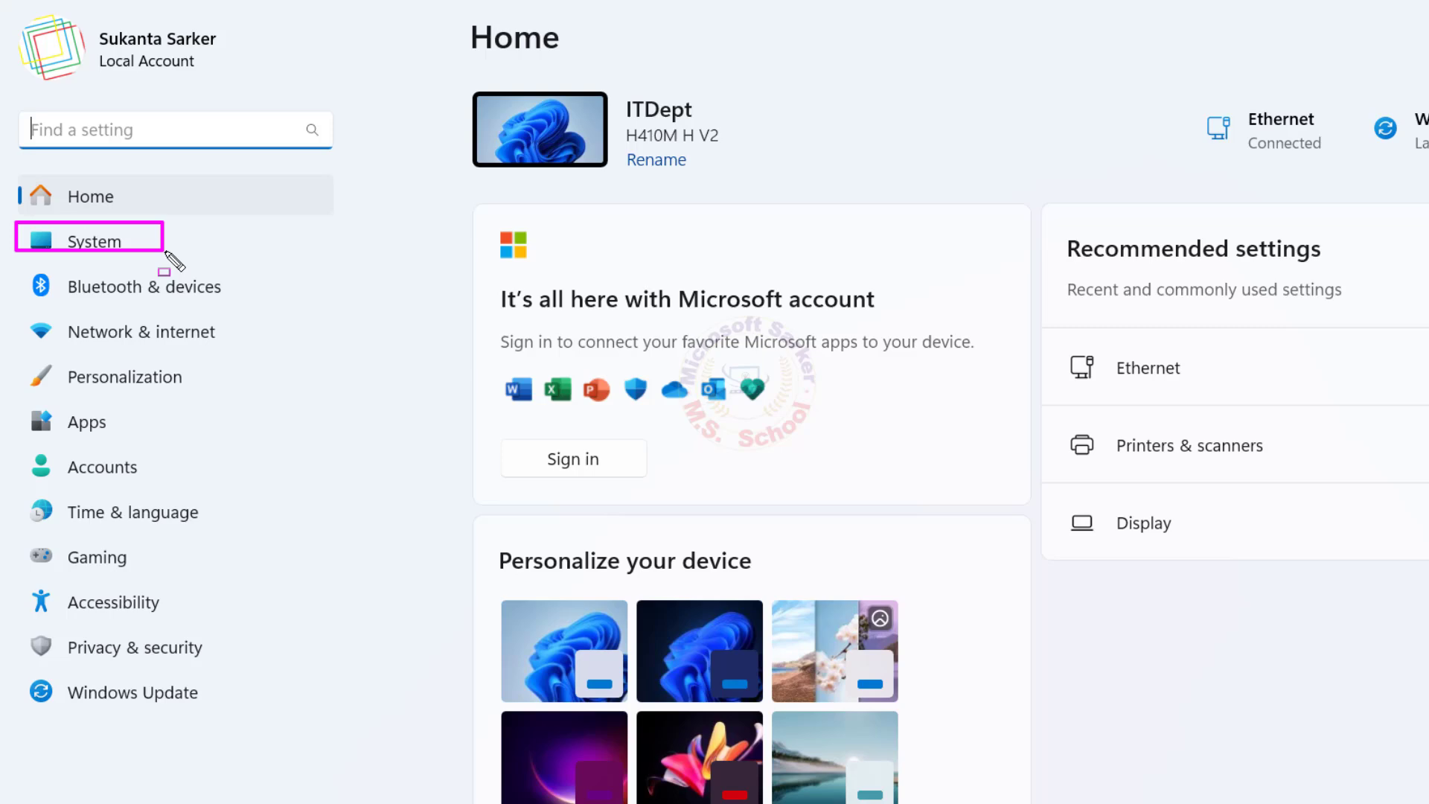
Run the Printer troubleshooter from System > Troubleshoot > Other troubleshooters
{"action": "left_click", "coordinate": [94, 240]}
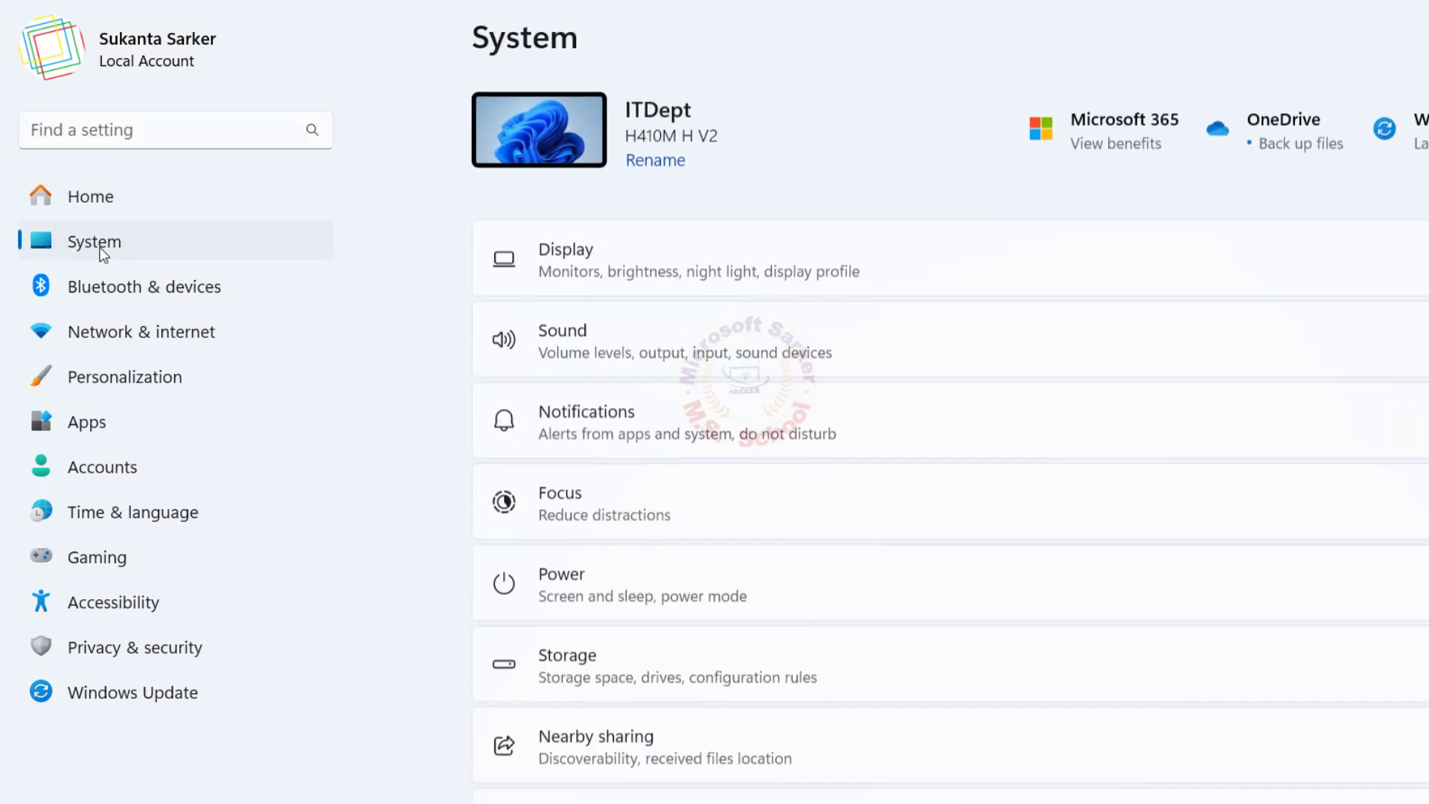
{"action": "scroll", "scroll_direction": "down", "scroll_amount": 3}
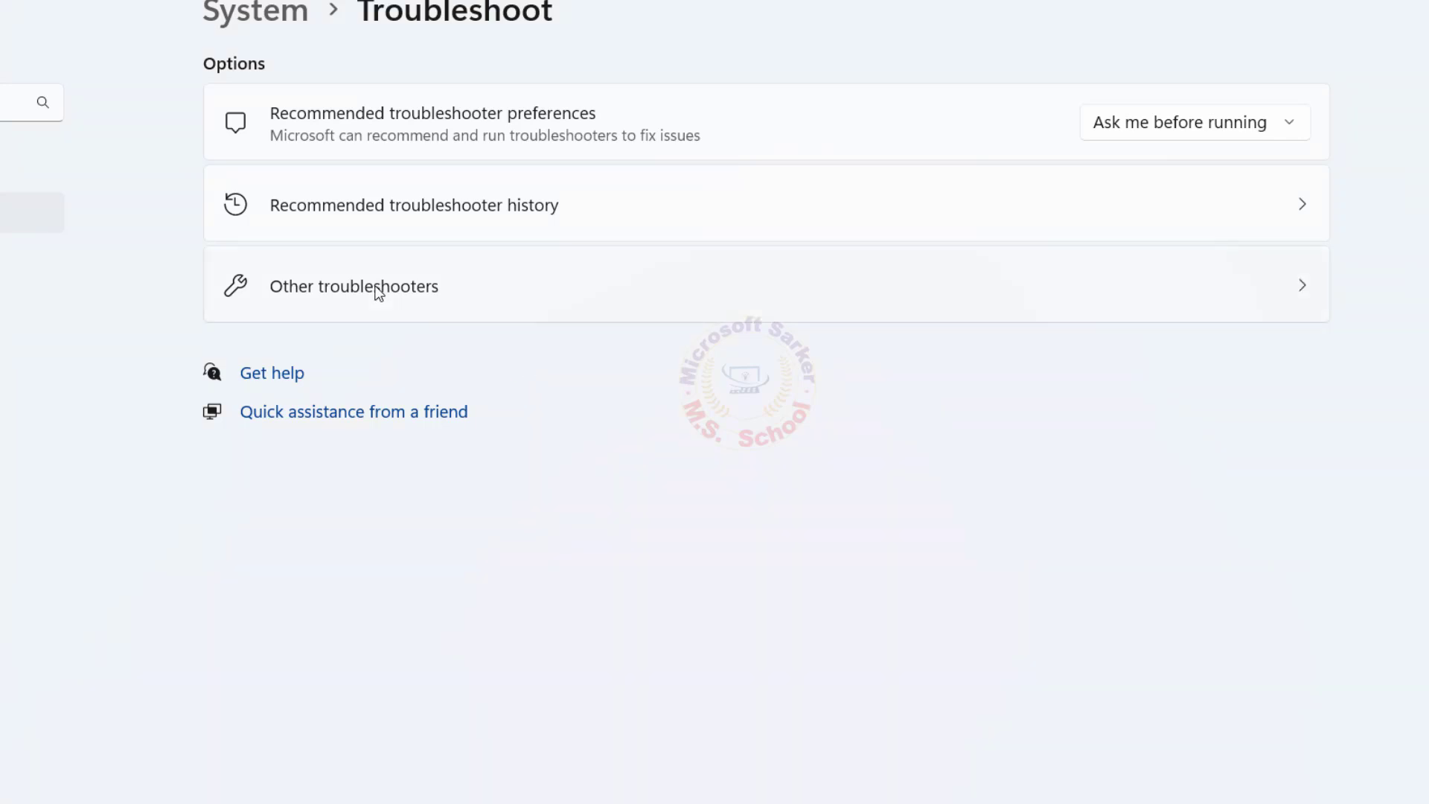
{"action": "left_click", "coordinate": [353, 285]}
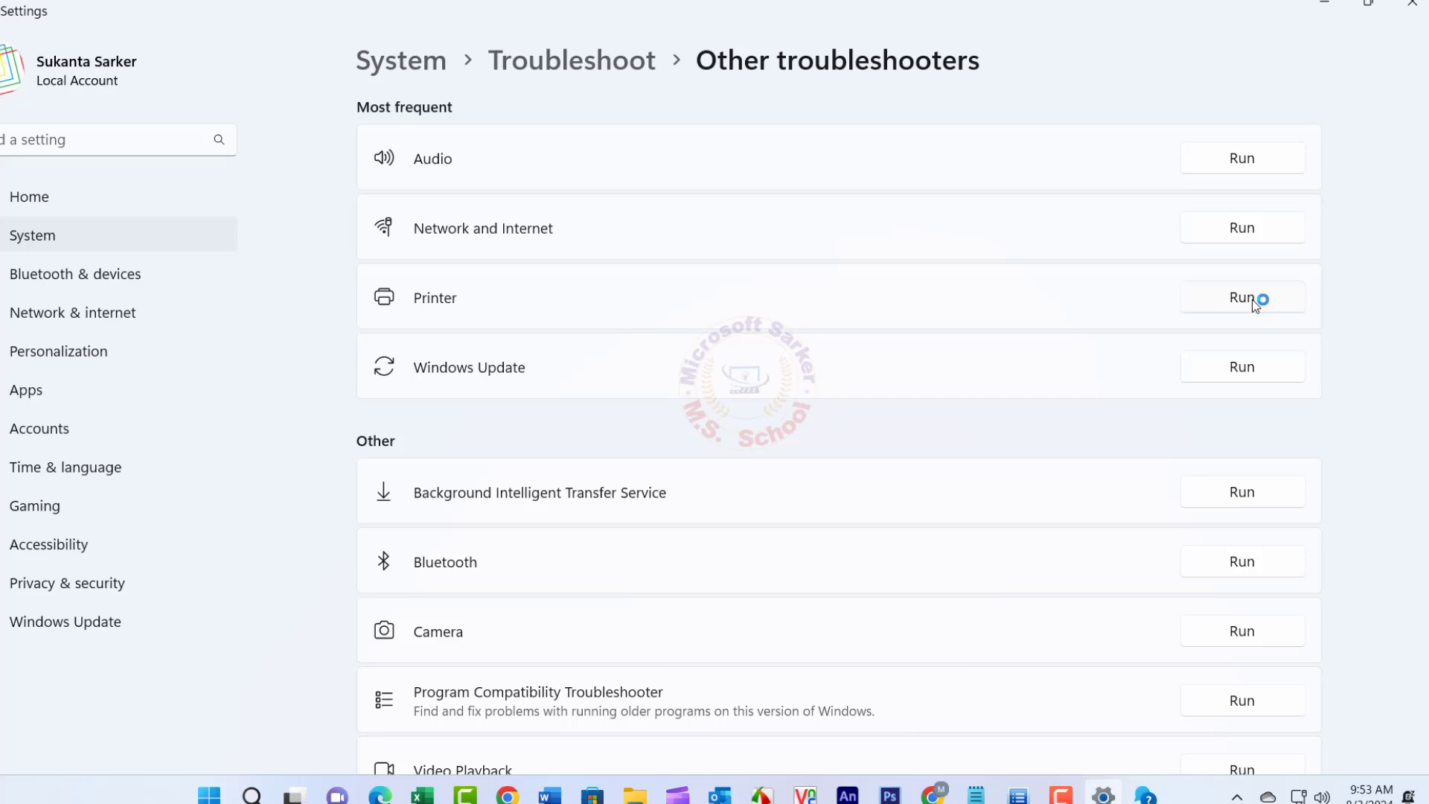
{"action": "left_click", "coordinate": [1241, 297]}
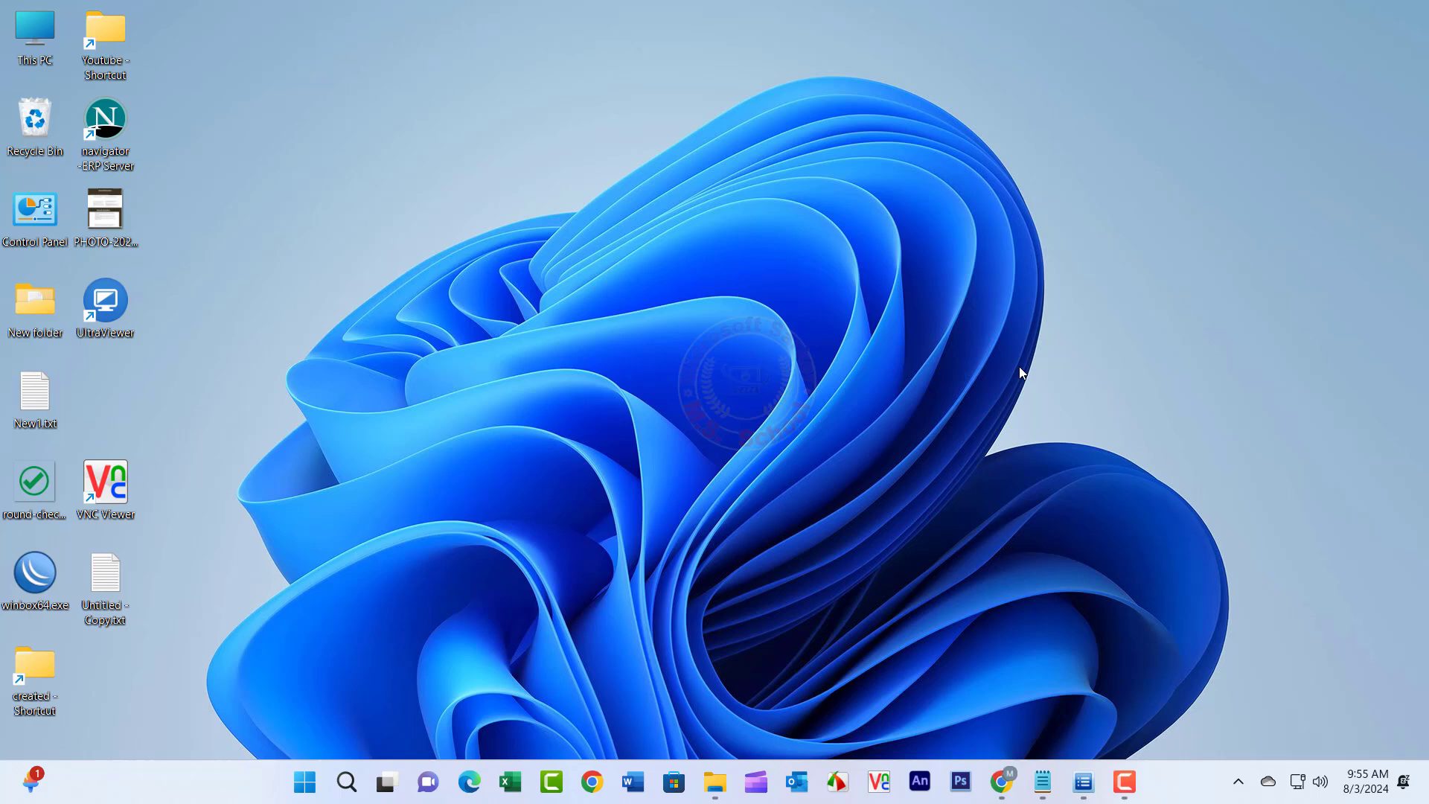
{"action": "mouse_move", "coordinate": [345, 781]}
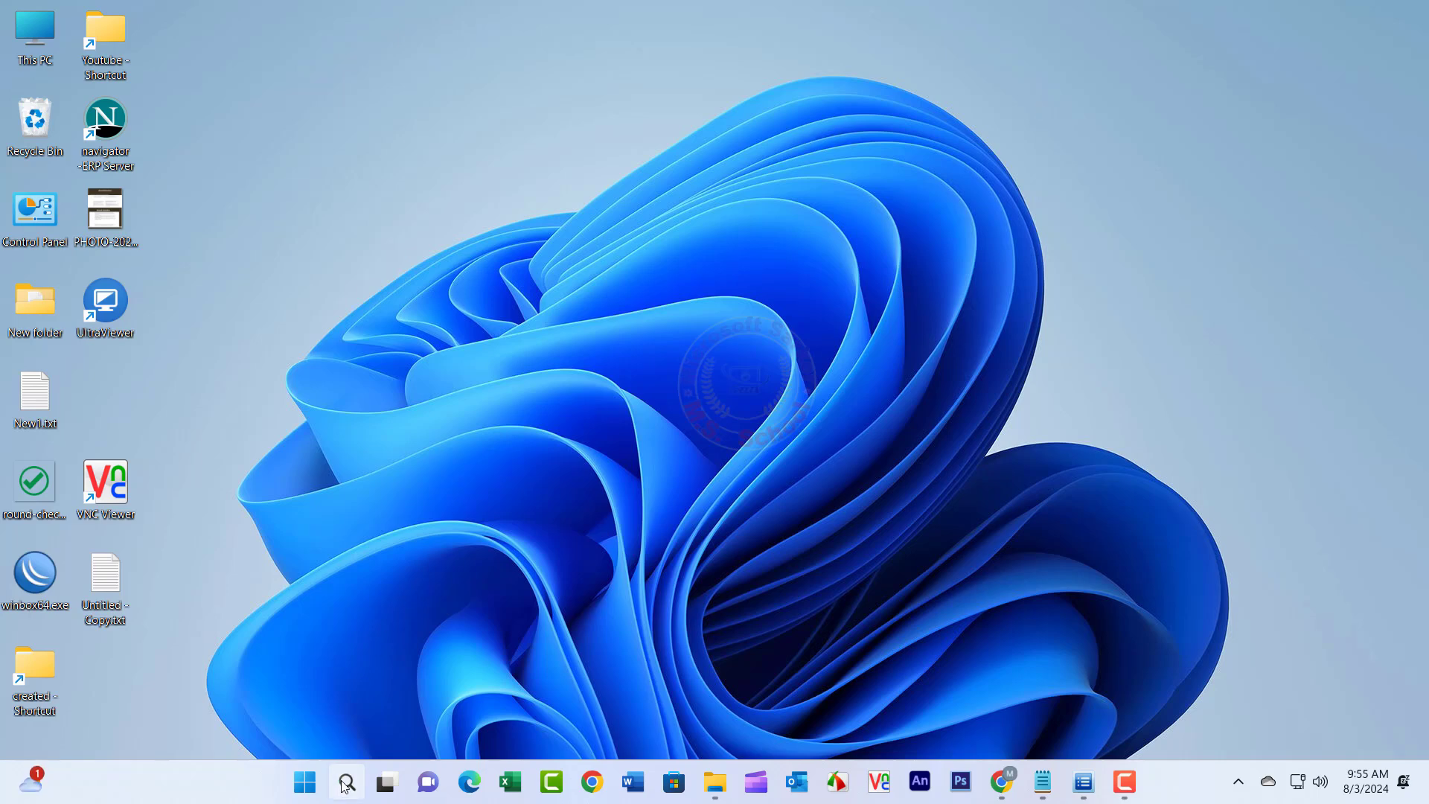
Search for 'device Manager' to launch Device Manager
{"action": "type", "text": "device Manager"}
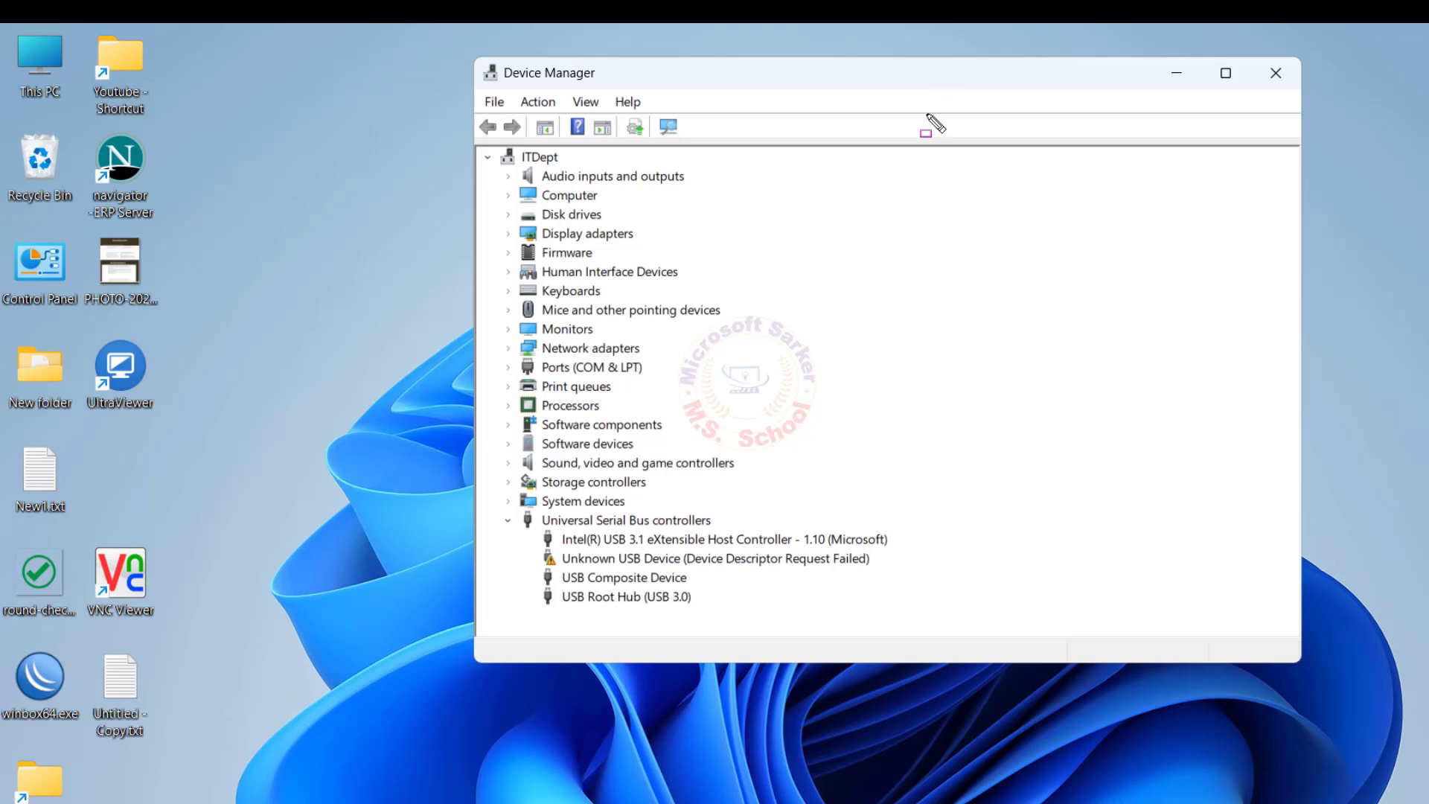
{"action": "mouse_move", "coordinate": [547, 417]}
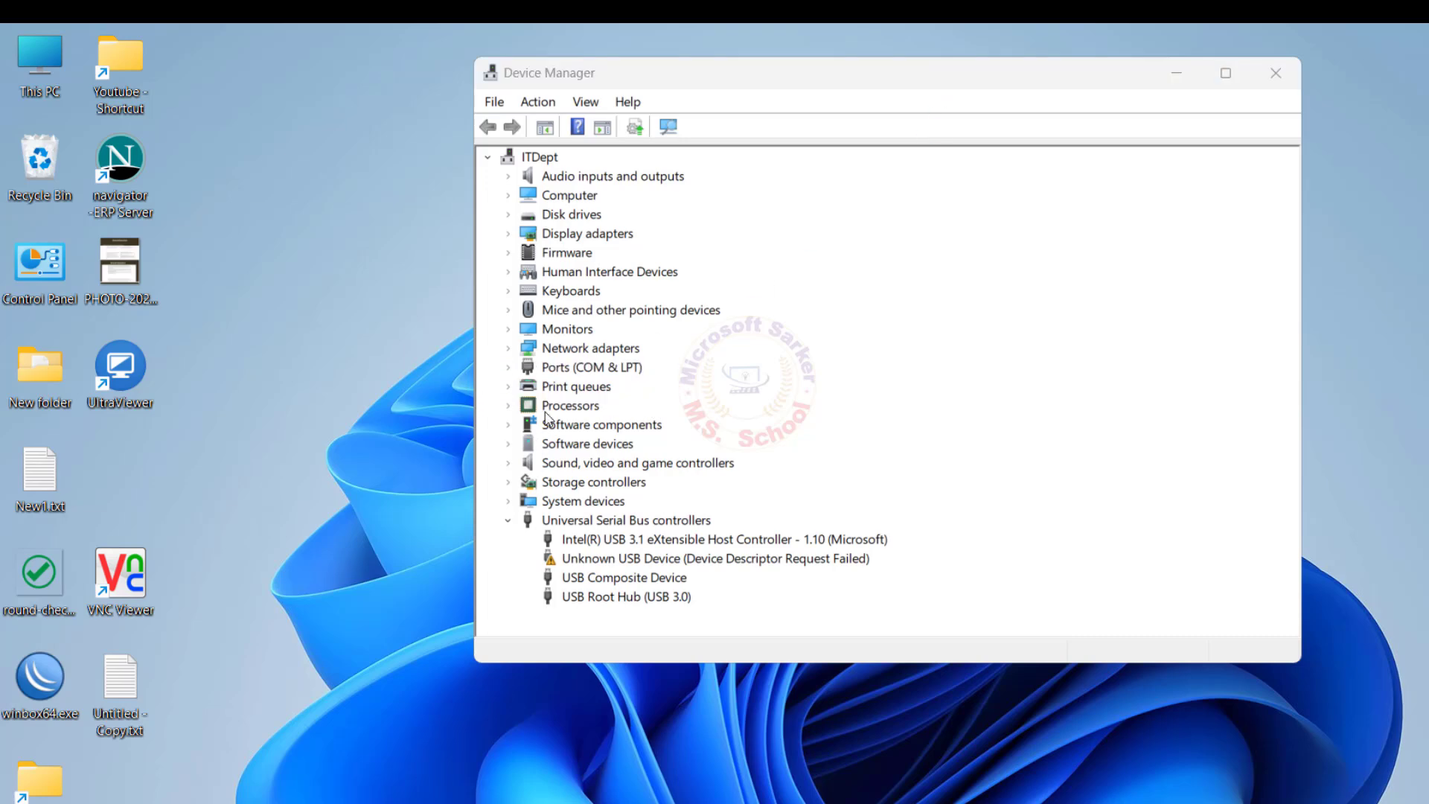
Expand Print queues and choose Update driver for the HP LaserJet Pro M402-M403 n-dne PCL 6
{"action": "left_click", "coordinate": [508, 386]}
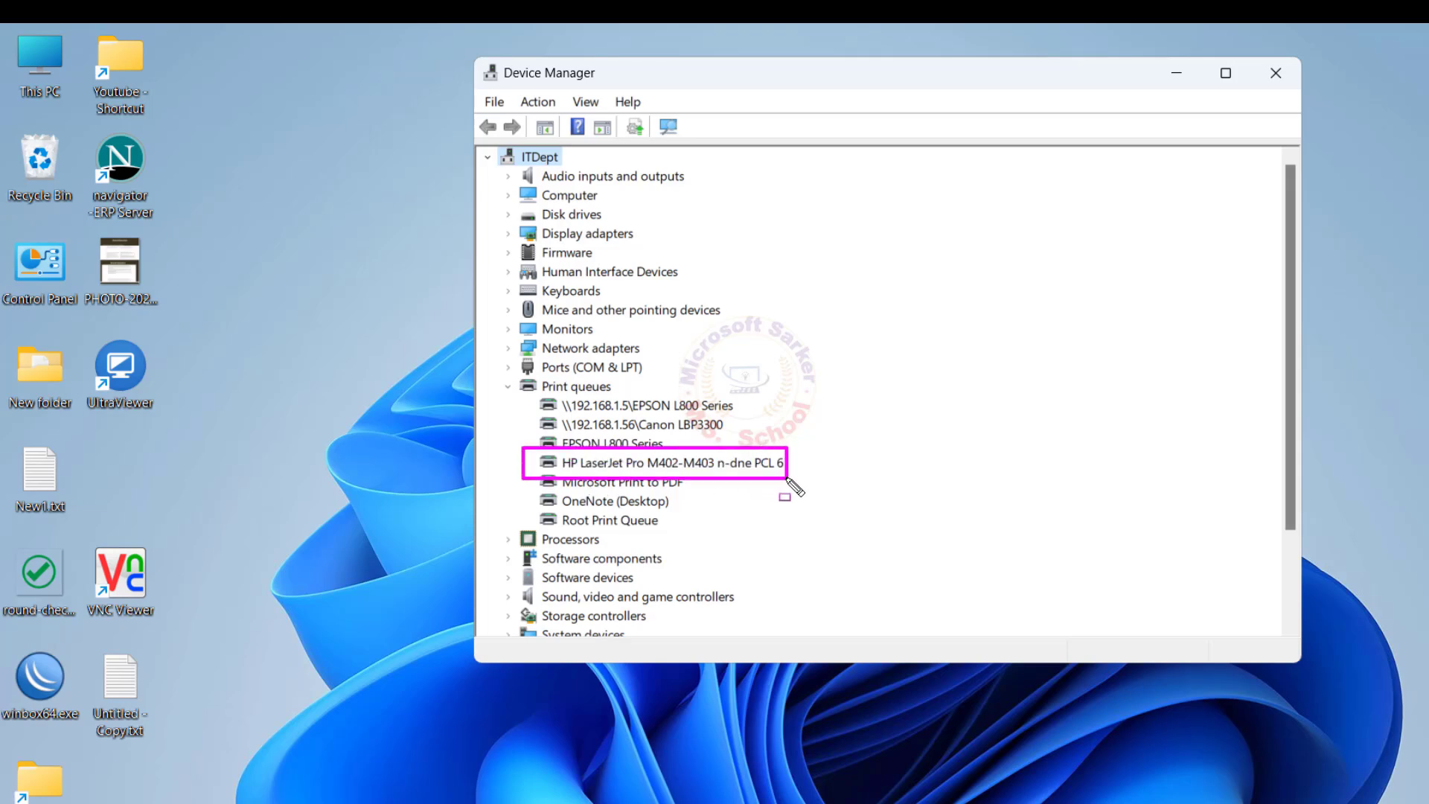
{"action": "right_click", "coordinate": [668, 463]}
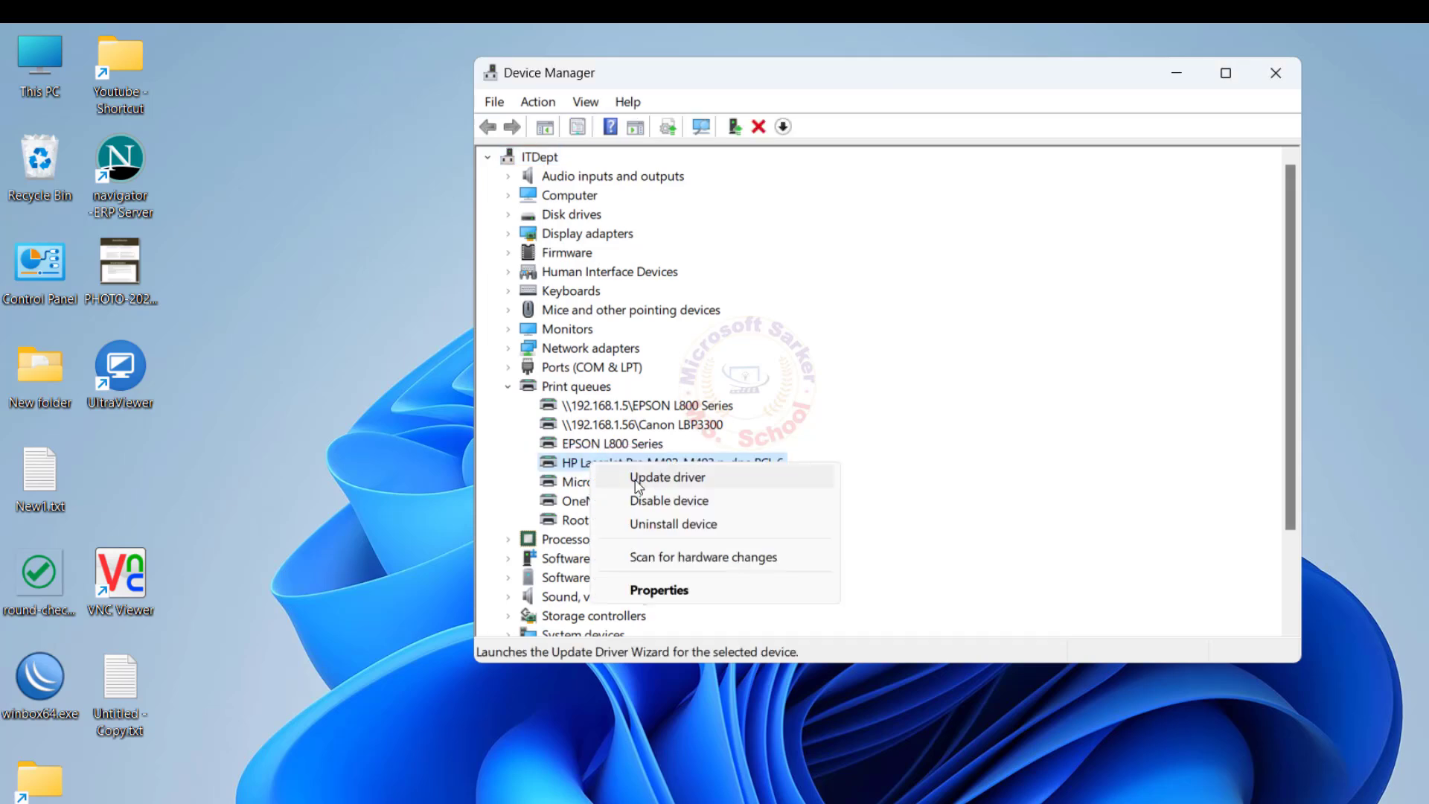
{"action": "left_click", "coordinate": [667, 477]}
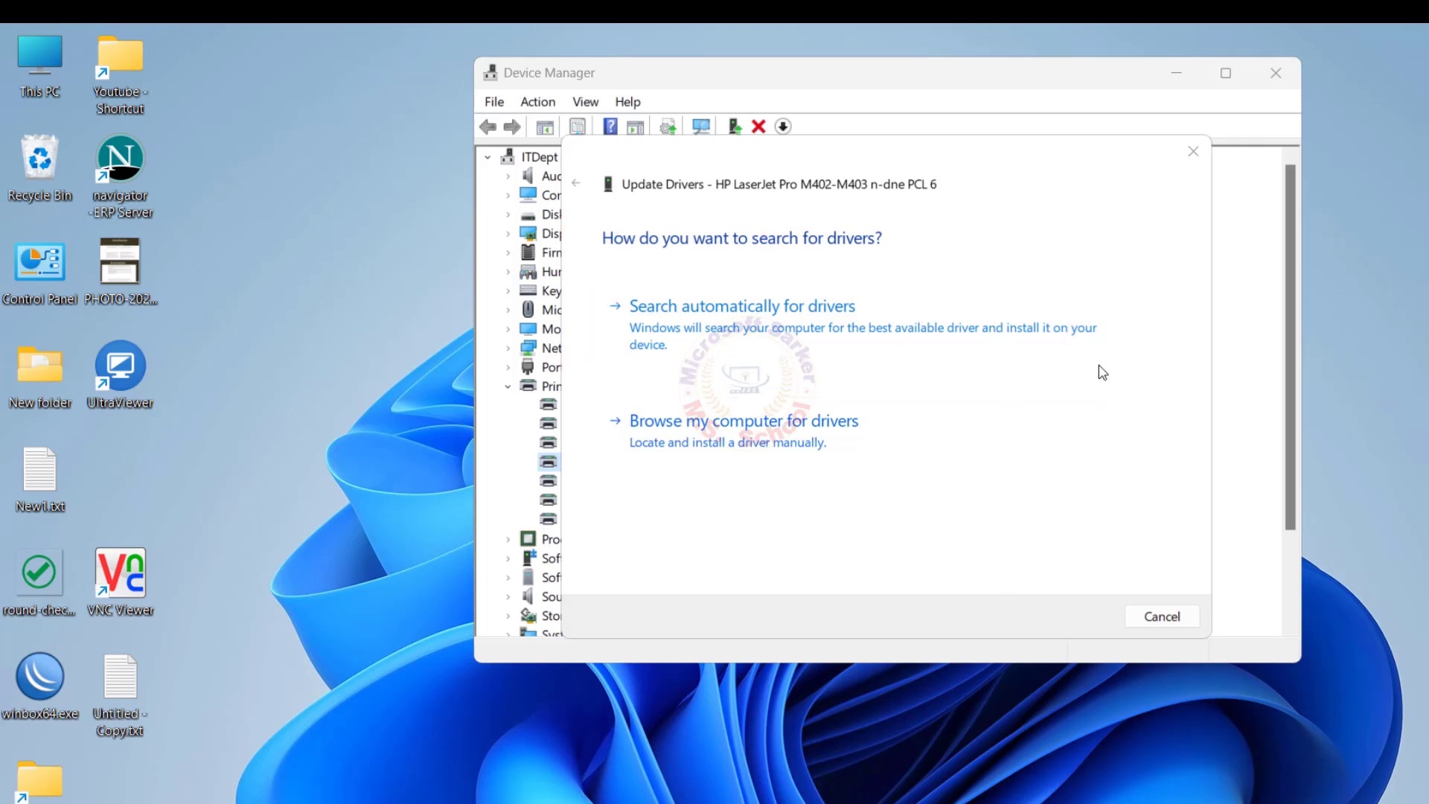
Search automatically for drivers and close the 'best drivers already installed' result
{"action": "left_click", "coordinate": [741, 305]}
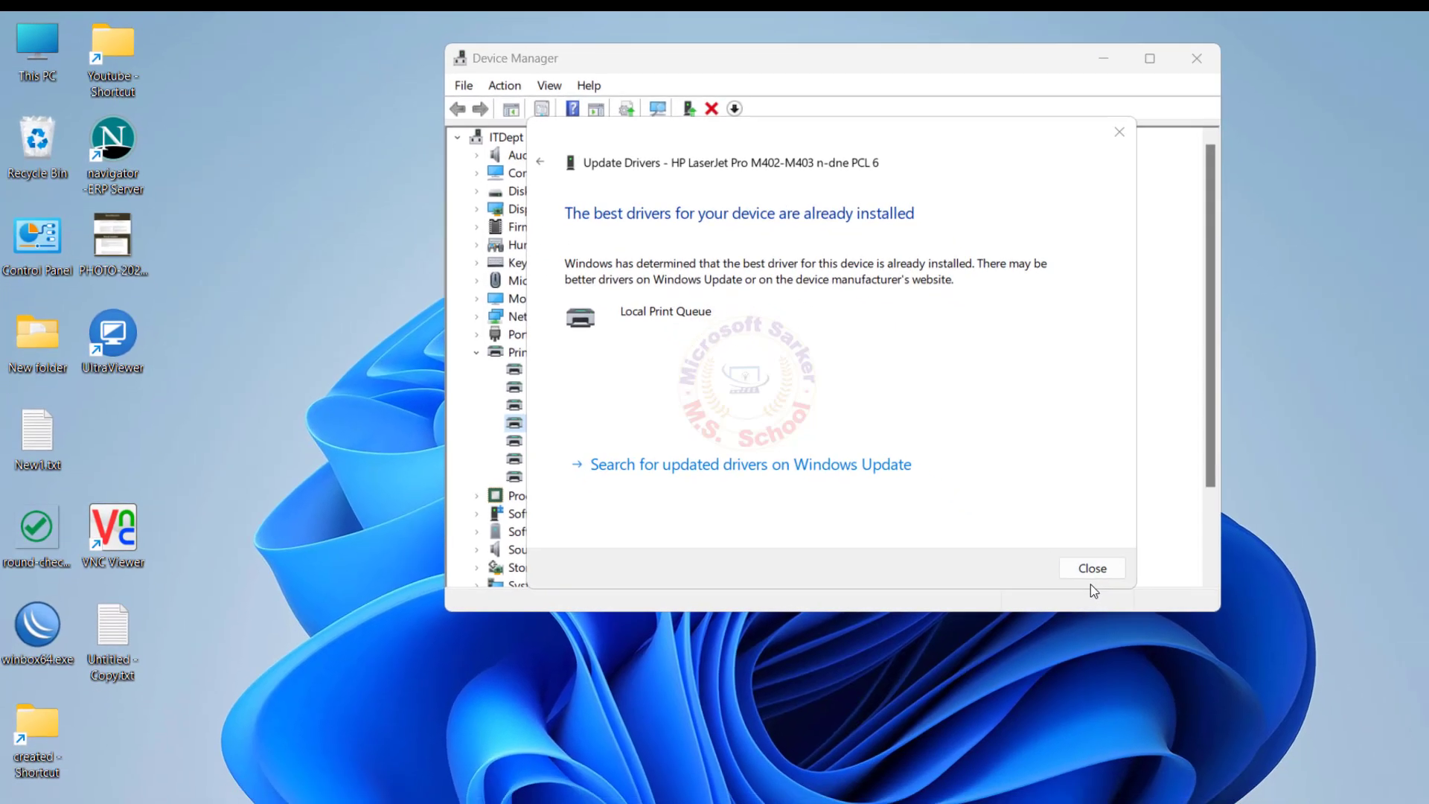
{"action": "left_click", "coordinate": [1091, 568]}
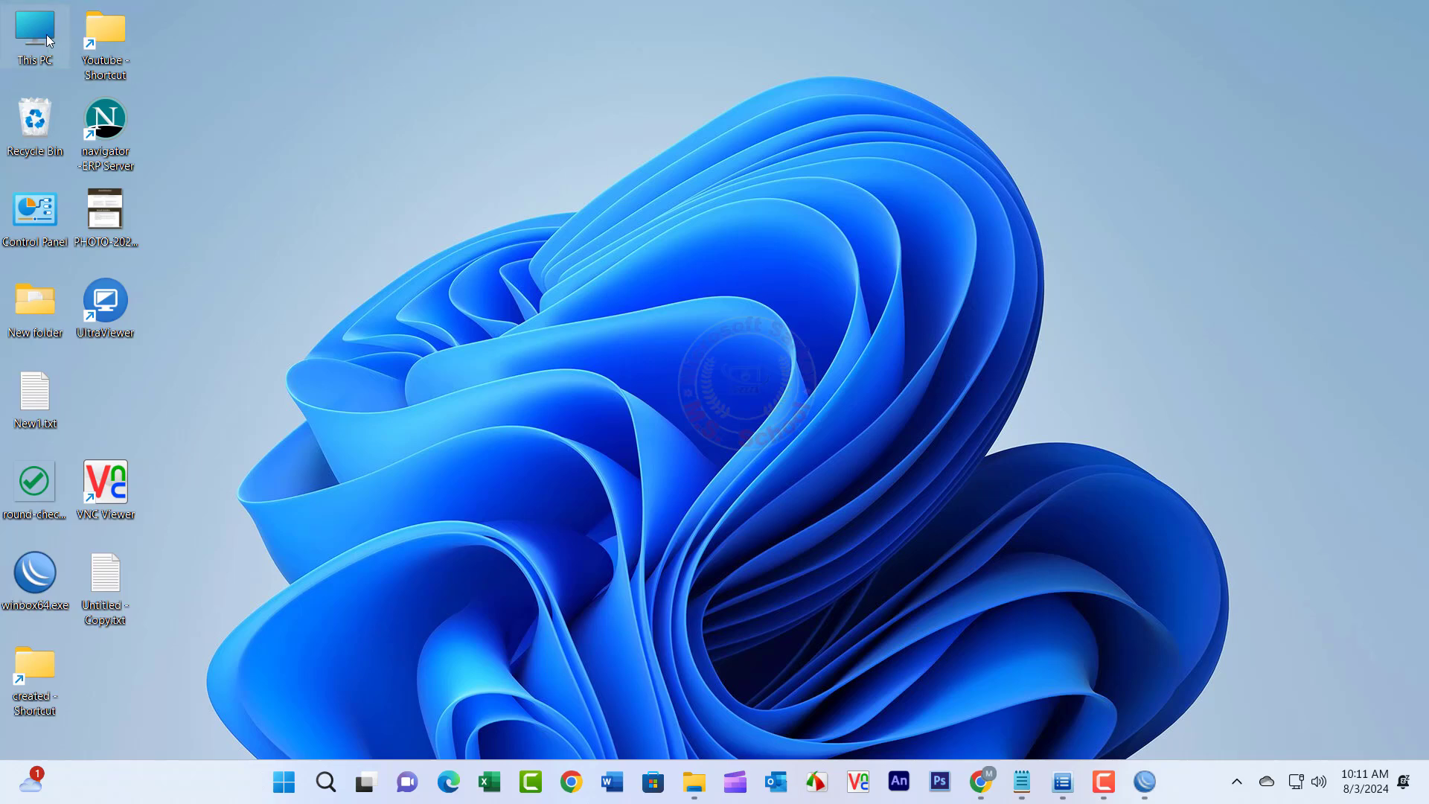
Browse to C:\Windows\System32\spool in File Explorer and select the drivers folder
{"action": "double_click", "coordinate": [33, 33]}
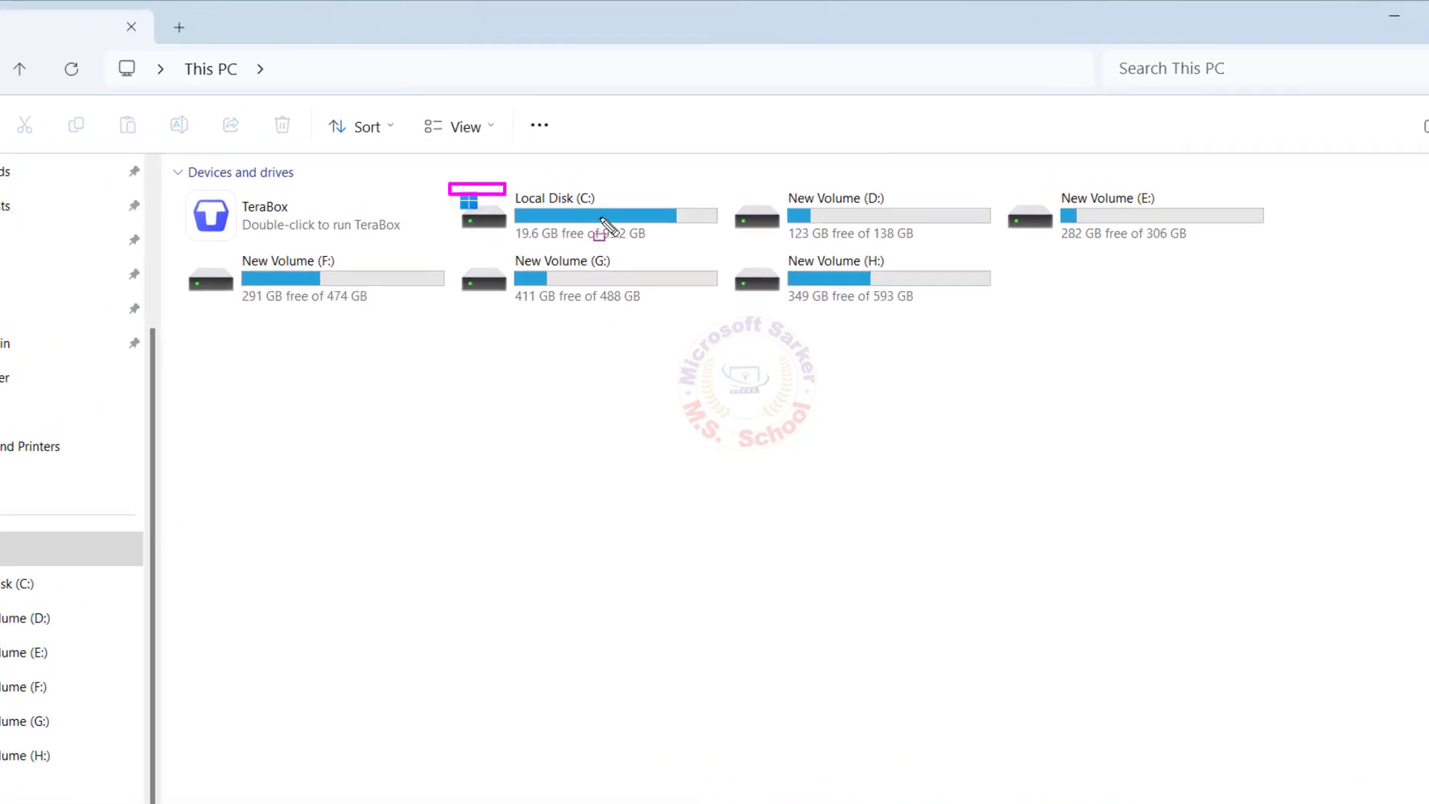
{"action": "double_click", "coordinate": [556, 216]}
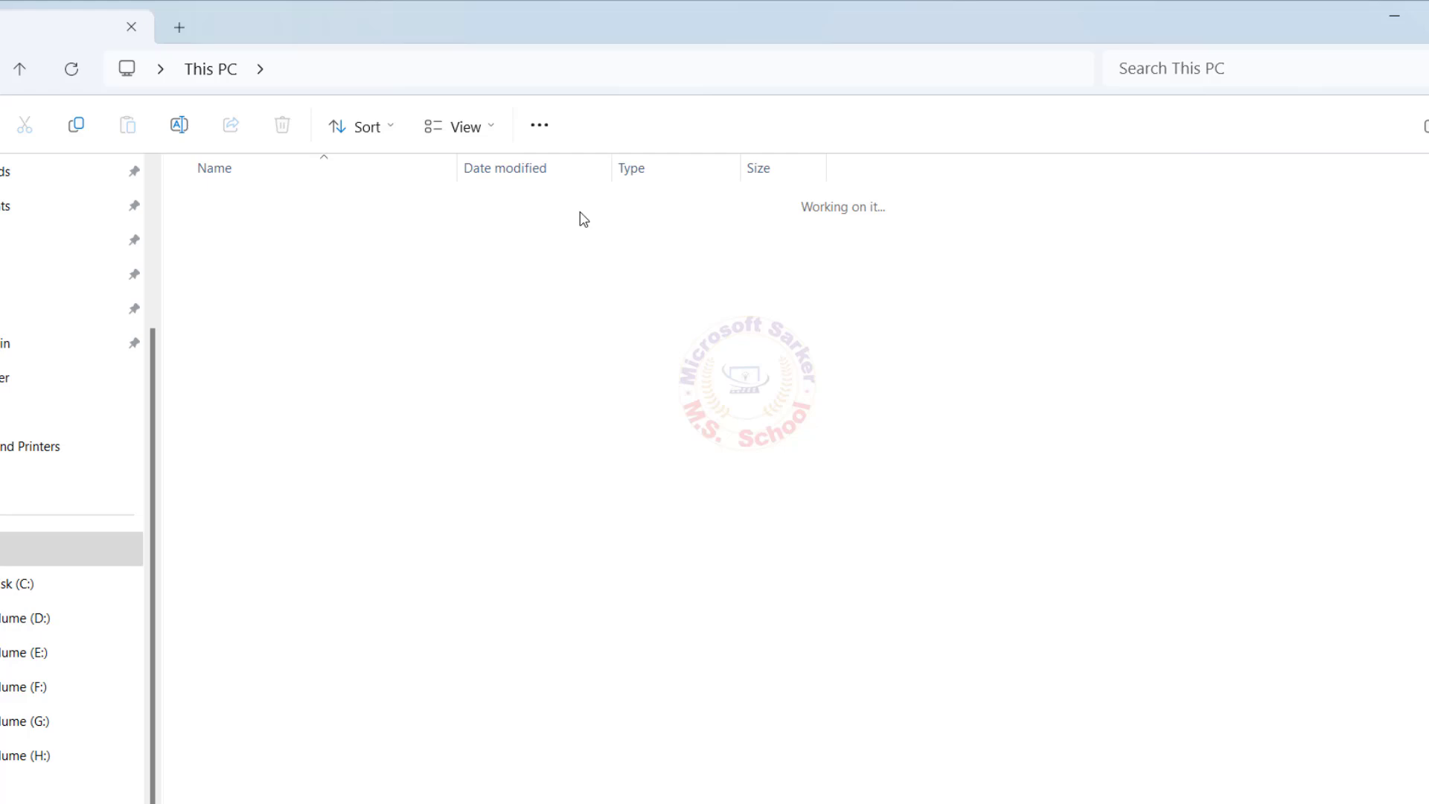
{"action": "left_click", "coordinate": [18, 583]}
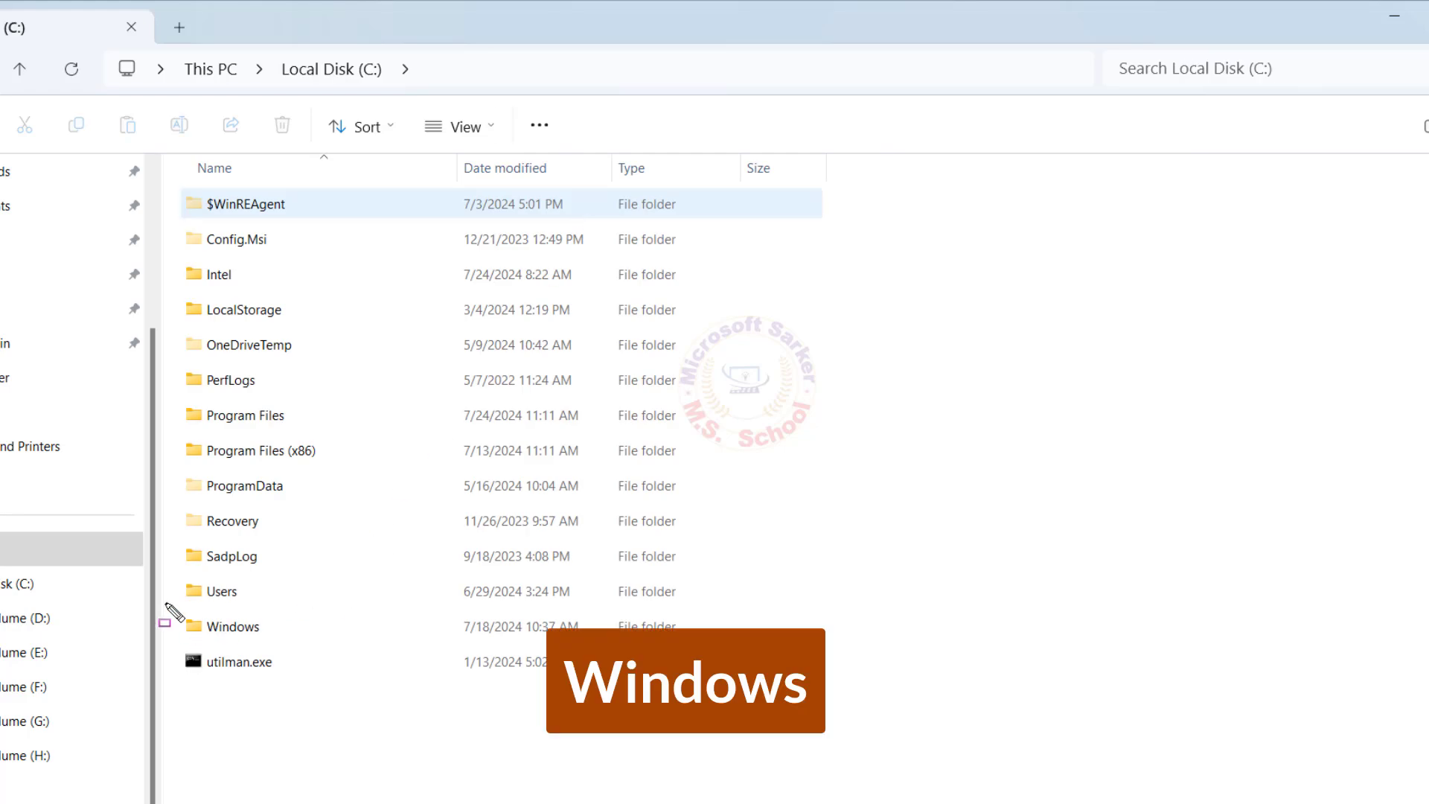
{"action": "left_click", "coordinate": [233, 626]}
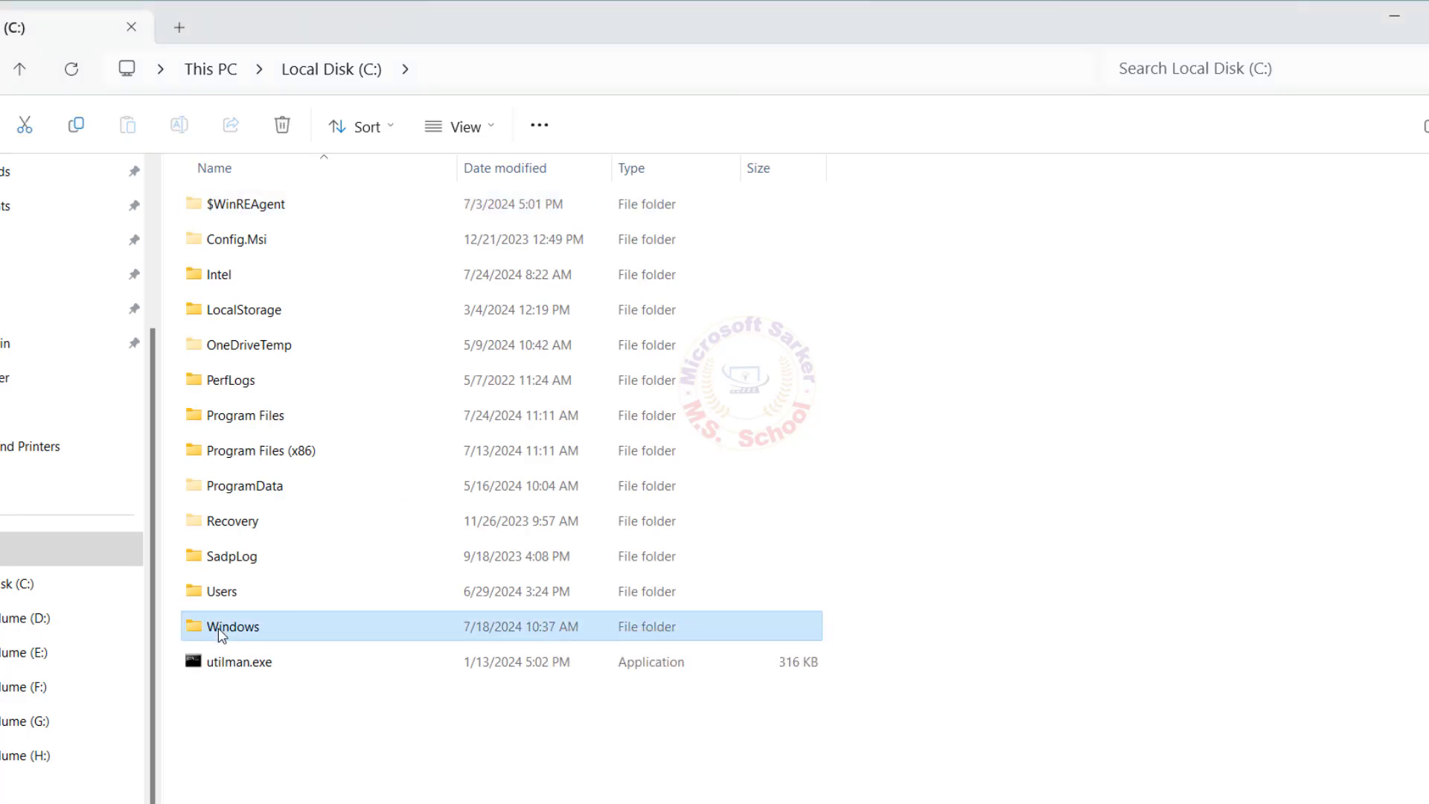
{"action": "double_click", "coordinate": [233, 626]}
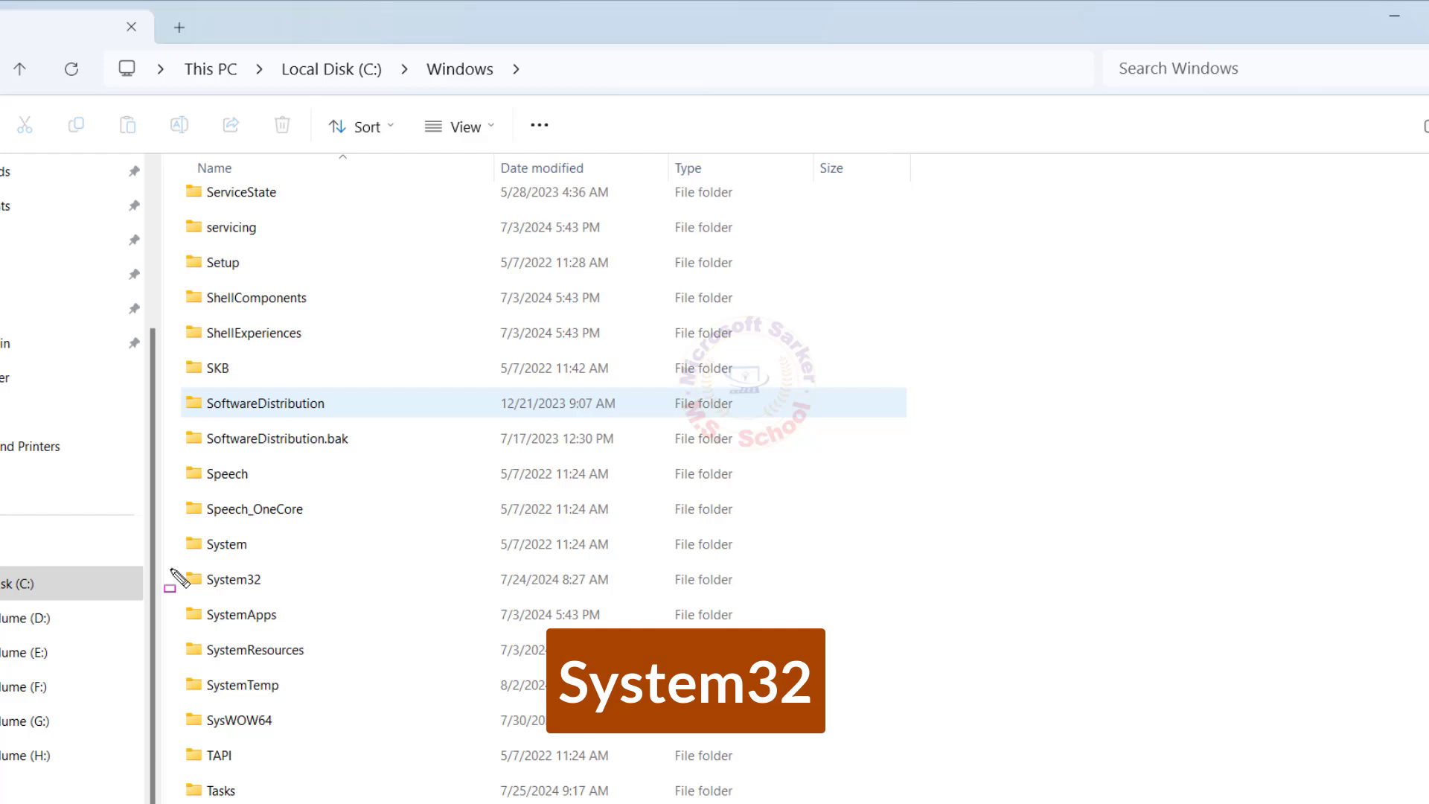
{"action": "left_click", "coordinate": [239, 579]}
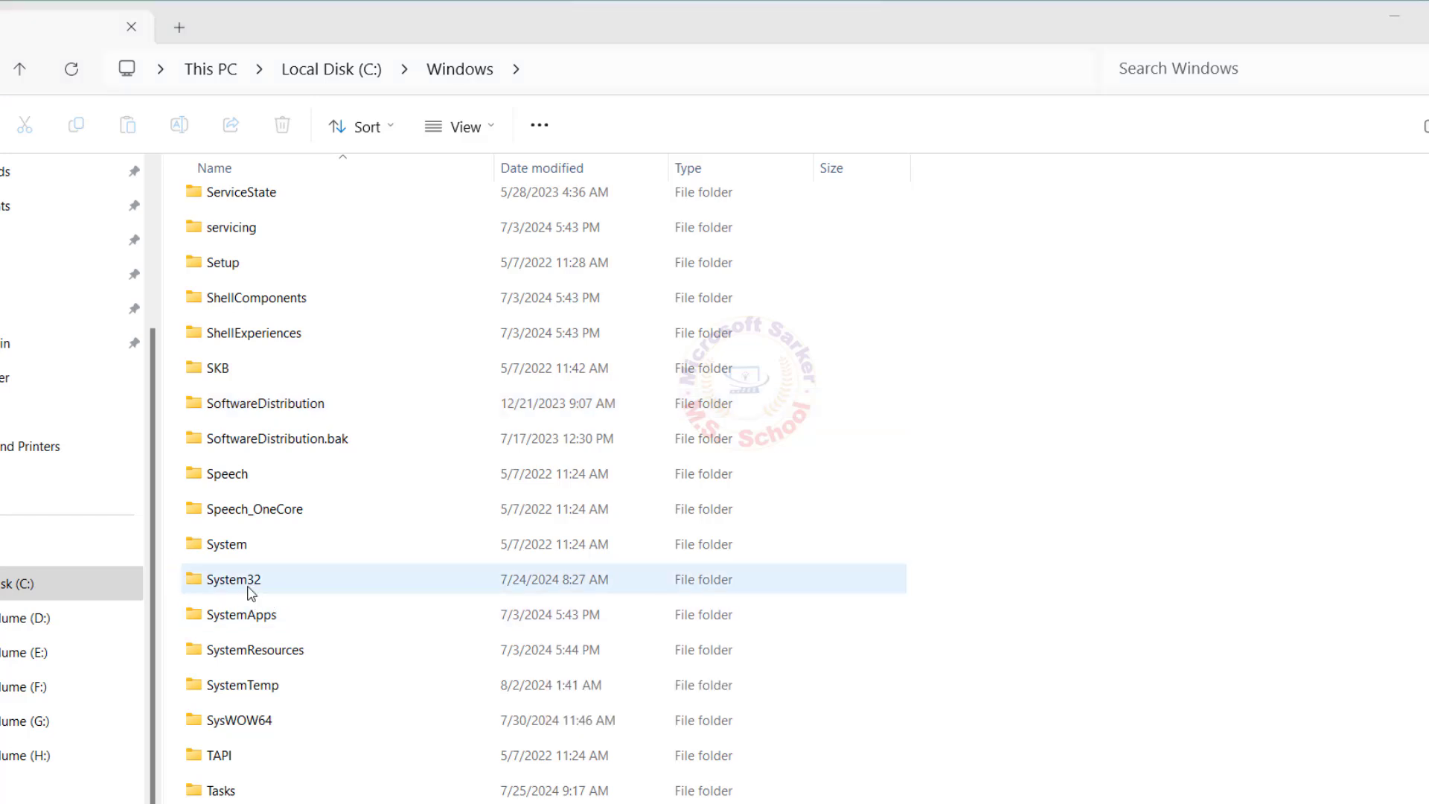
{"action": "double_click", "coordinate": [237, 580]}
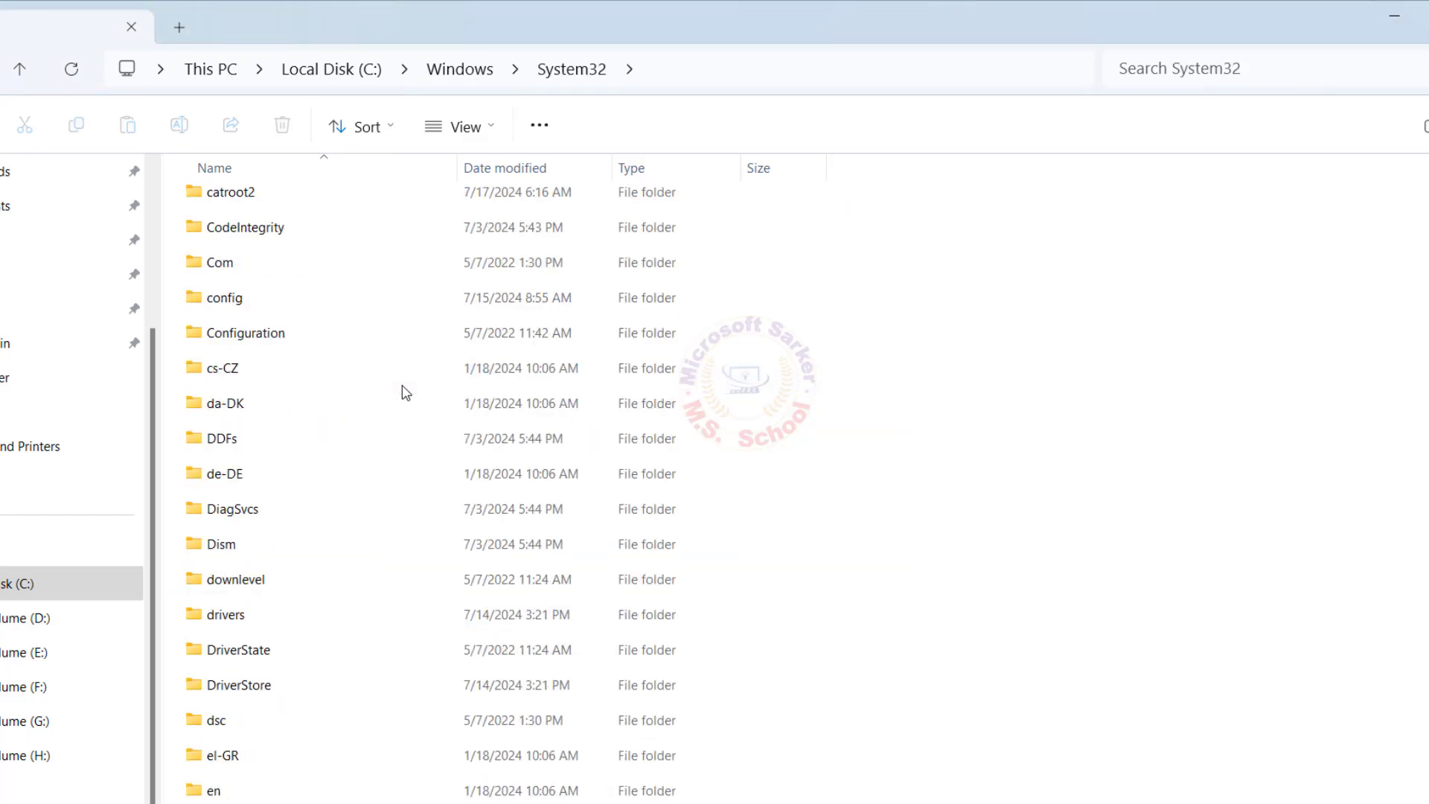
{"action": "scroll", "scroll_direction": "down", "scroll_amount": 3}
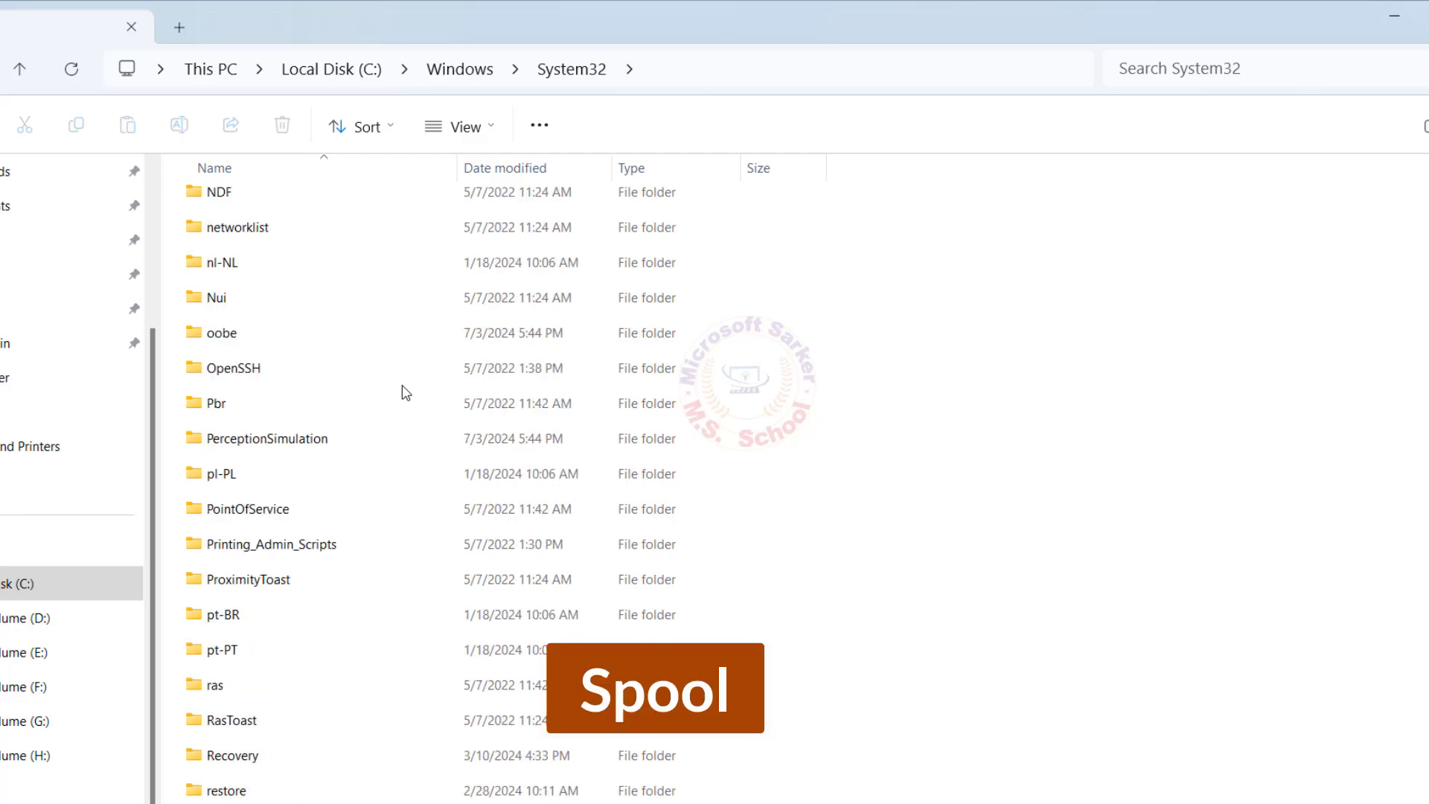
{"action": "scroll", "scroll_direction": "down", "scroll_amount": 3}
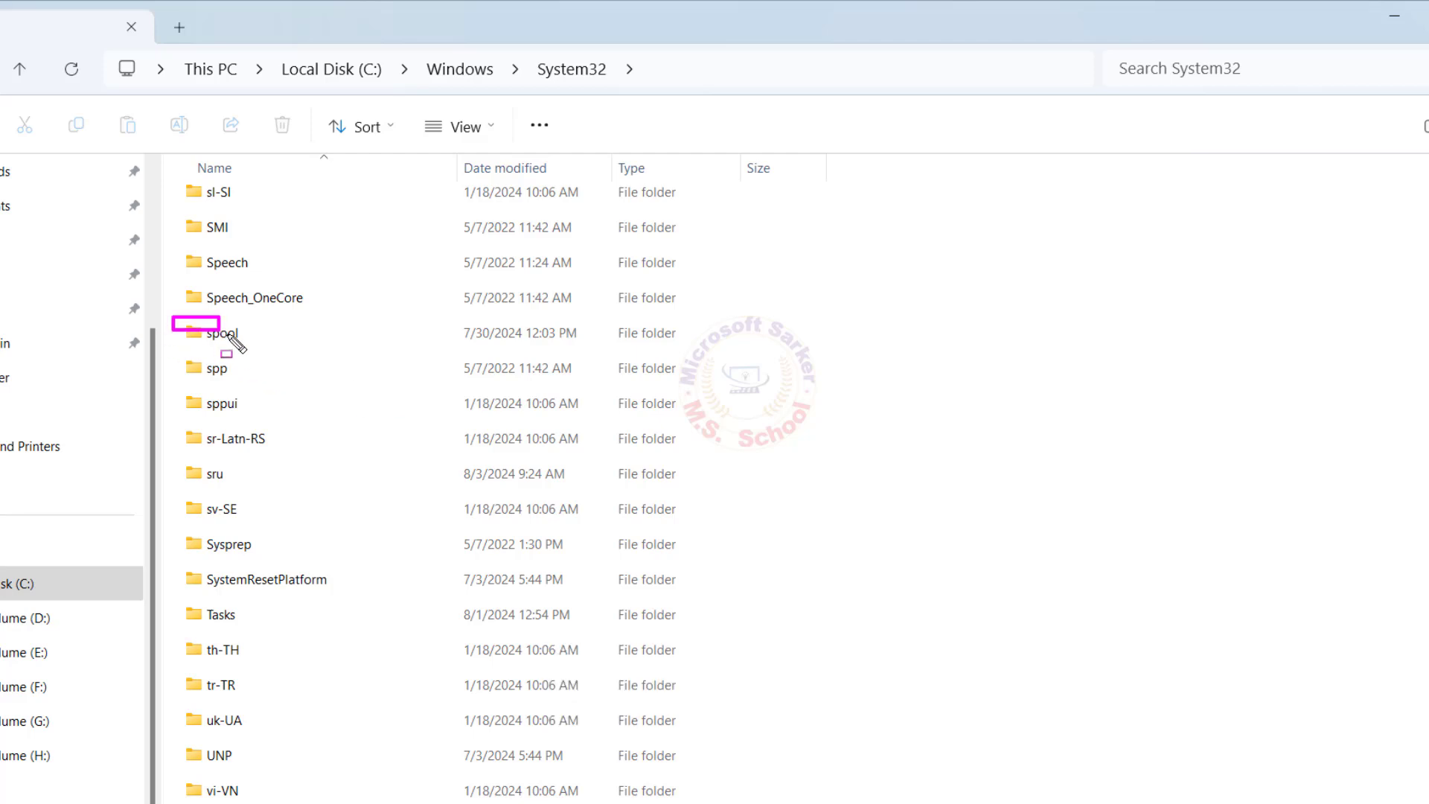
{"action": "double_click", "coordinate": [219, 332]}
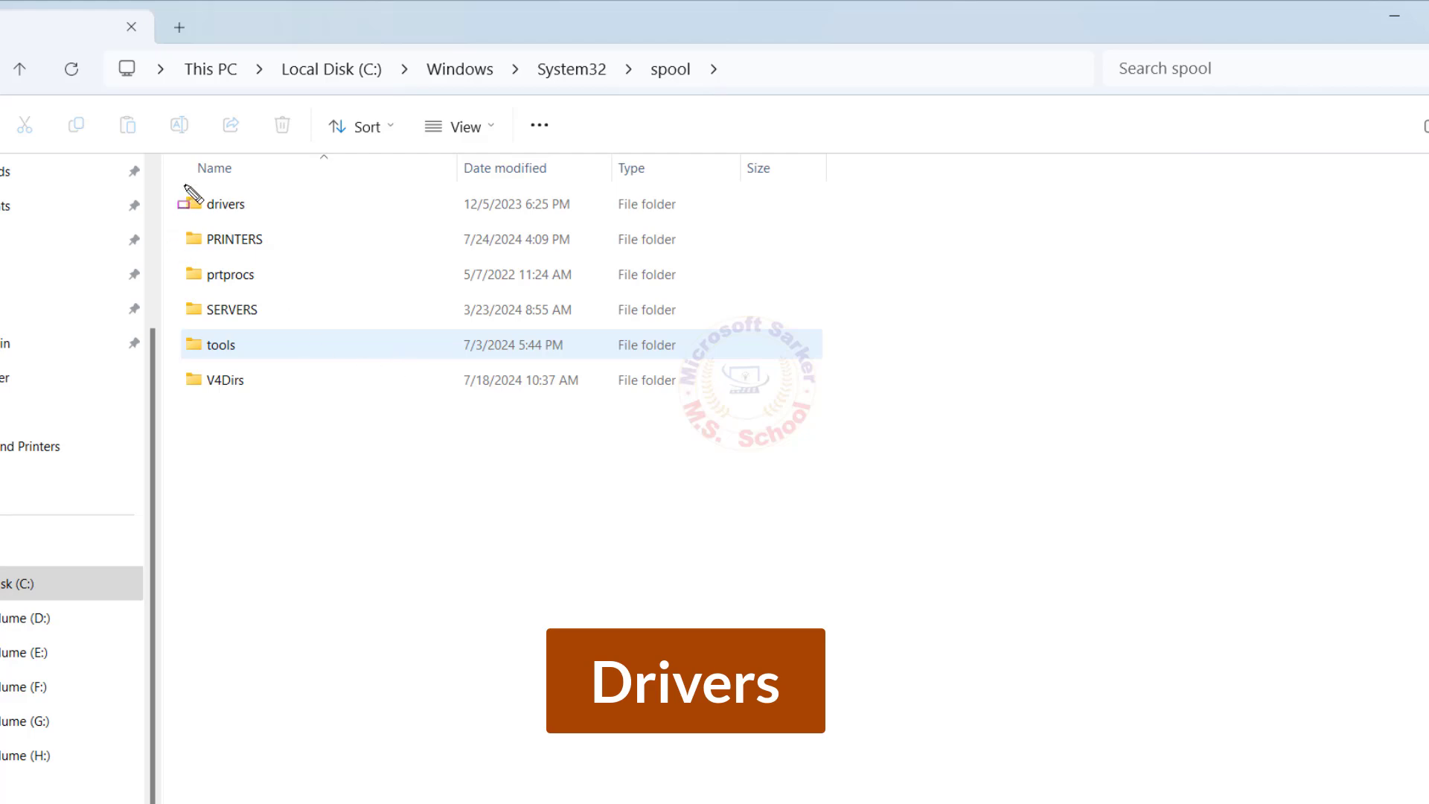
{"action": "left_click", "coordinate": [235, 238]}
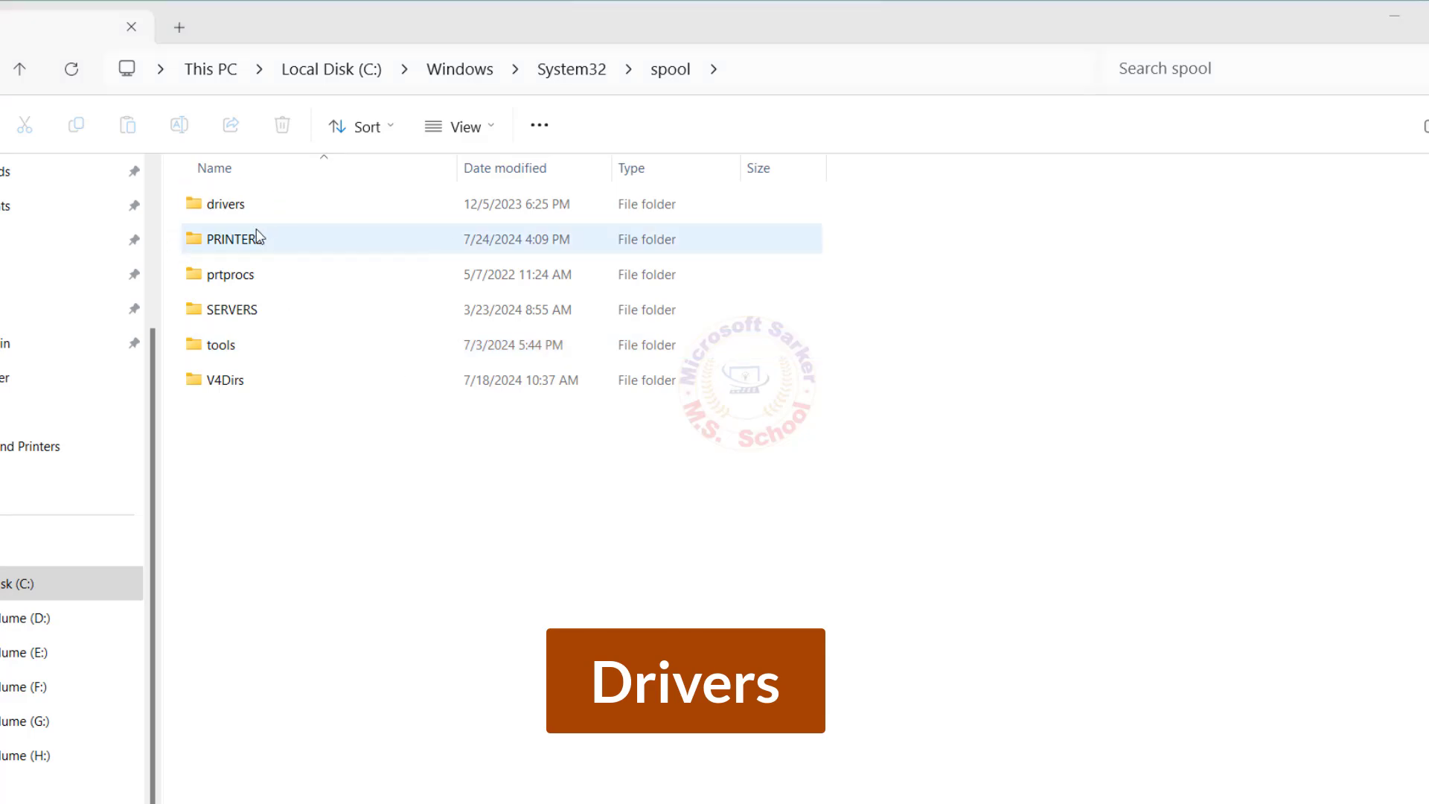
Open the drivers folder's Security properties, select Administrators, and edit permissions
{"action": "right_click", "coordinate": [226, 203]}
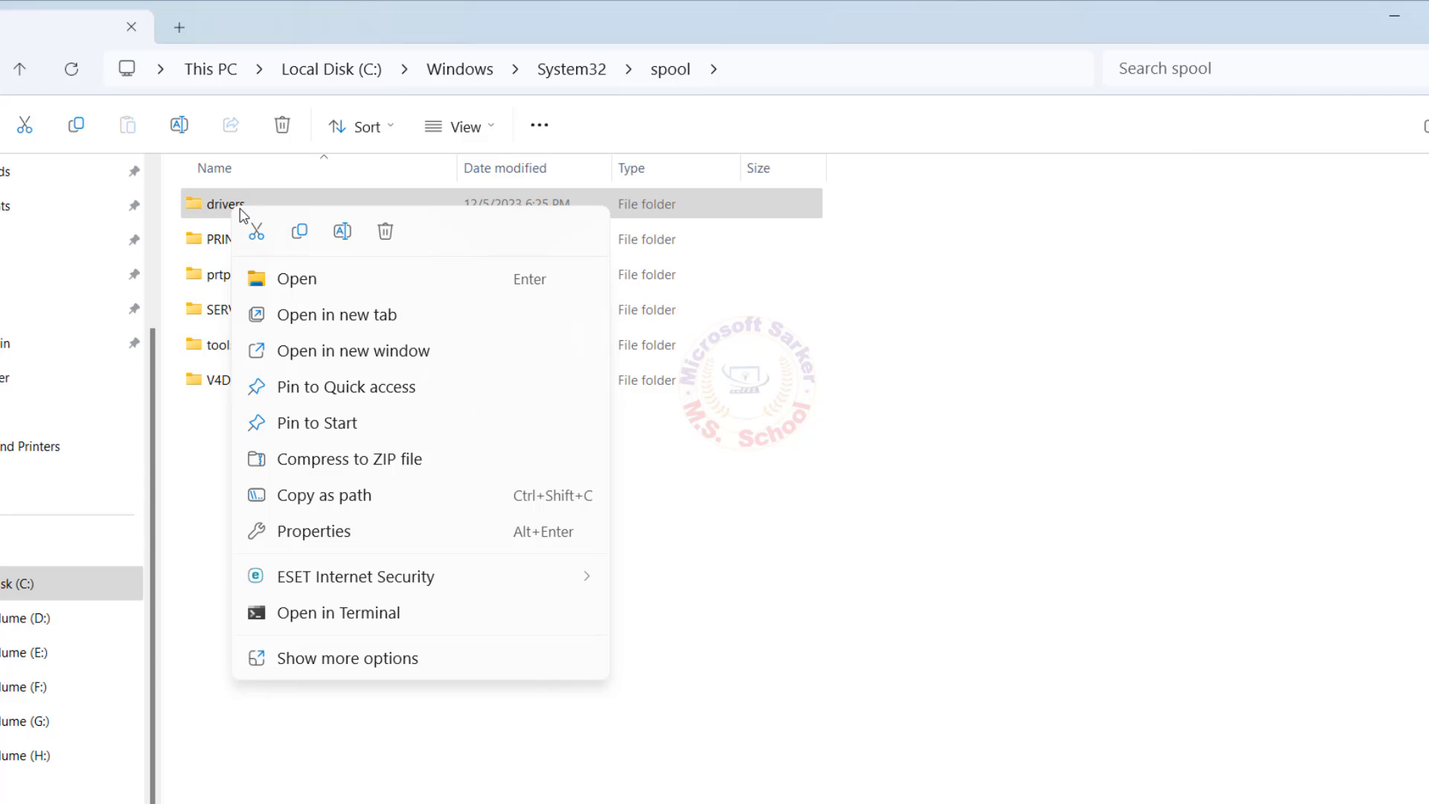
{"action": "left_click", "coordinate": [346, 657]}
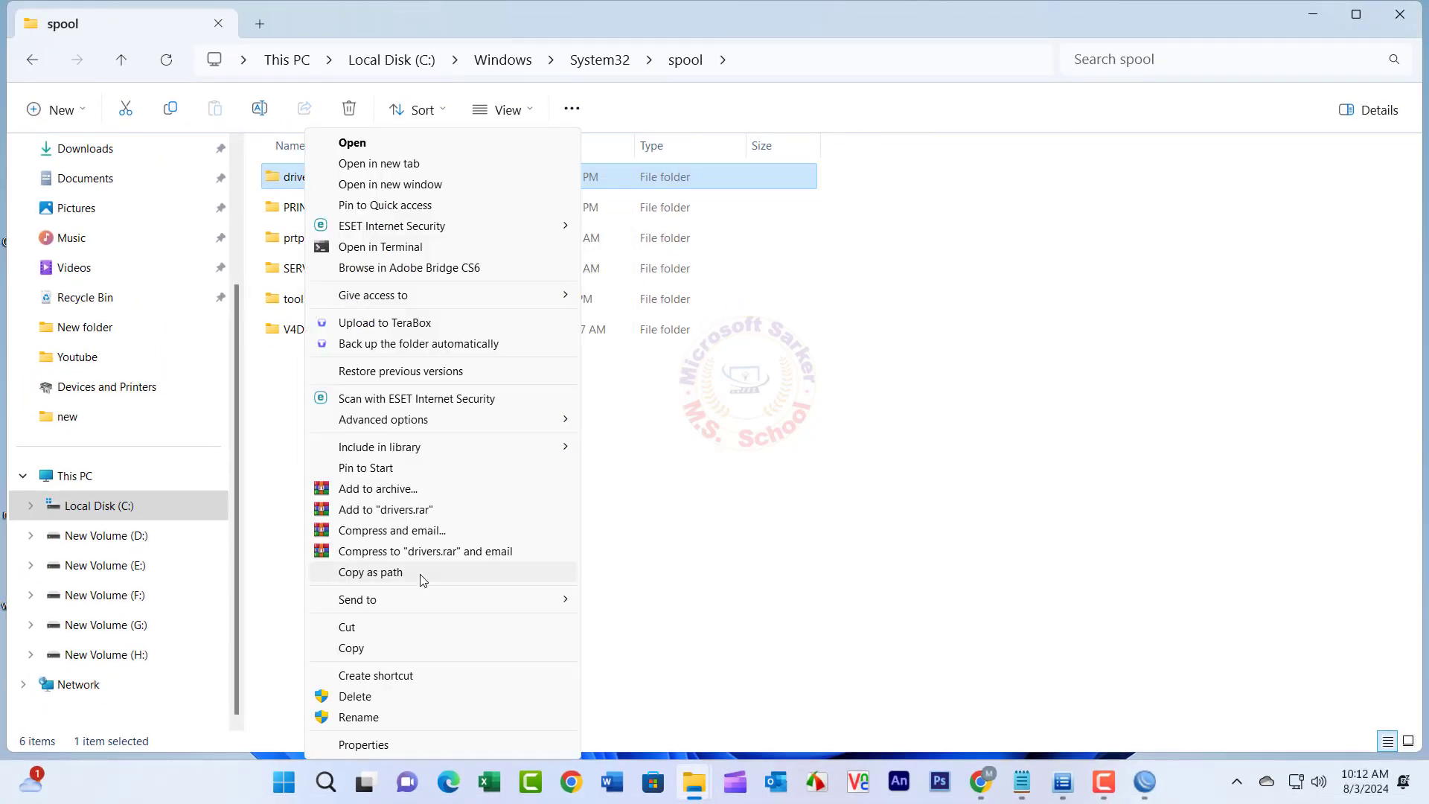
{"action": "left_click", "coordinate": [362, 745]}
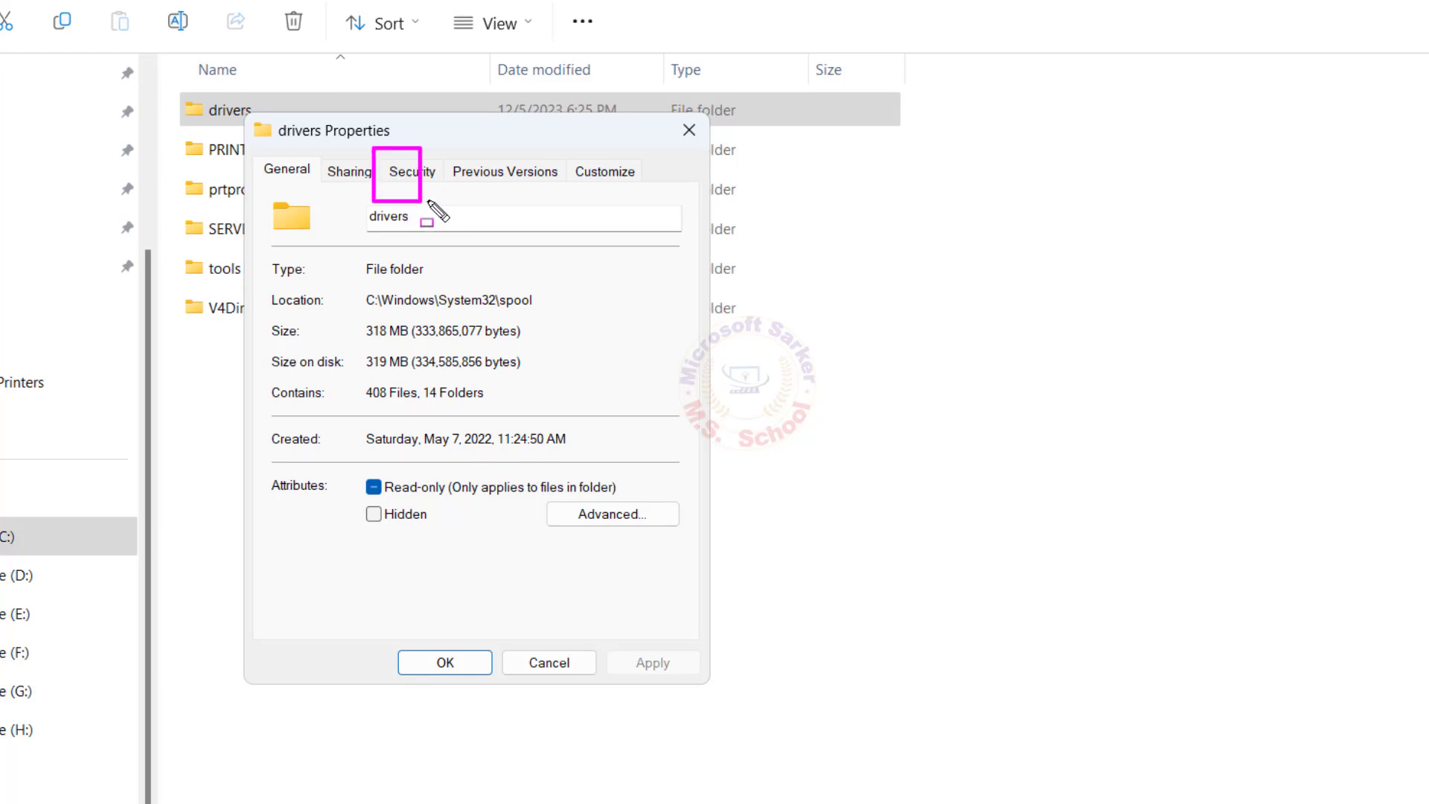
{"action": "left_click", "coordinate": [411, 170]}
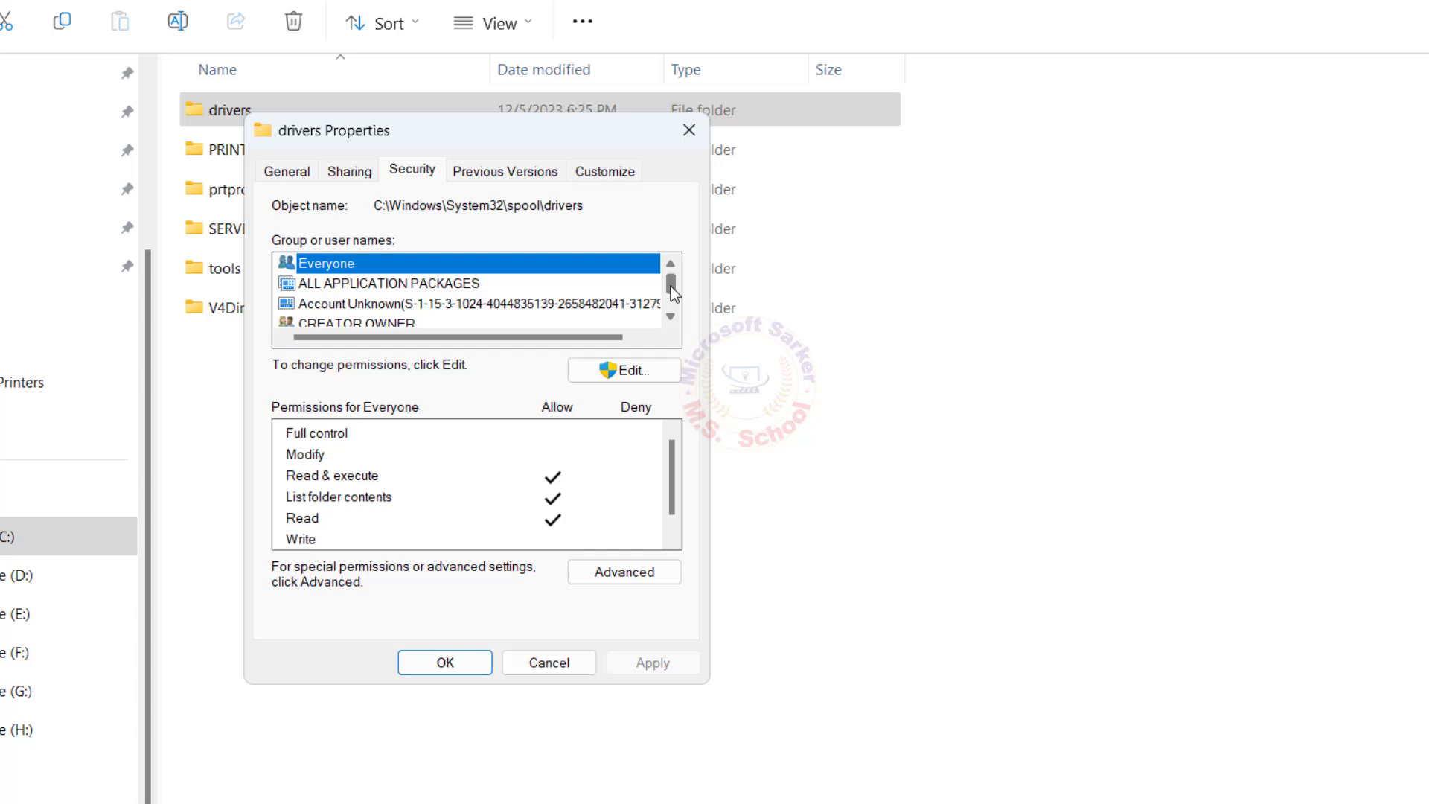
{"action": "scroll", "scroll_direction": "down", "scroll_amount": 3}
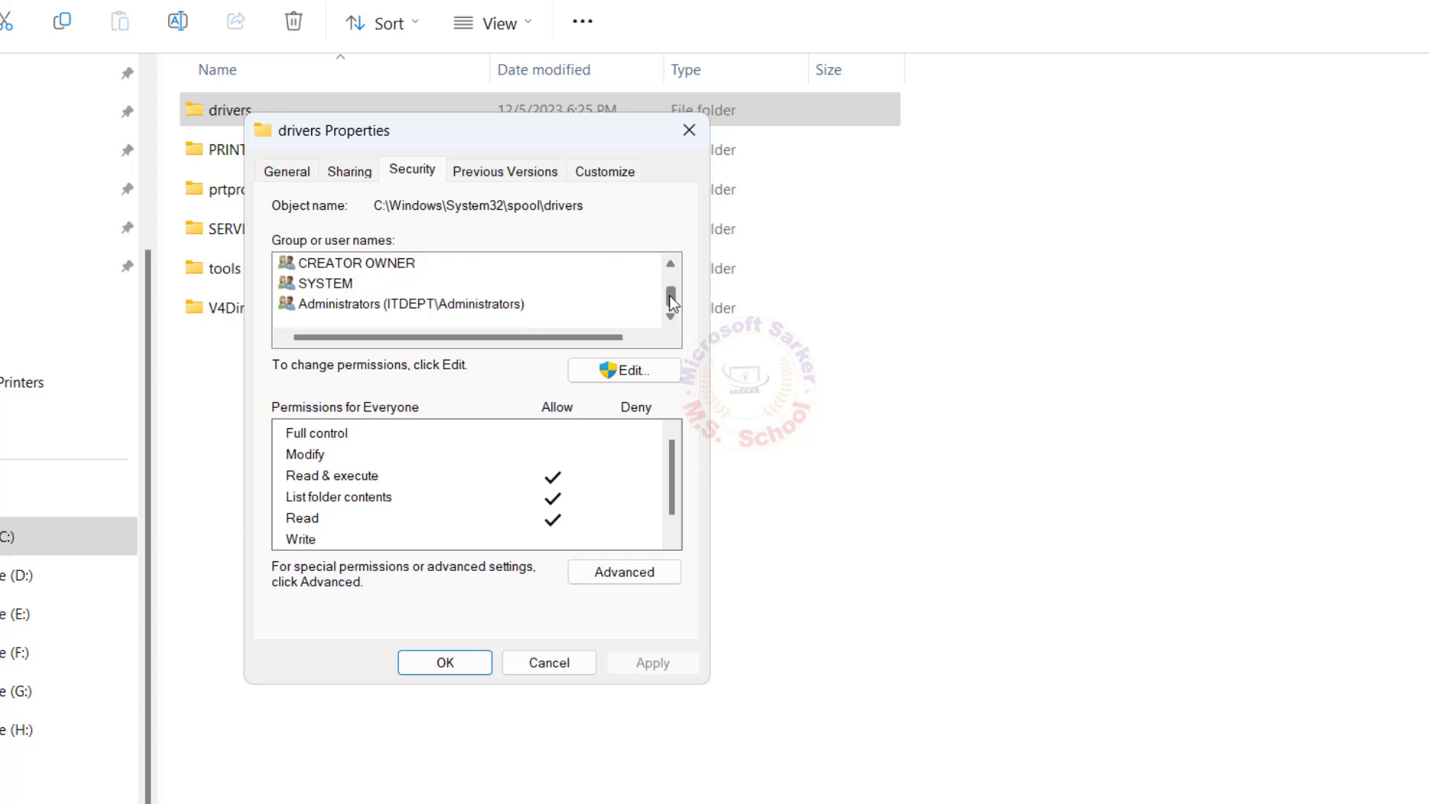
{"action": "left_click", "coordinate": [406, 303]}
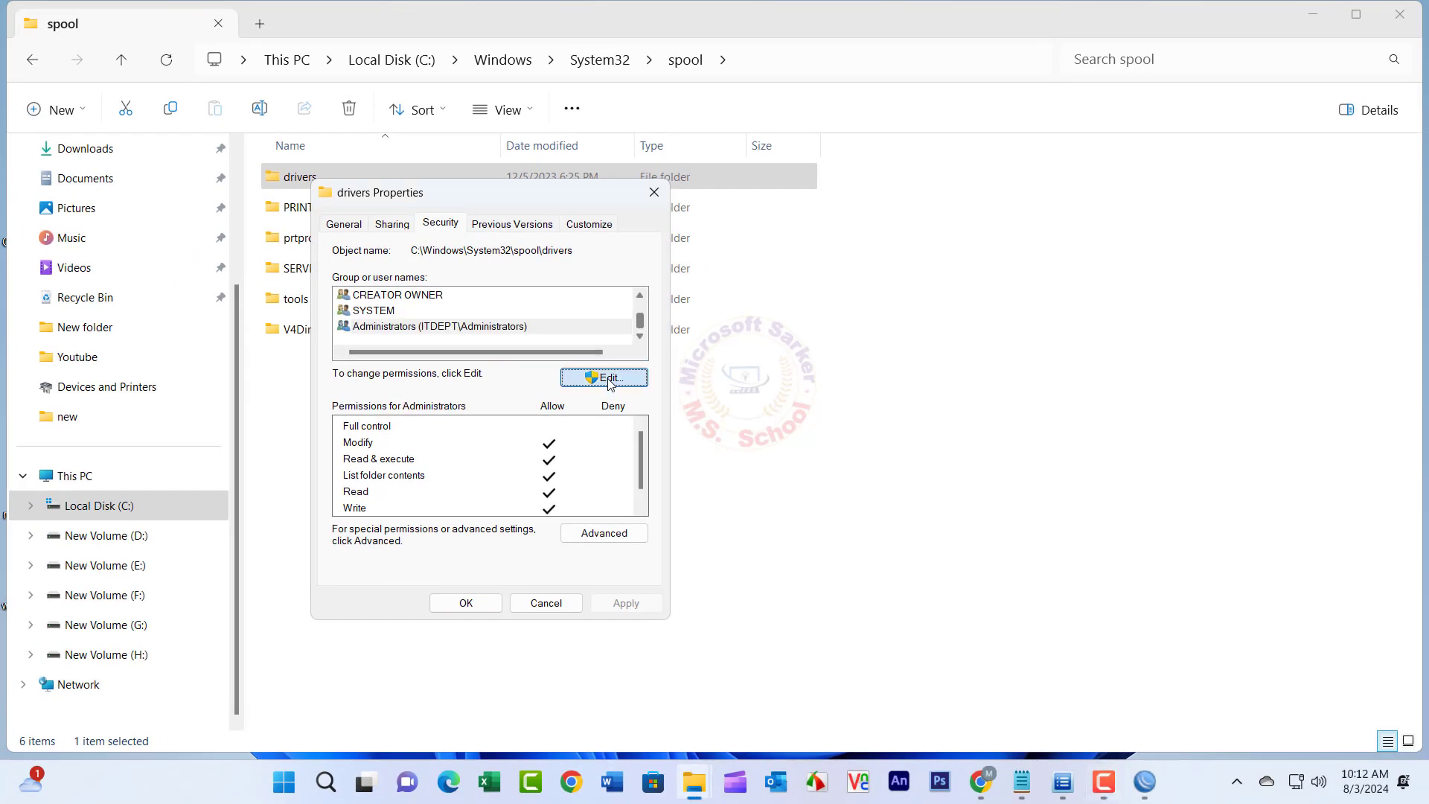
{"action": "left_click", "coordinate": [603, 377]}
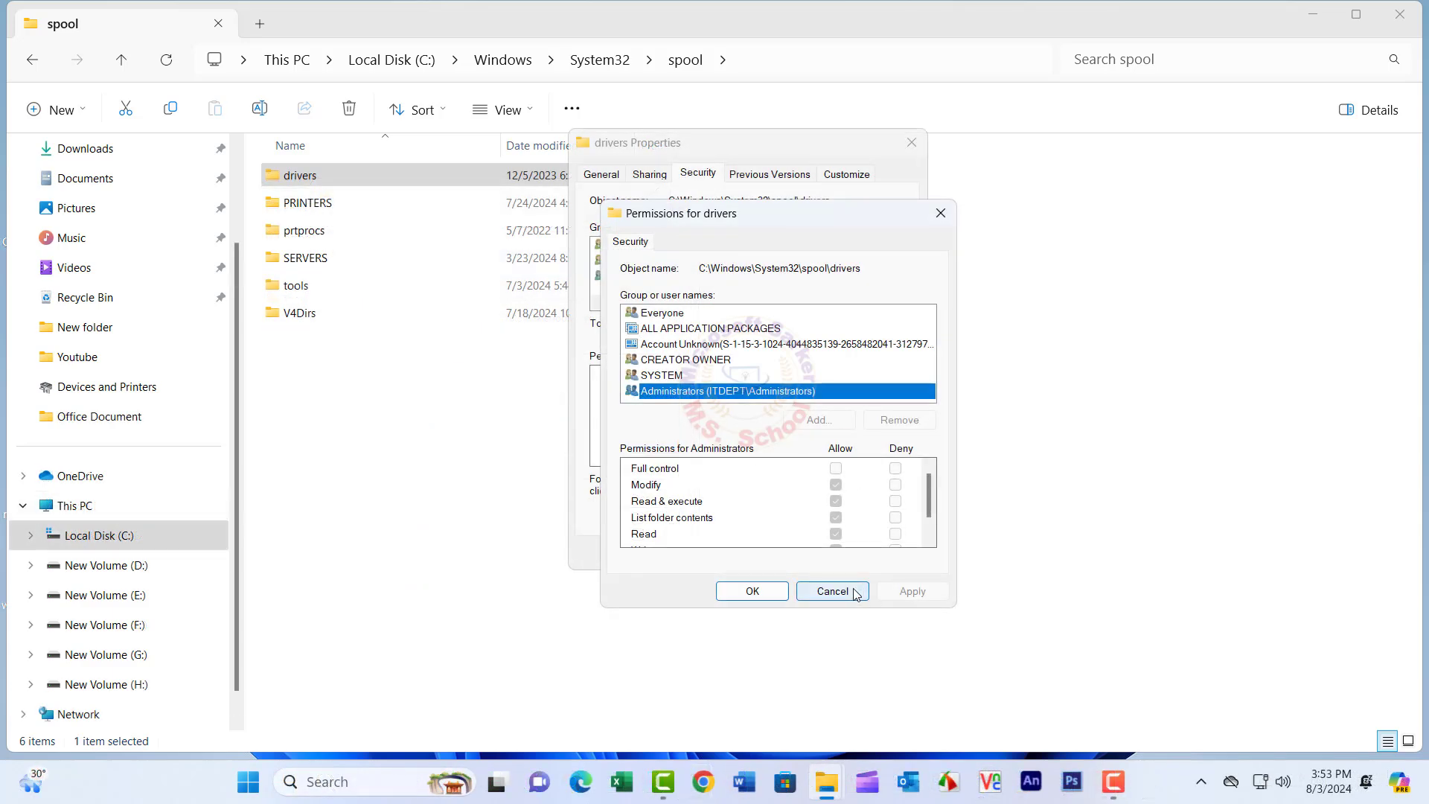
Cancel the drivers permissions editor and open its Advanced security settings
{"action": "left_click", "coordinate": [830, 591]}
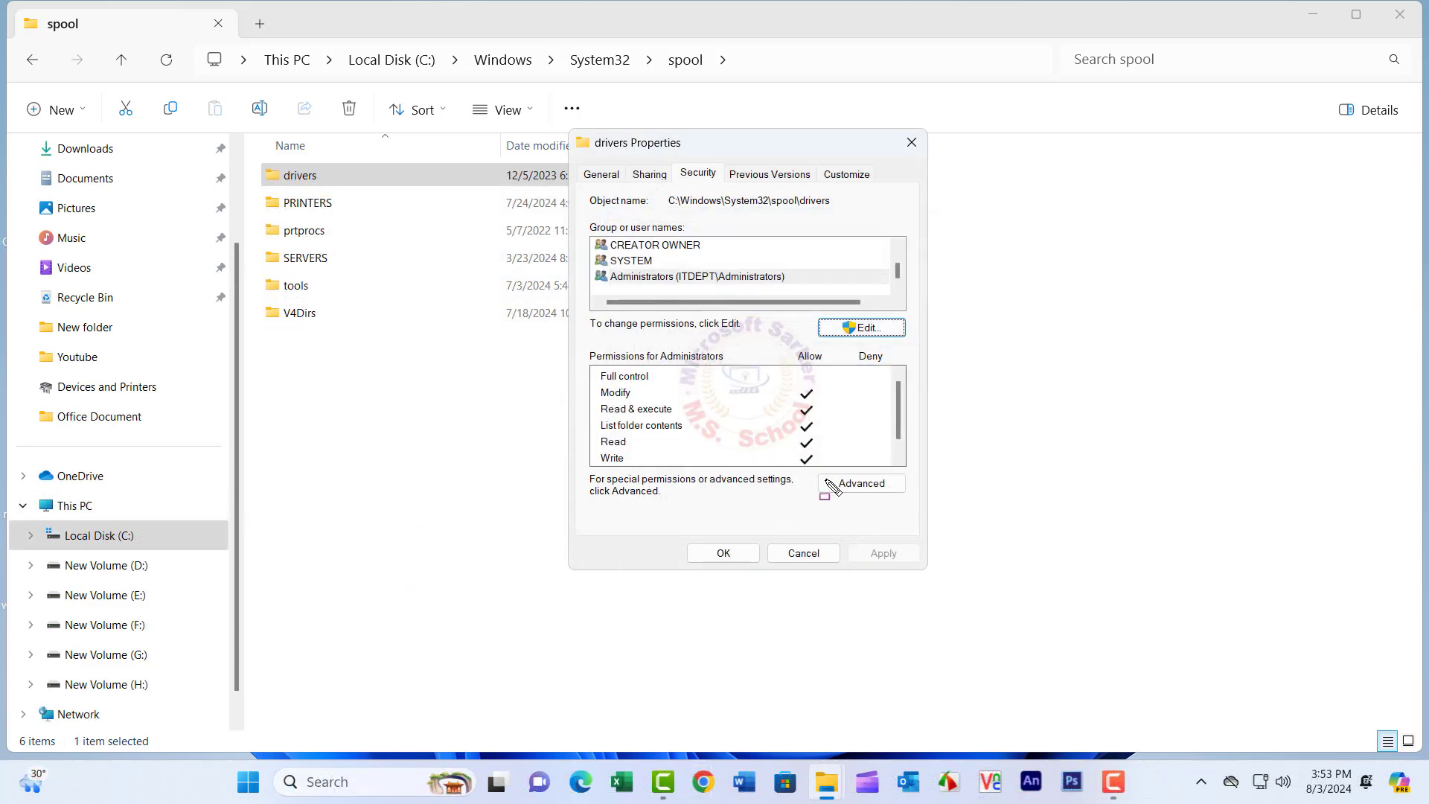
{"action": "mouse_move", "coordinate": [919, 508]}
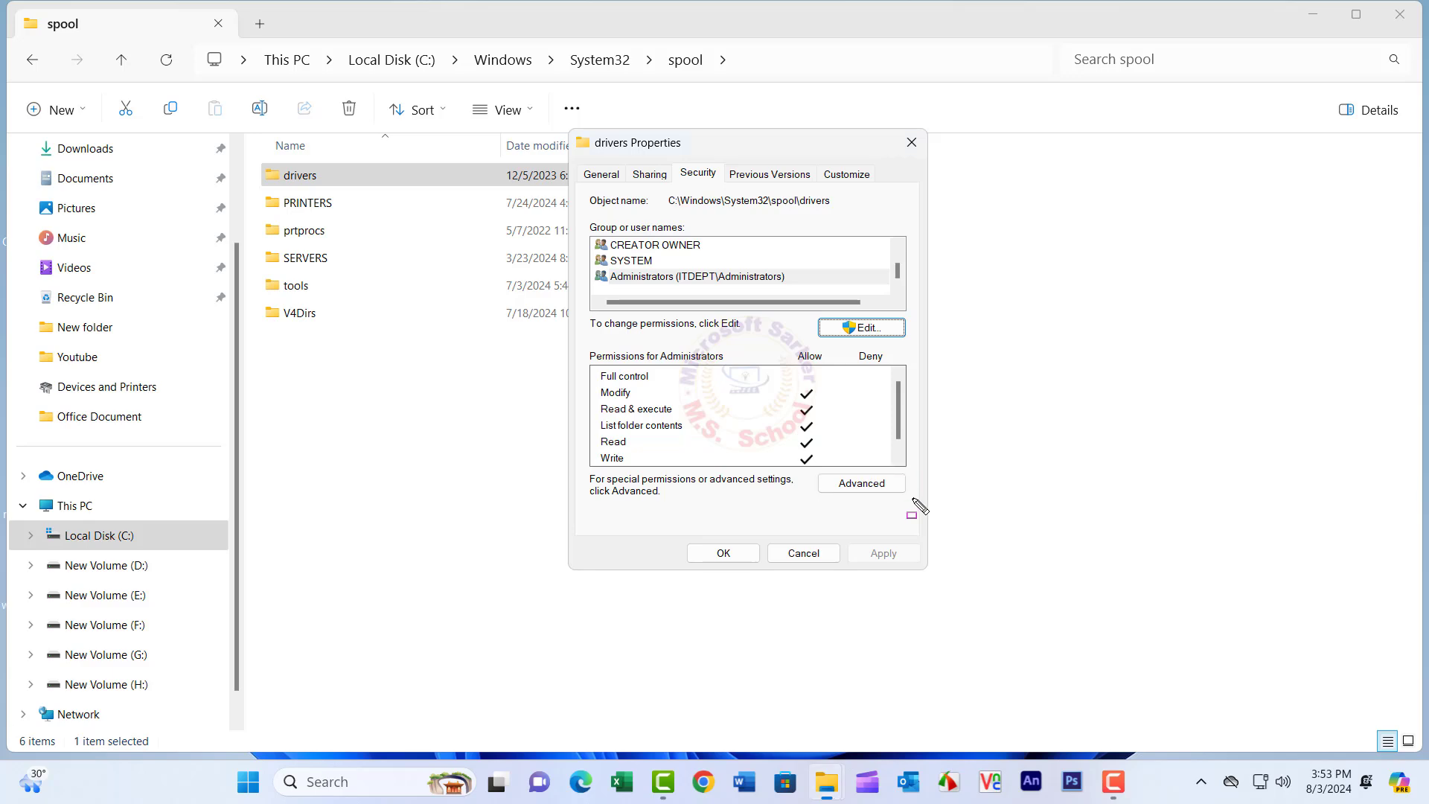
{"action": "left_click", "coordinate": [860, 483]}
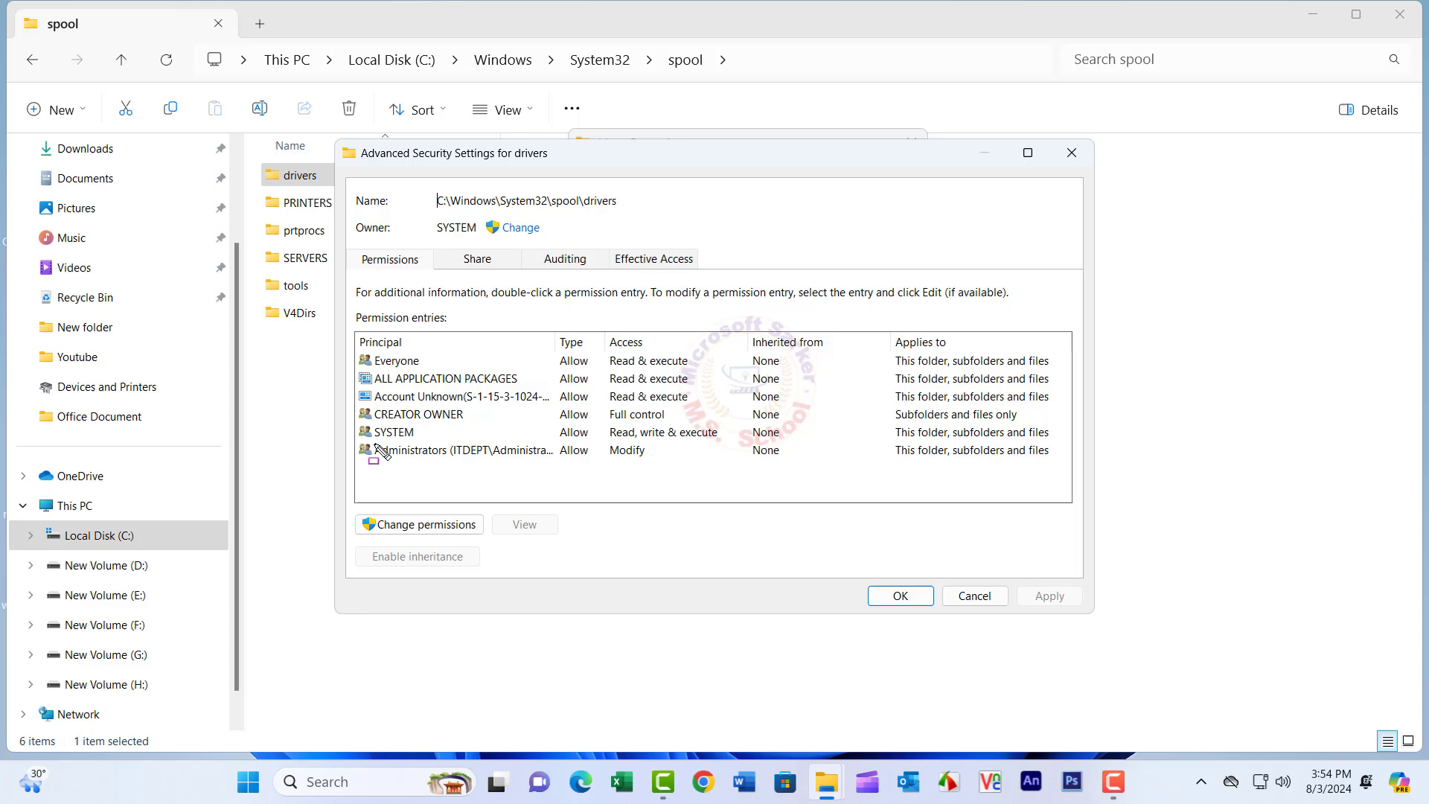
Select the Administrators permission entry and view the folder's Auditing settings
{"action": "left_click", "coordinate": [456, 450]}
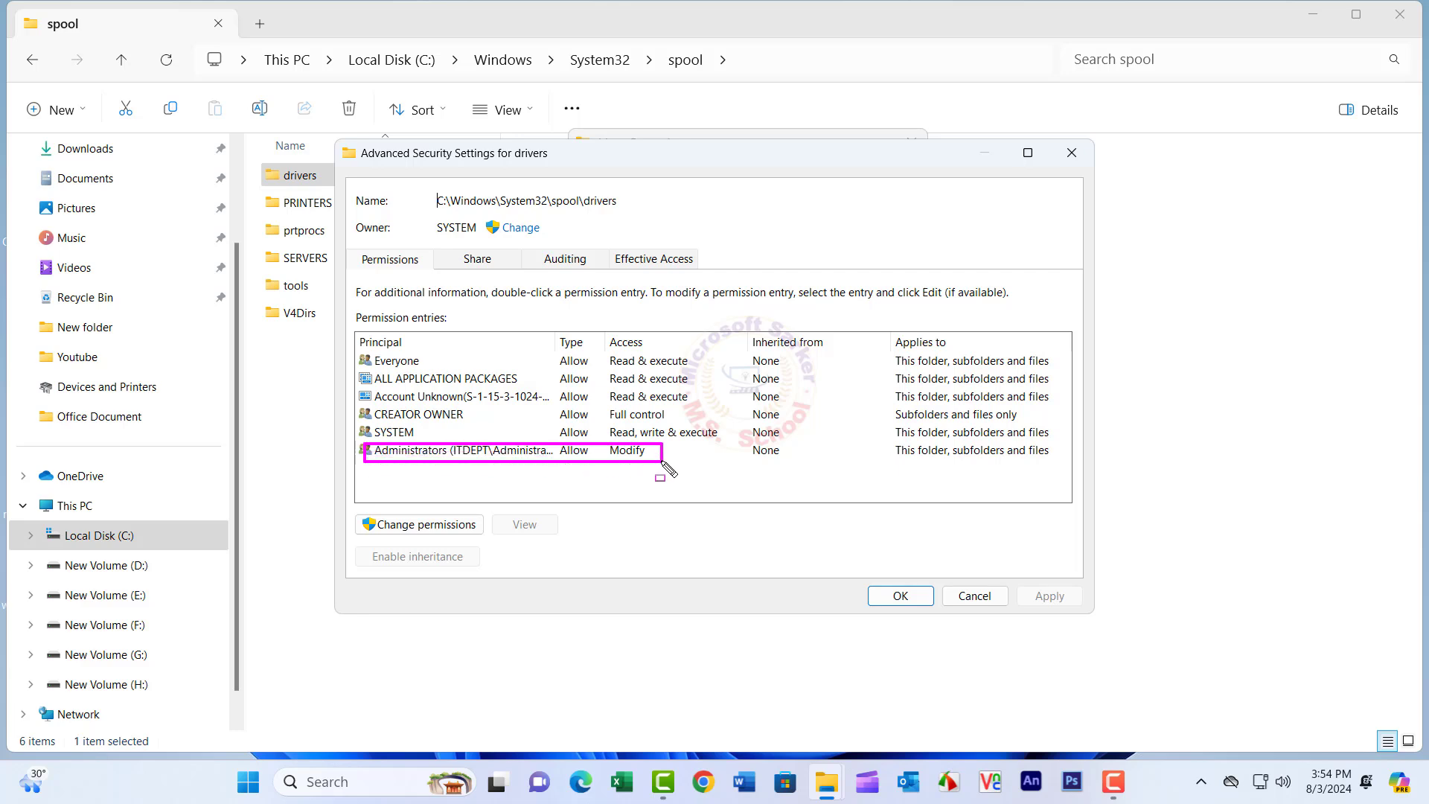
{"action": "left_click", "coordinate": [455, 450]}
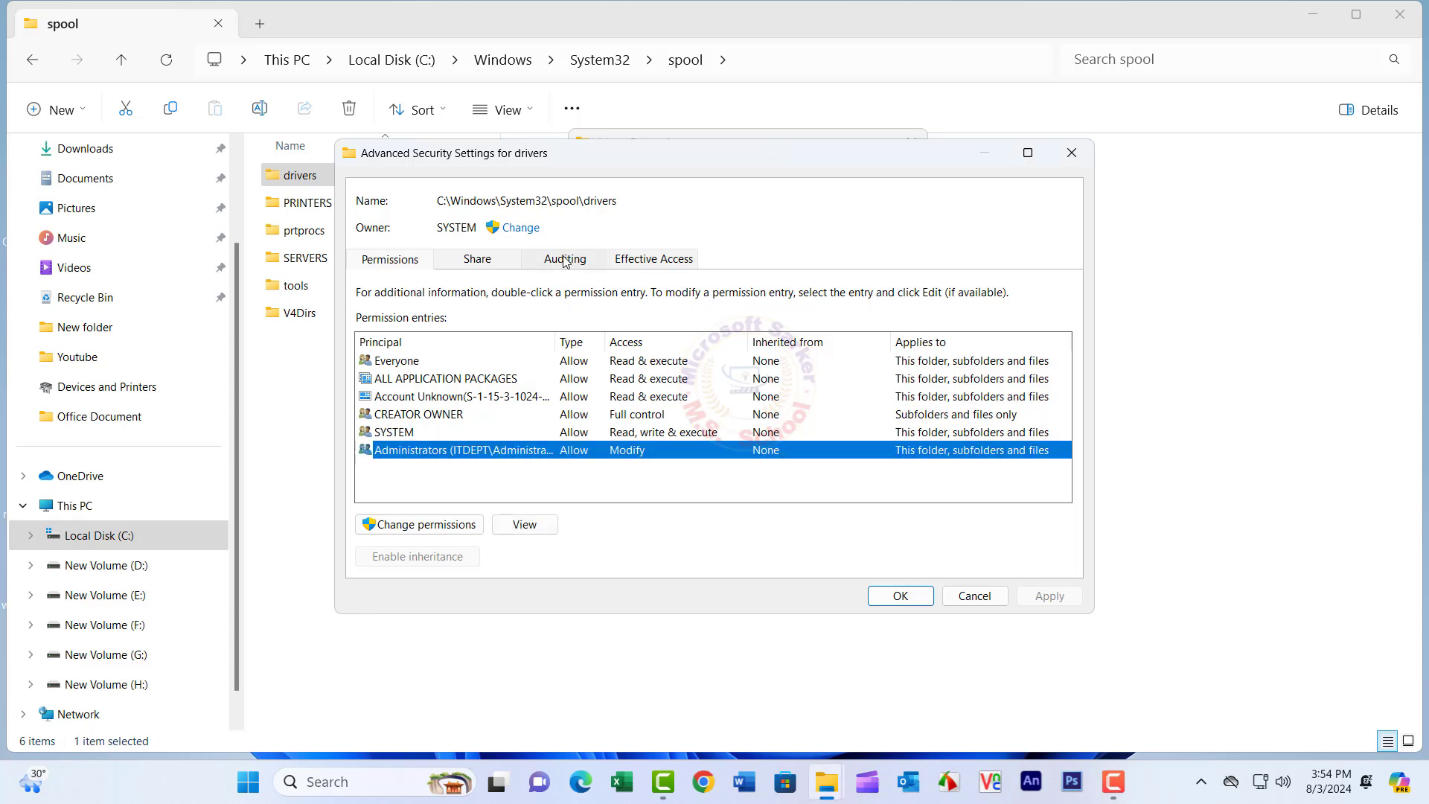
{"action": "left_click", "coordinate": [565, 259]}
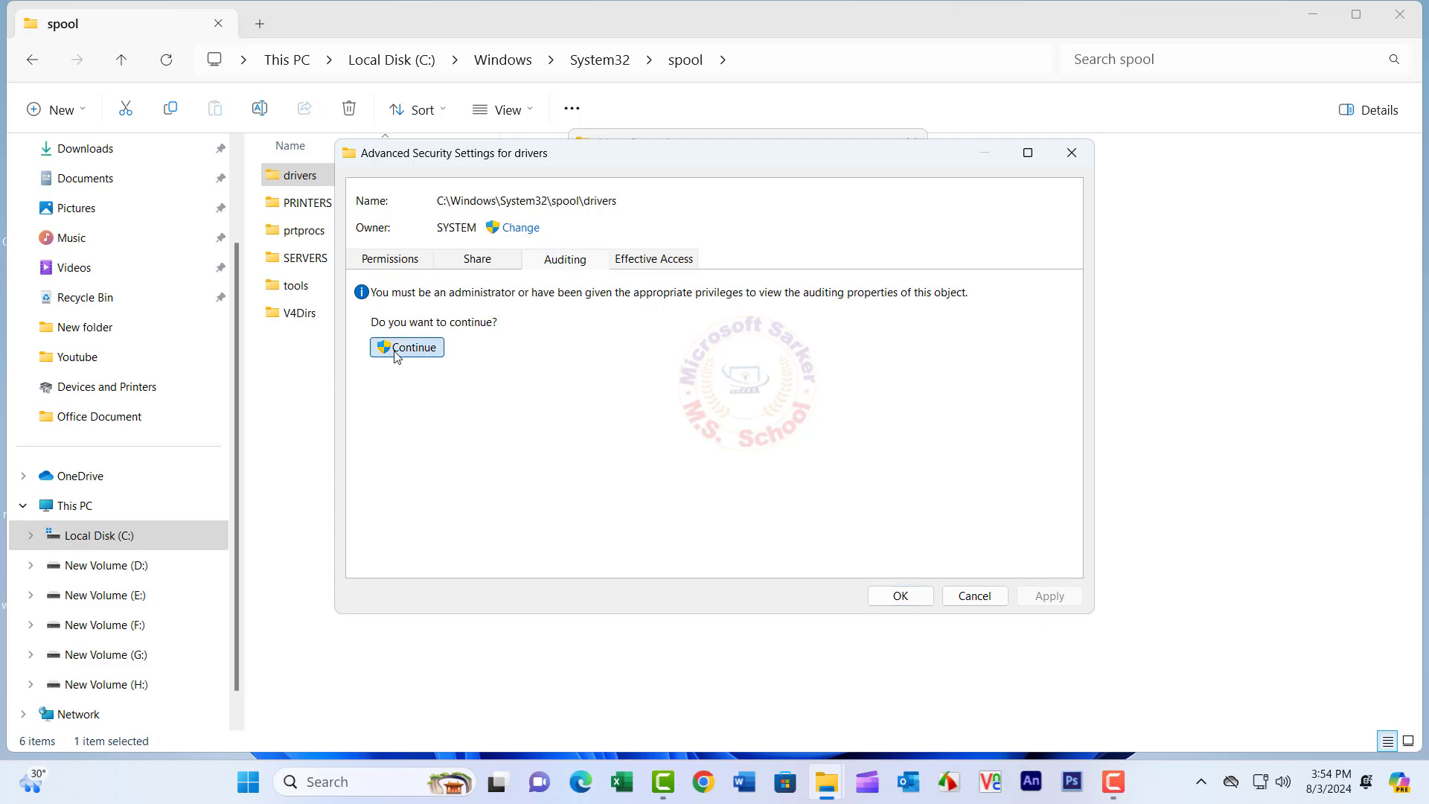
Continue as administrator and edit the Administrator auditing entry for the drivers folder
{"action": "left_click", "coordinate": [406, 346]}
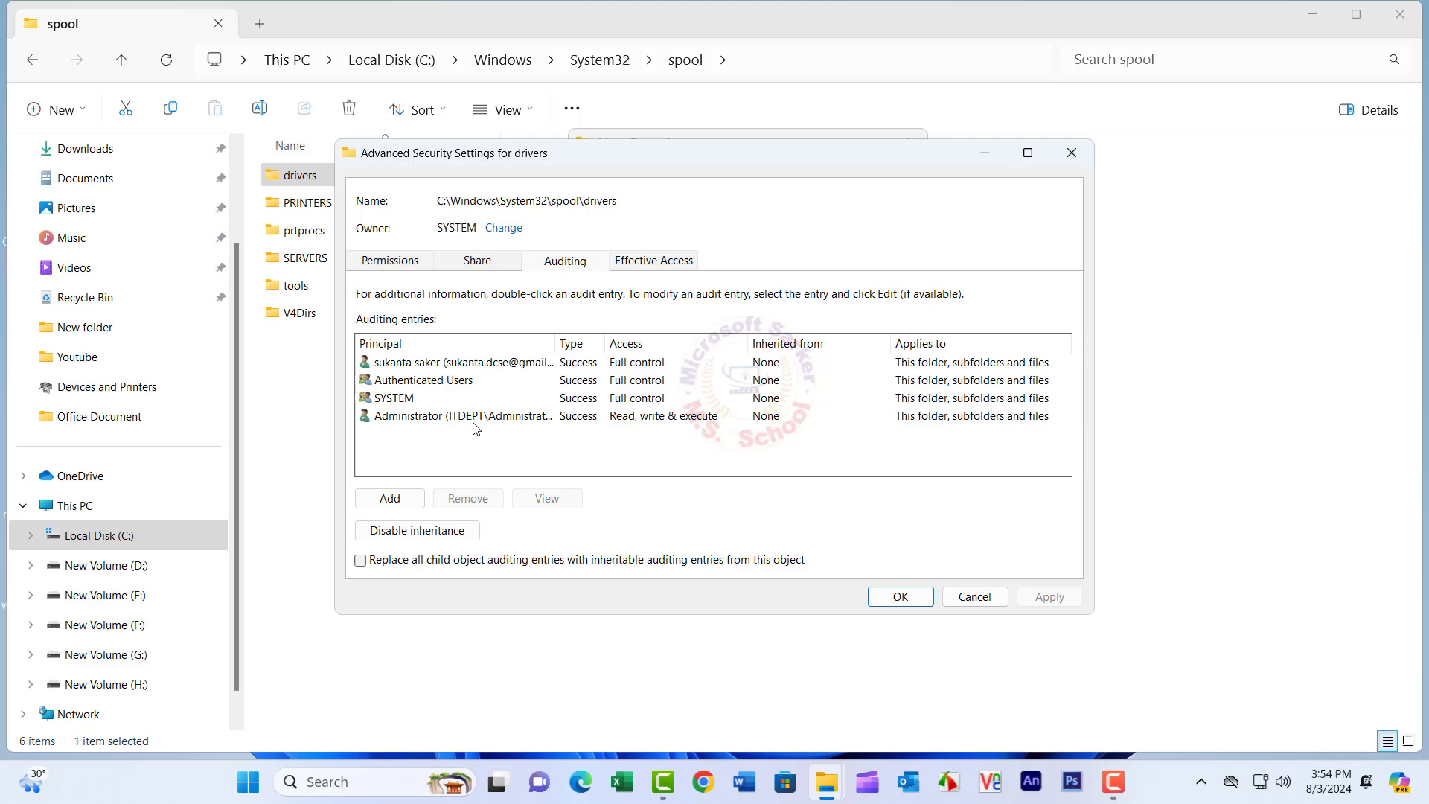
{"action": "left_click", "coordinate": [455, 416]}
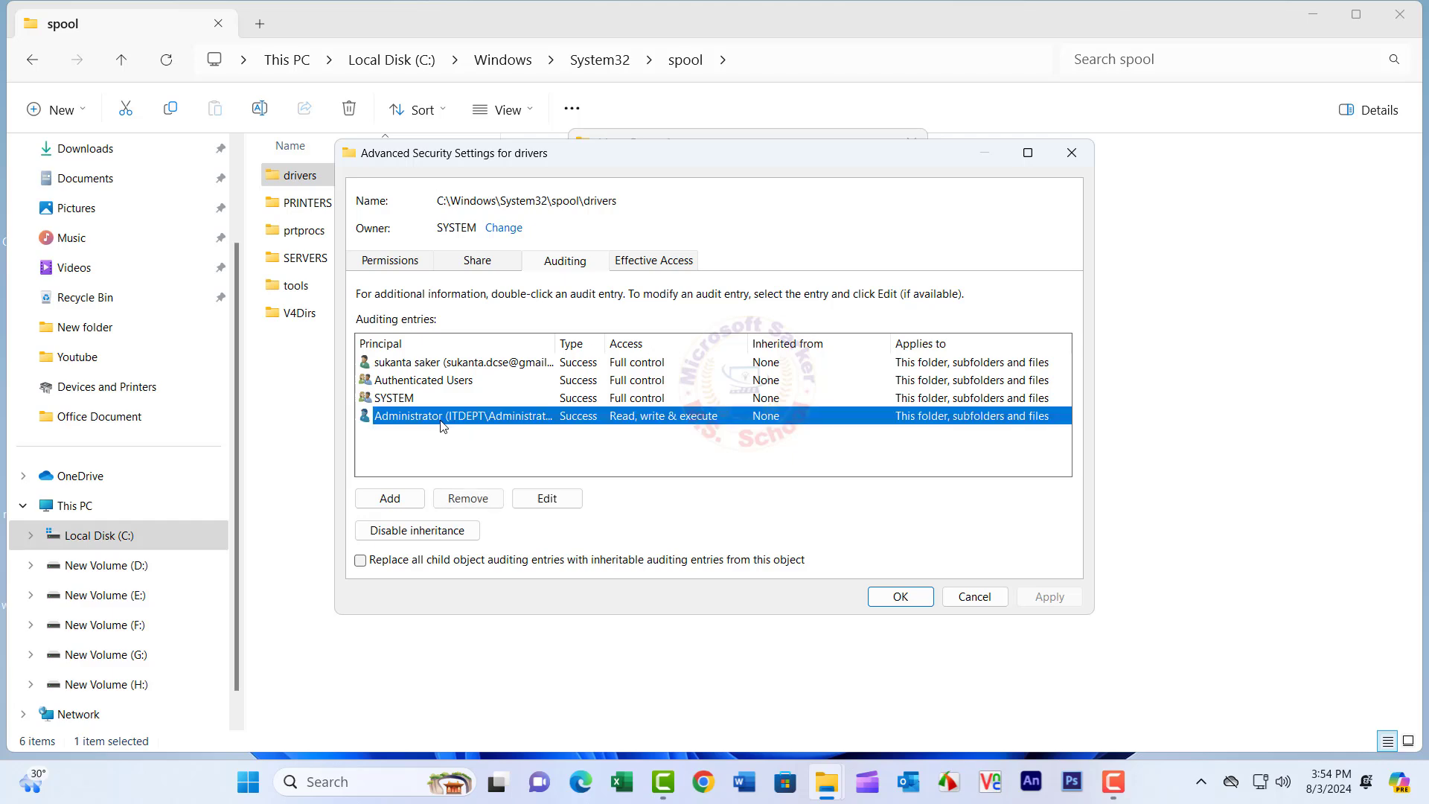
{"action": "mouse_move", "coordinate": [546, 498]}
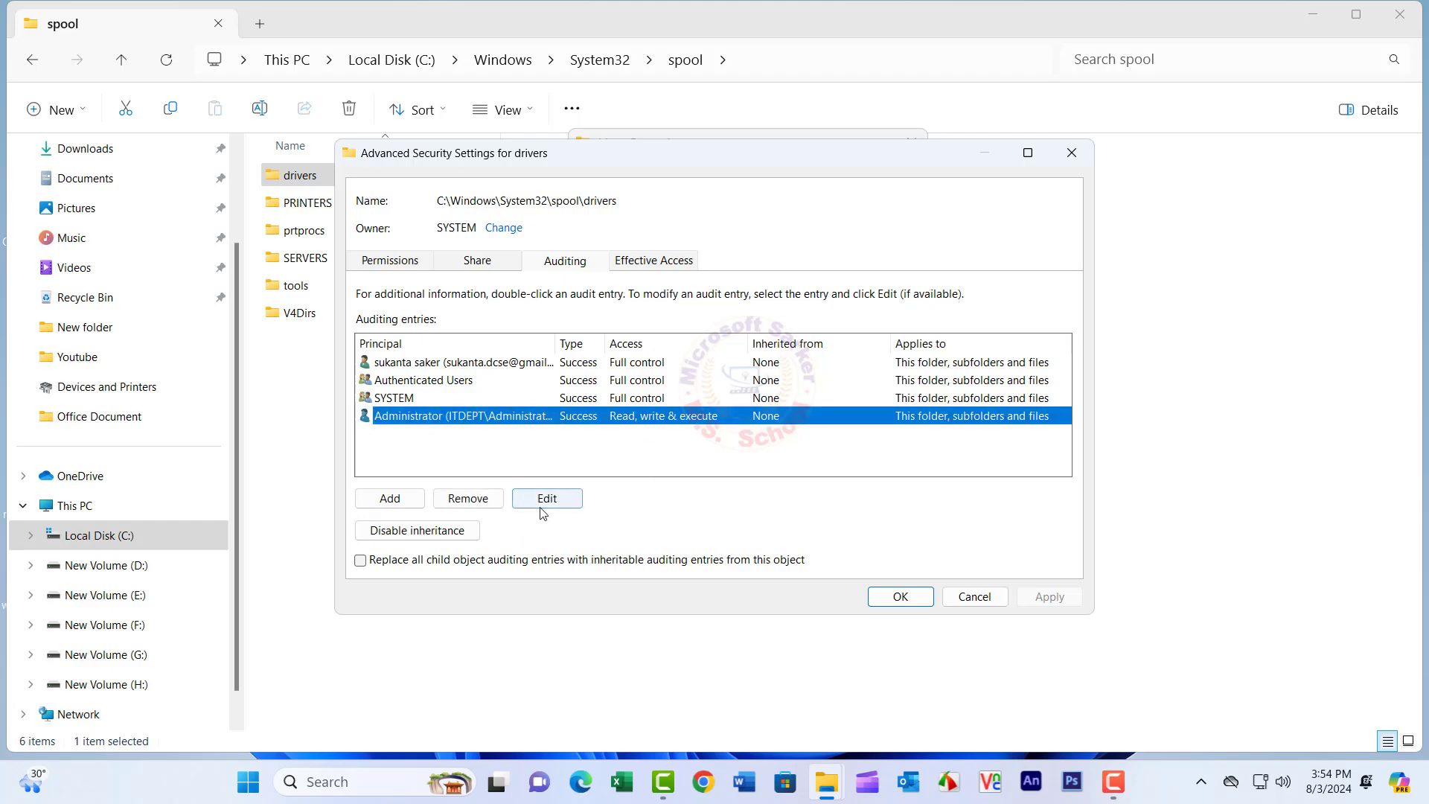
{"action": "left_click", "coordinate": [546, 497]}
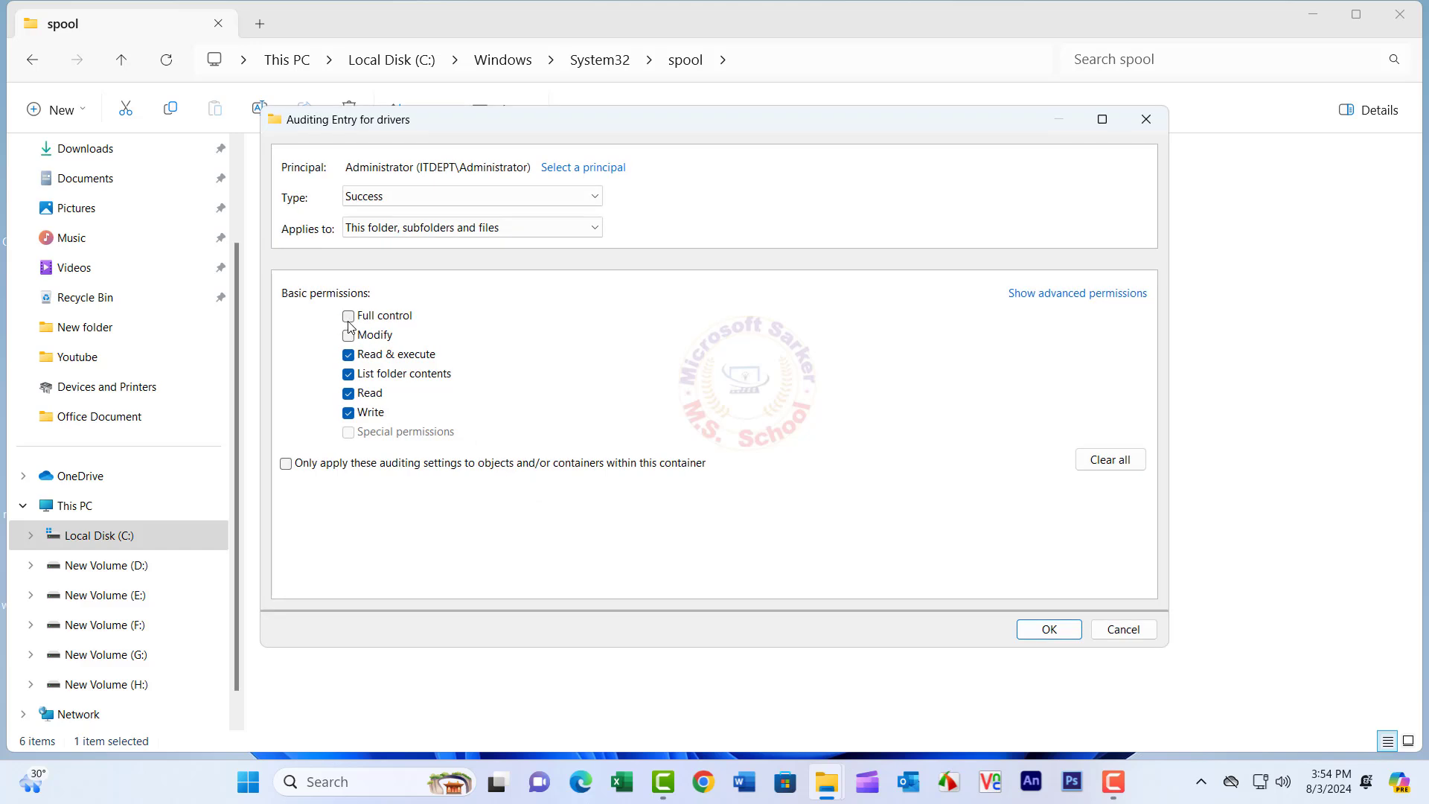
Audit Full control for Administrator, confirm the change, and close the spool folder window
{"action": "left_click", "coordinate": [349, 315]}
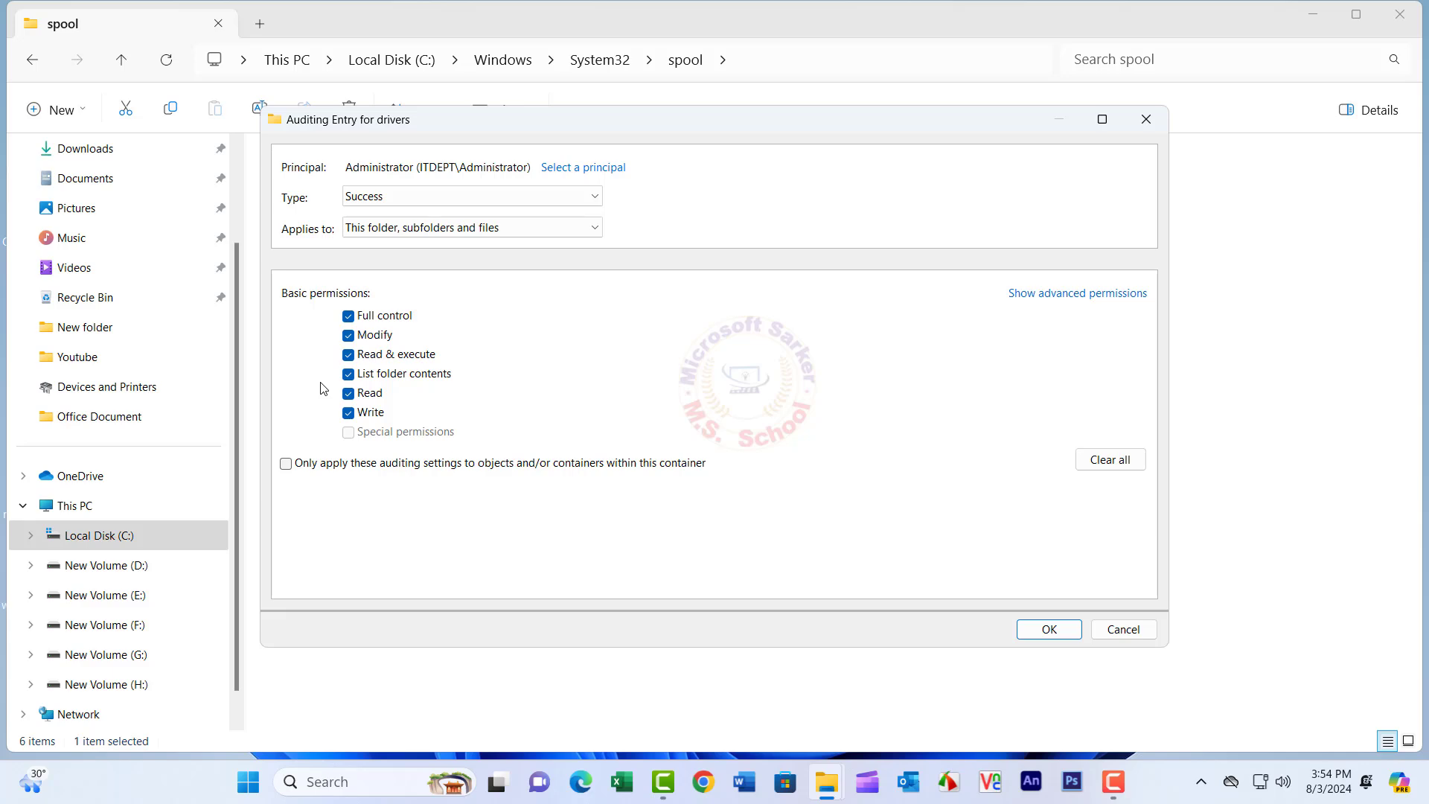
{"action": "left_click", "coordinate": [1047, 629]}
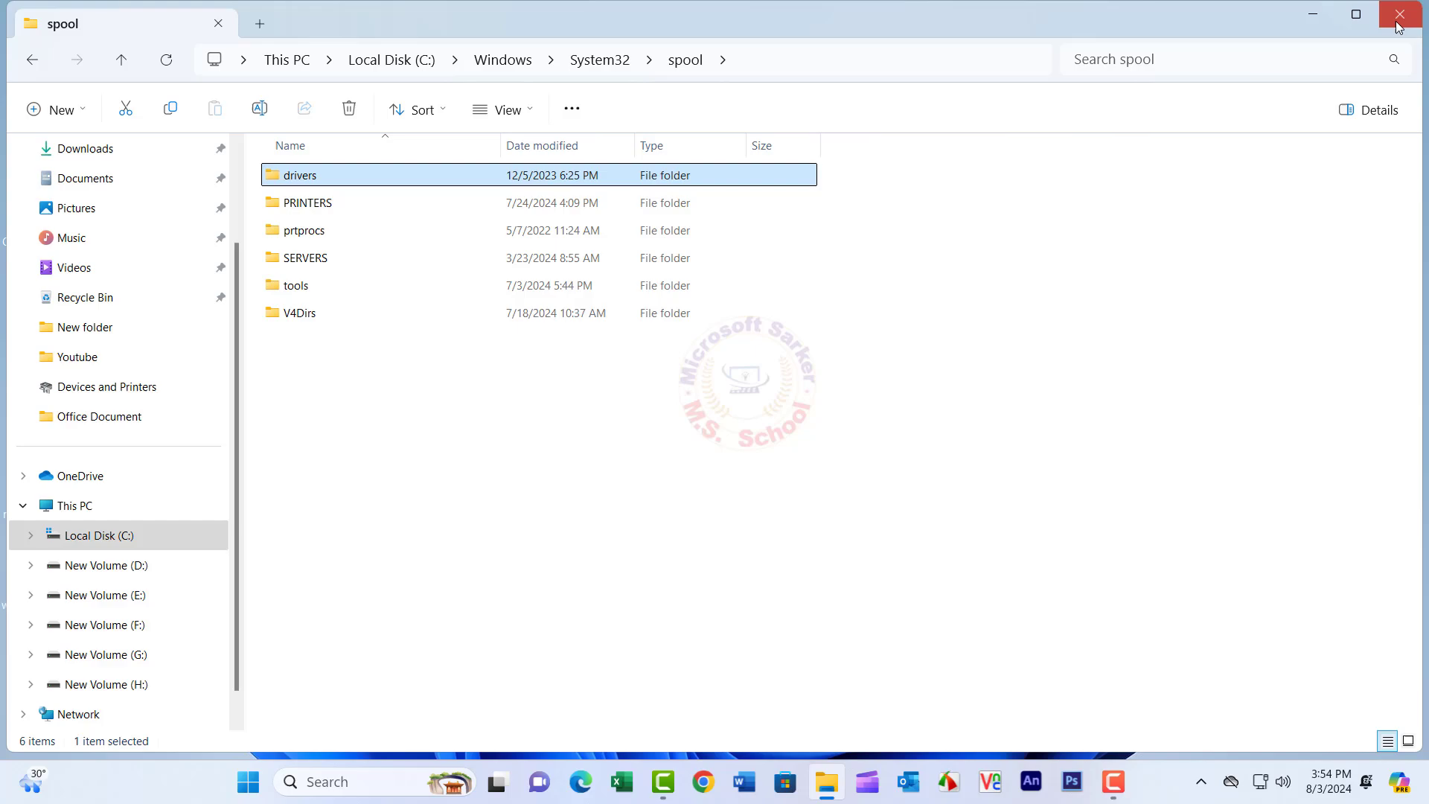
{"action": "left_click", "coordinate": [1401, 15]}
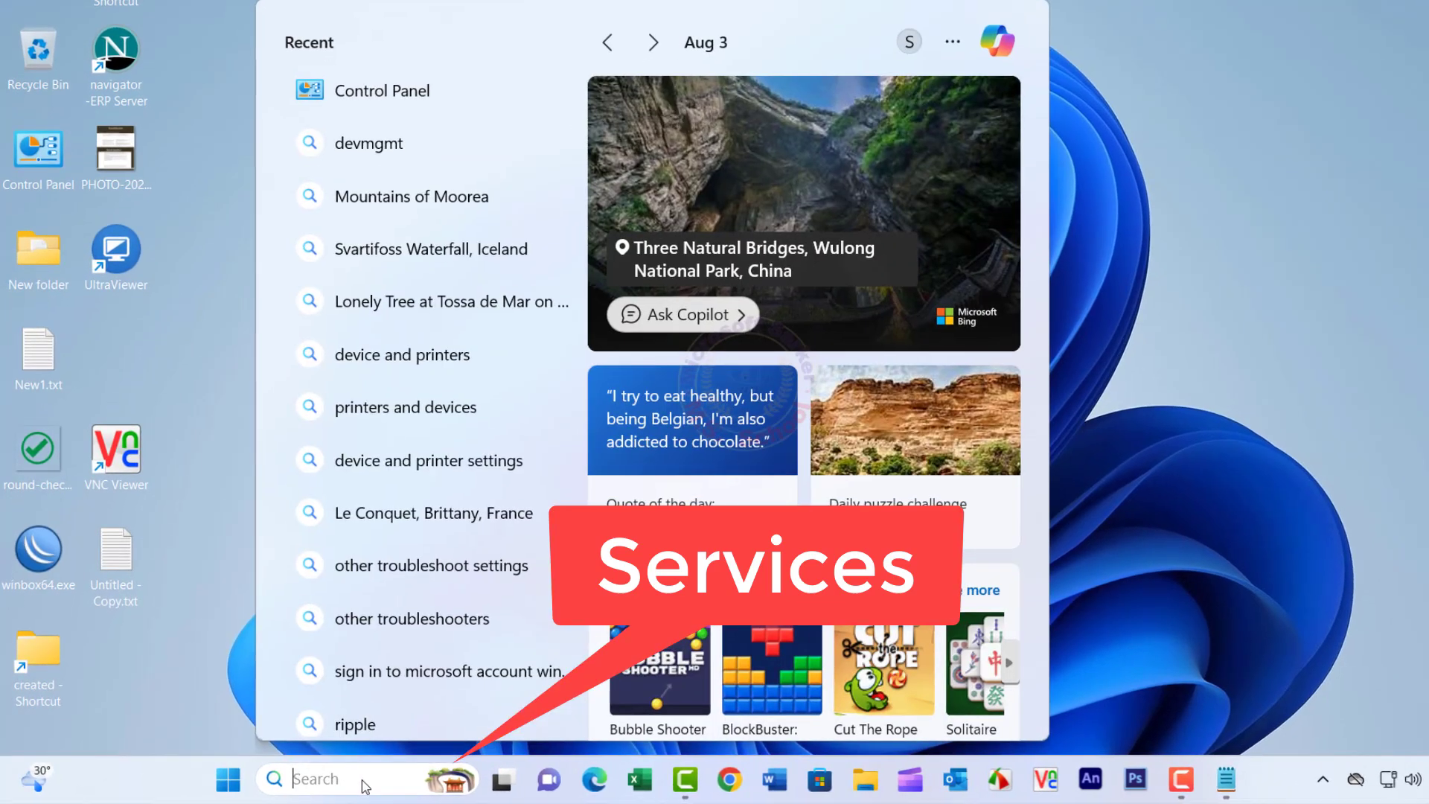
Launch Services from search and restart the Print Spooler service
{"action": "type", "text": "services"}
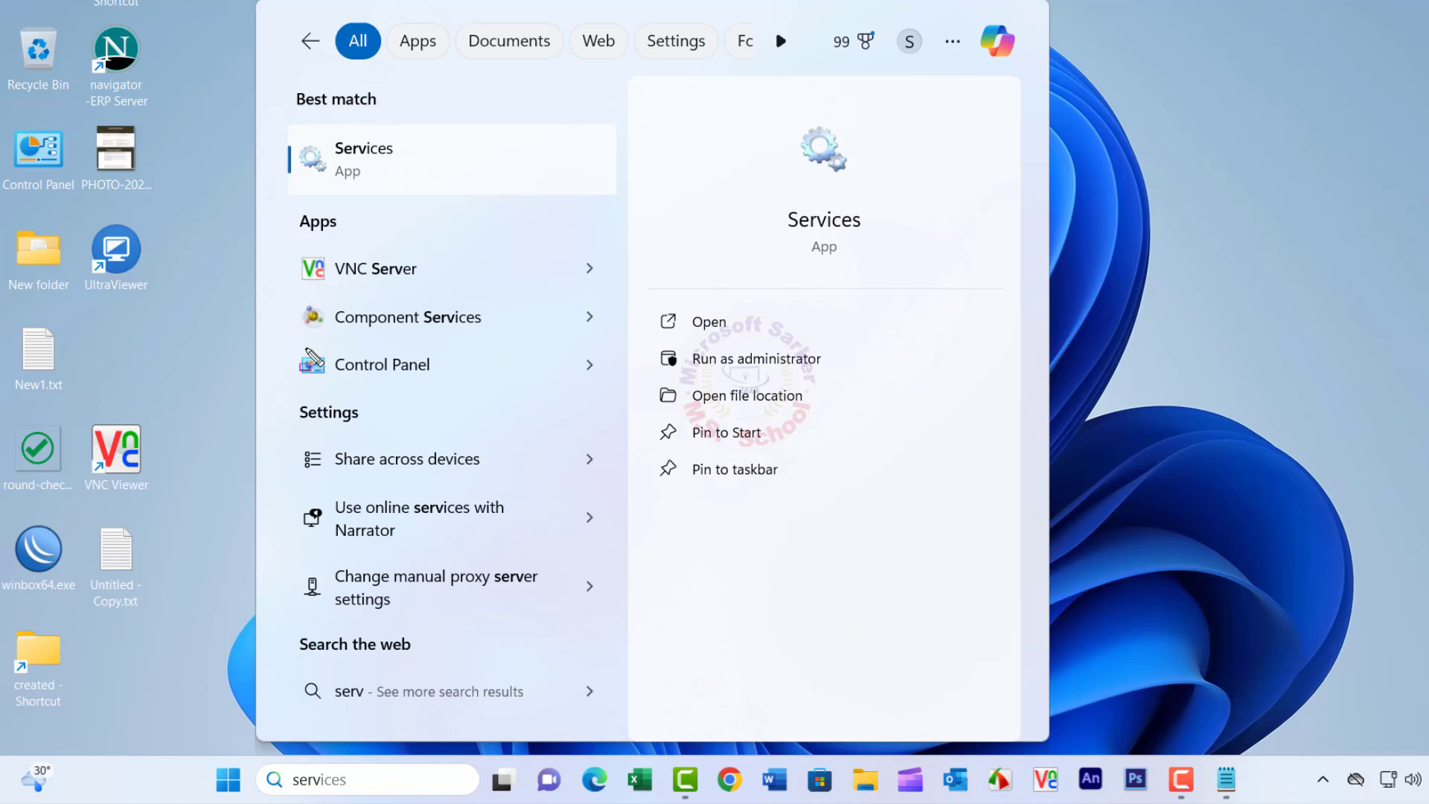
{"action": "mouse_move", "coordinate": [320, 185]}
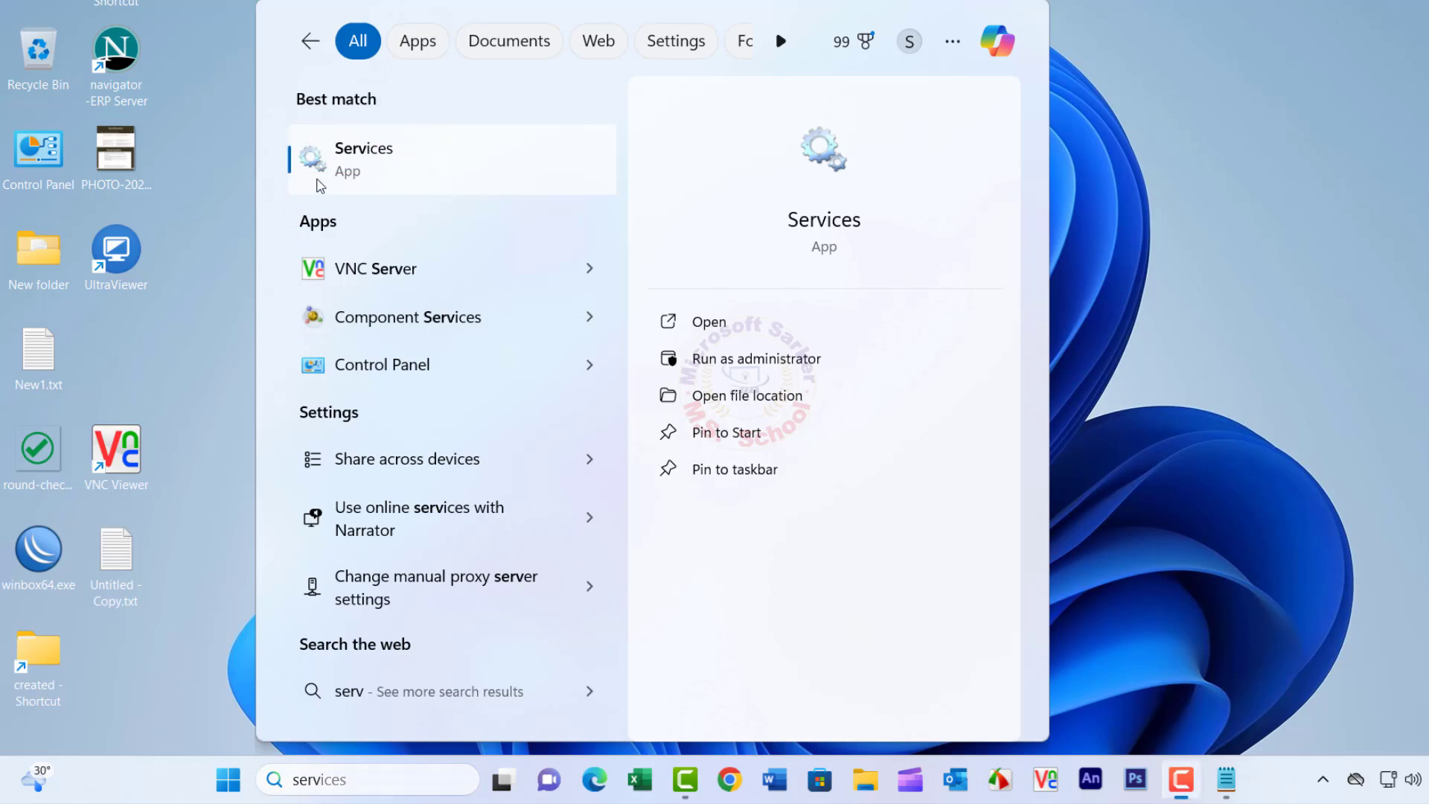
{"action": "left_click", "coordinate": [364, 159]}
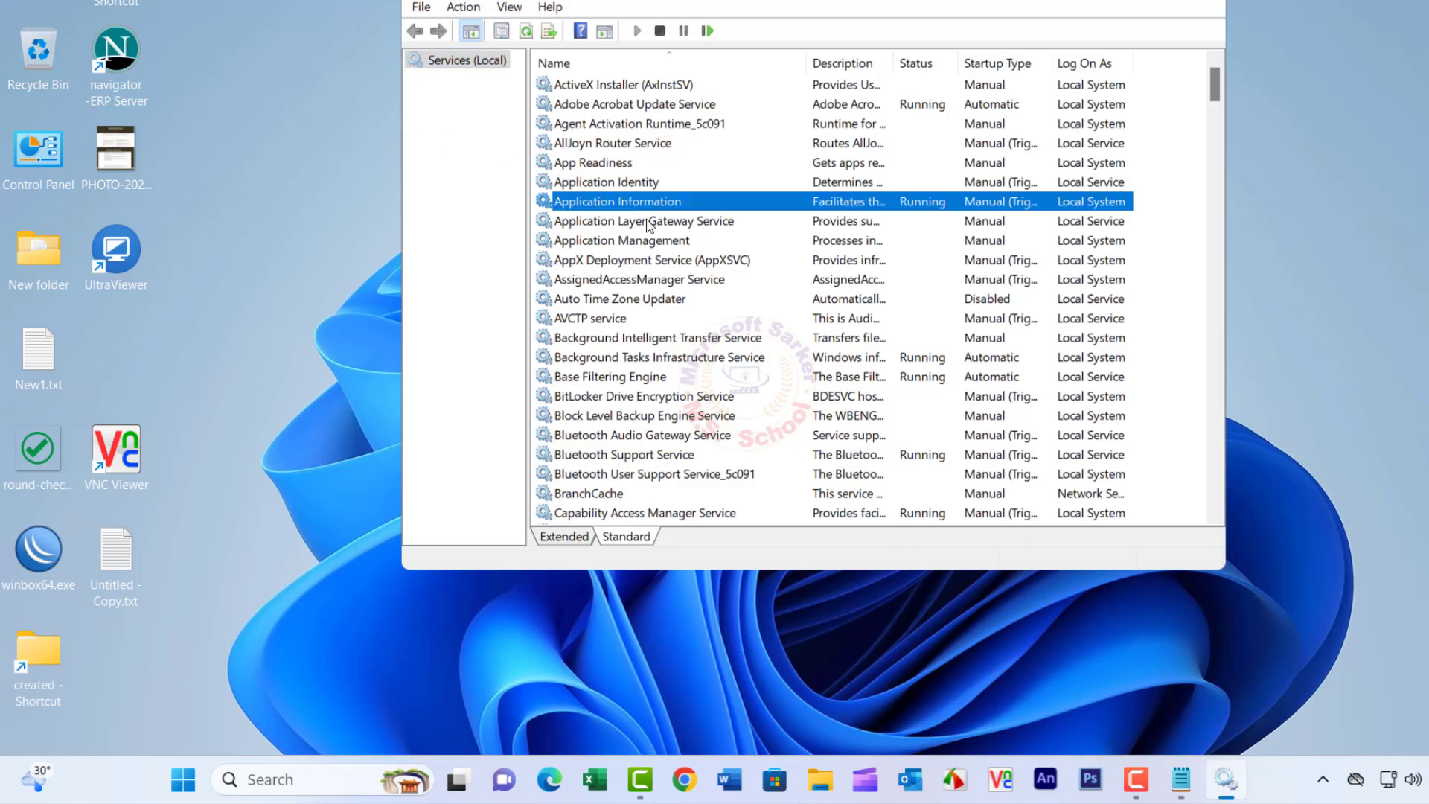
{"action": "scroll", "scroll_direction": "down", "scroll_amount": 3}
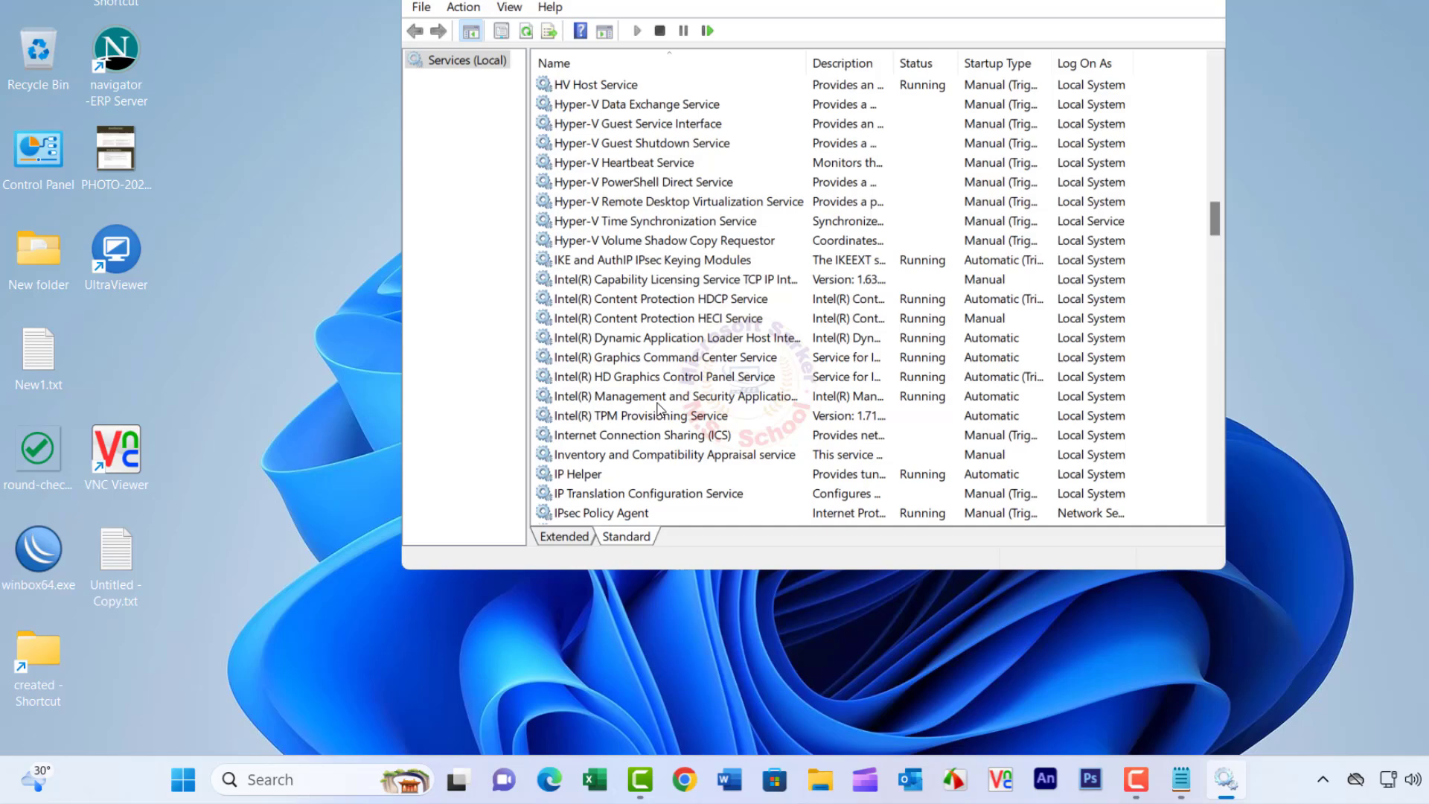
{"action": "scroll", "scroll_direction": "down", "scroll_amount": 3}
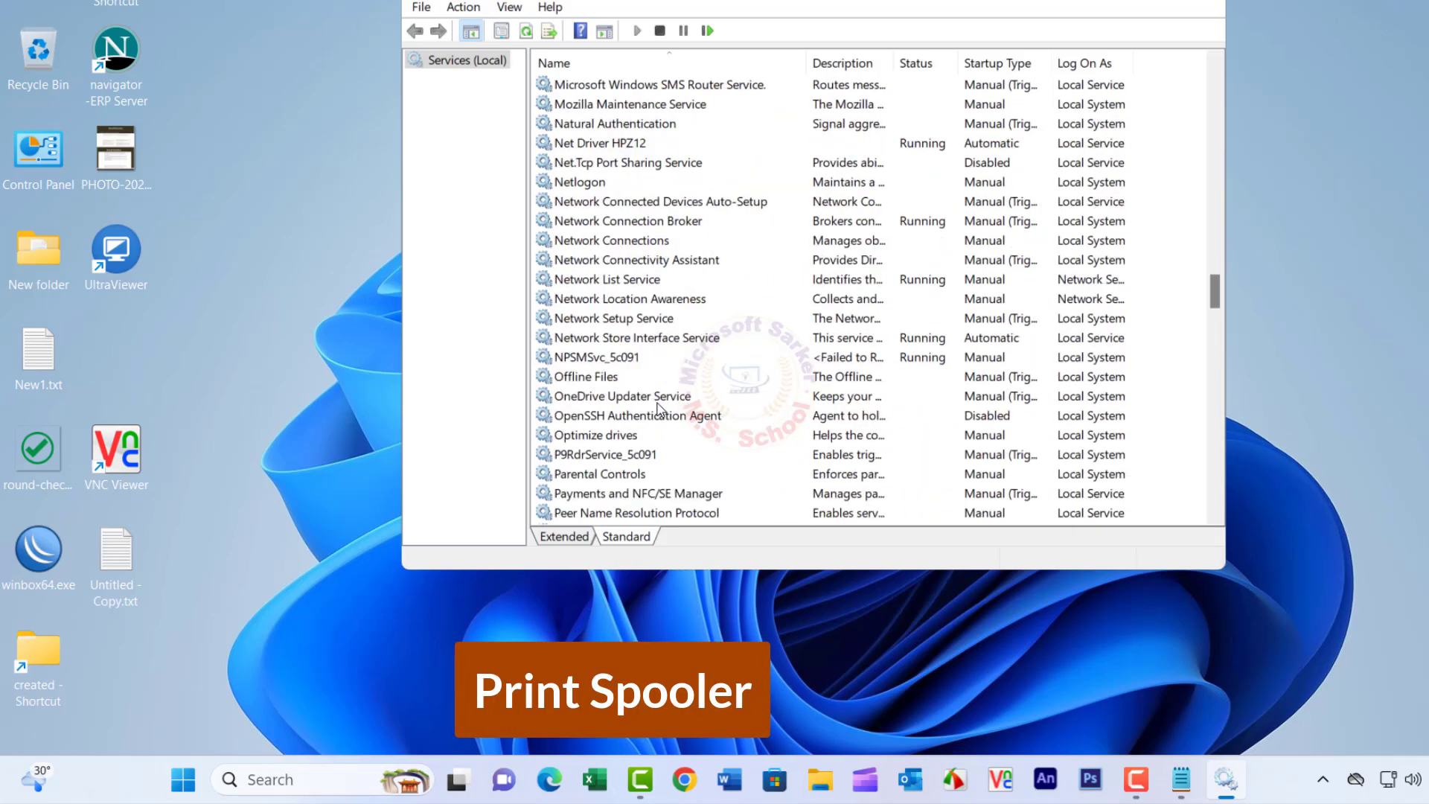
{"action": "scroll", "scroll_direction": "down", "scroll_amount": 3}
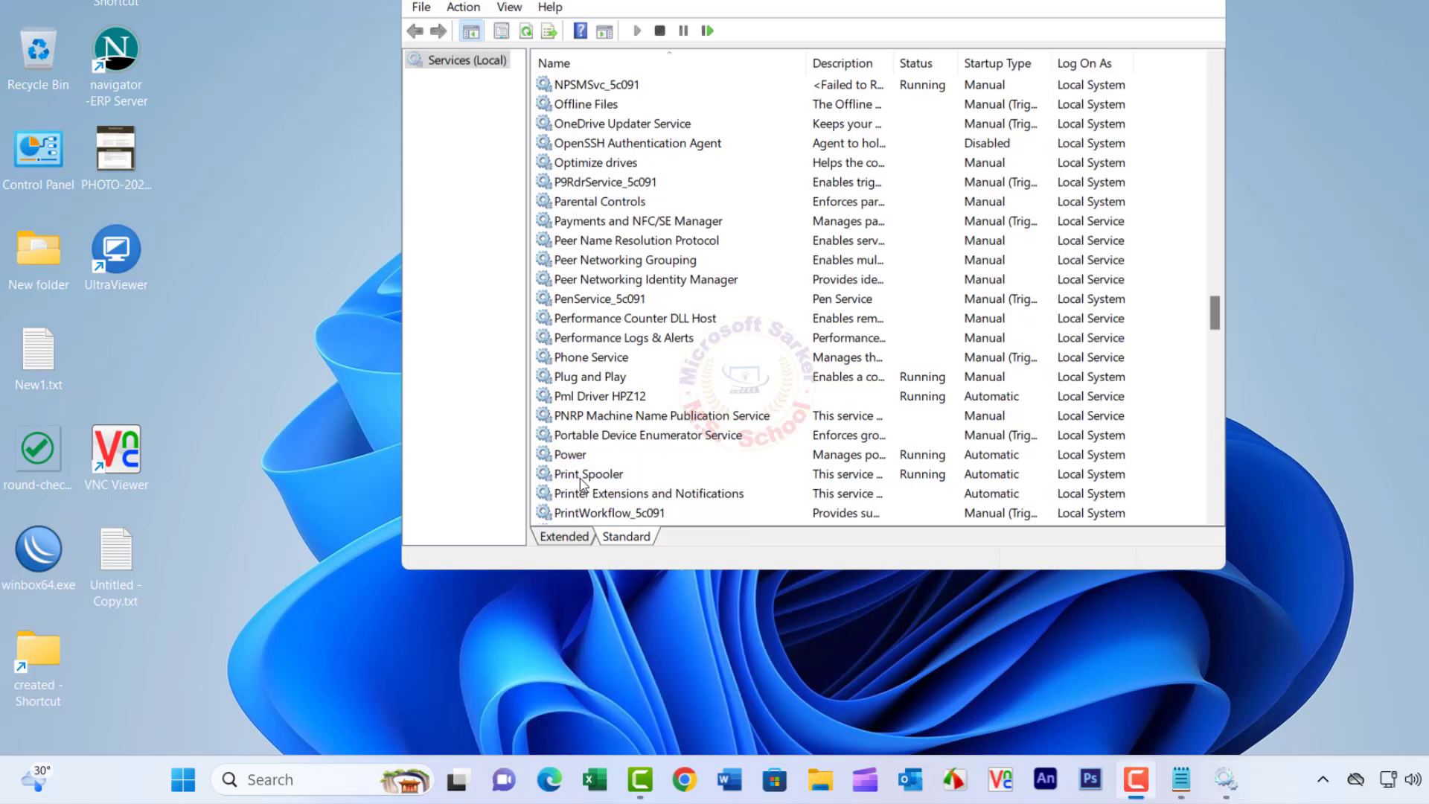
{"action": "right_click", "coordinate": [587, 473]}
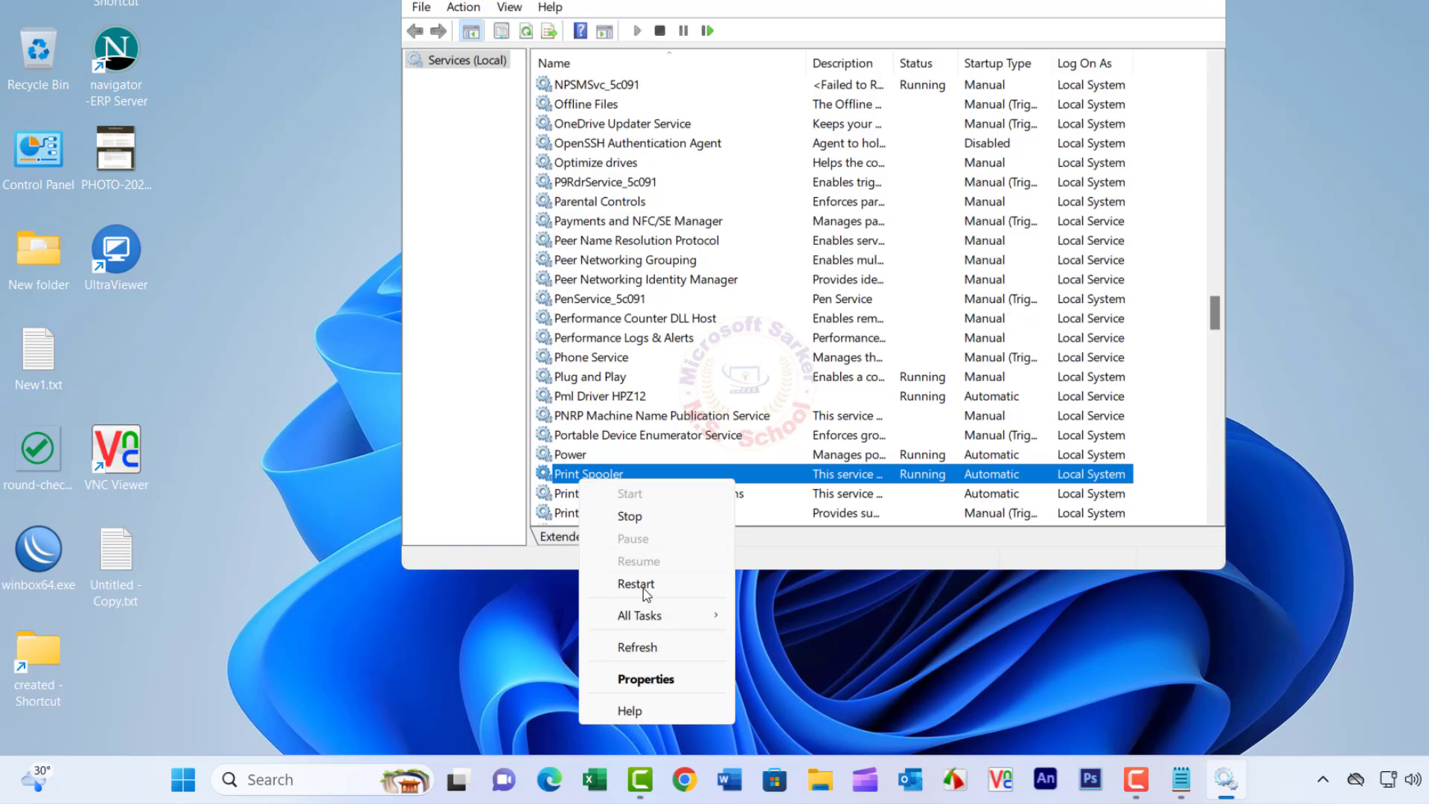
{"action": "left_click", "coordinate": [635, 583]}
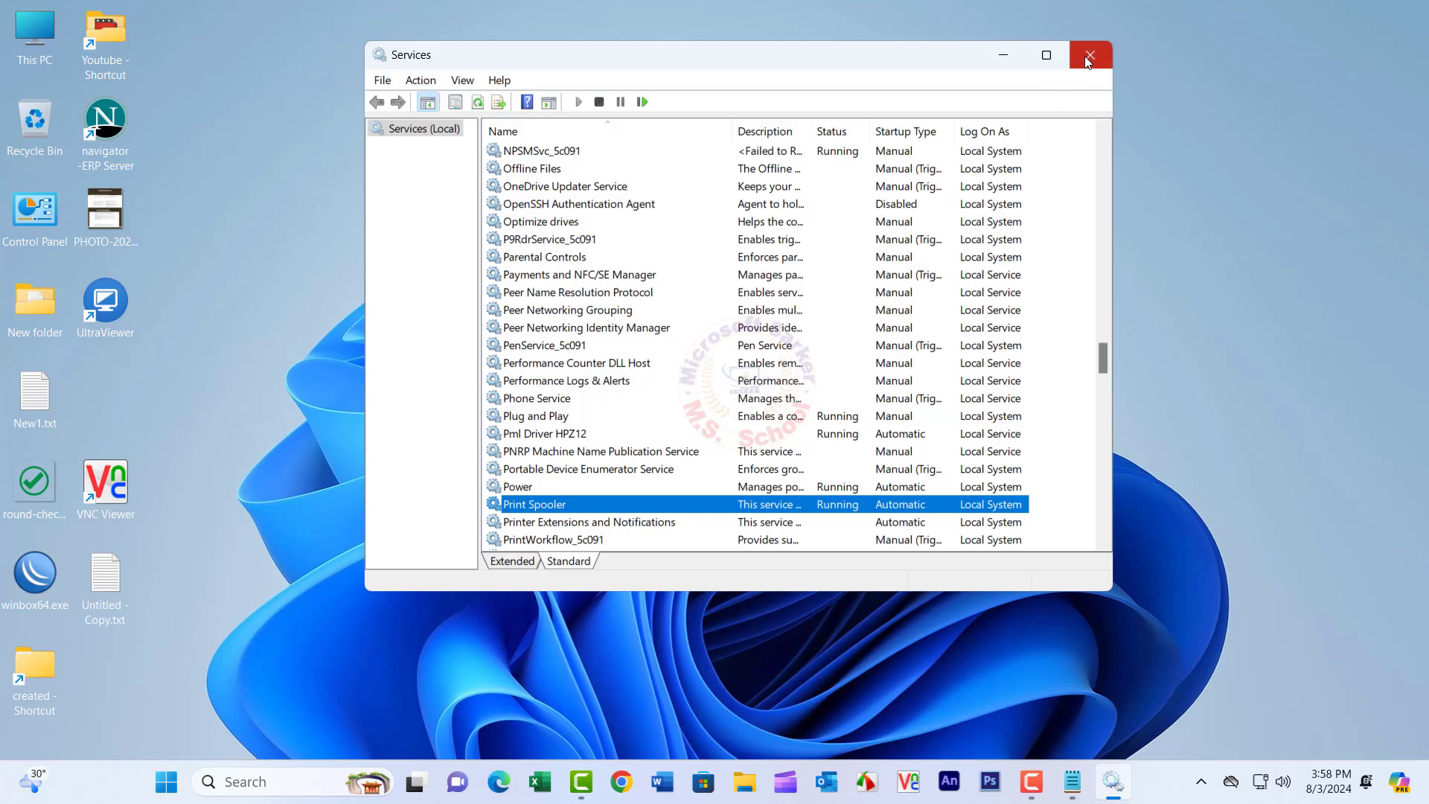
Close Services and browse to C:\Windows, scrolling down to the Temp folder
{"action": "left_click", "coordinate": [1088, 54]}
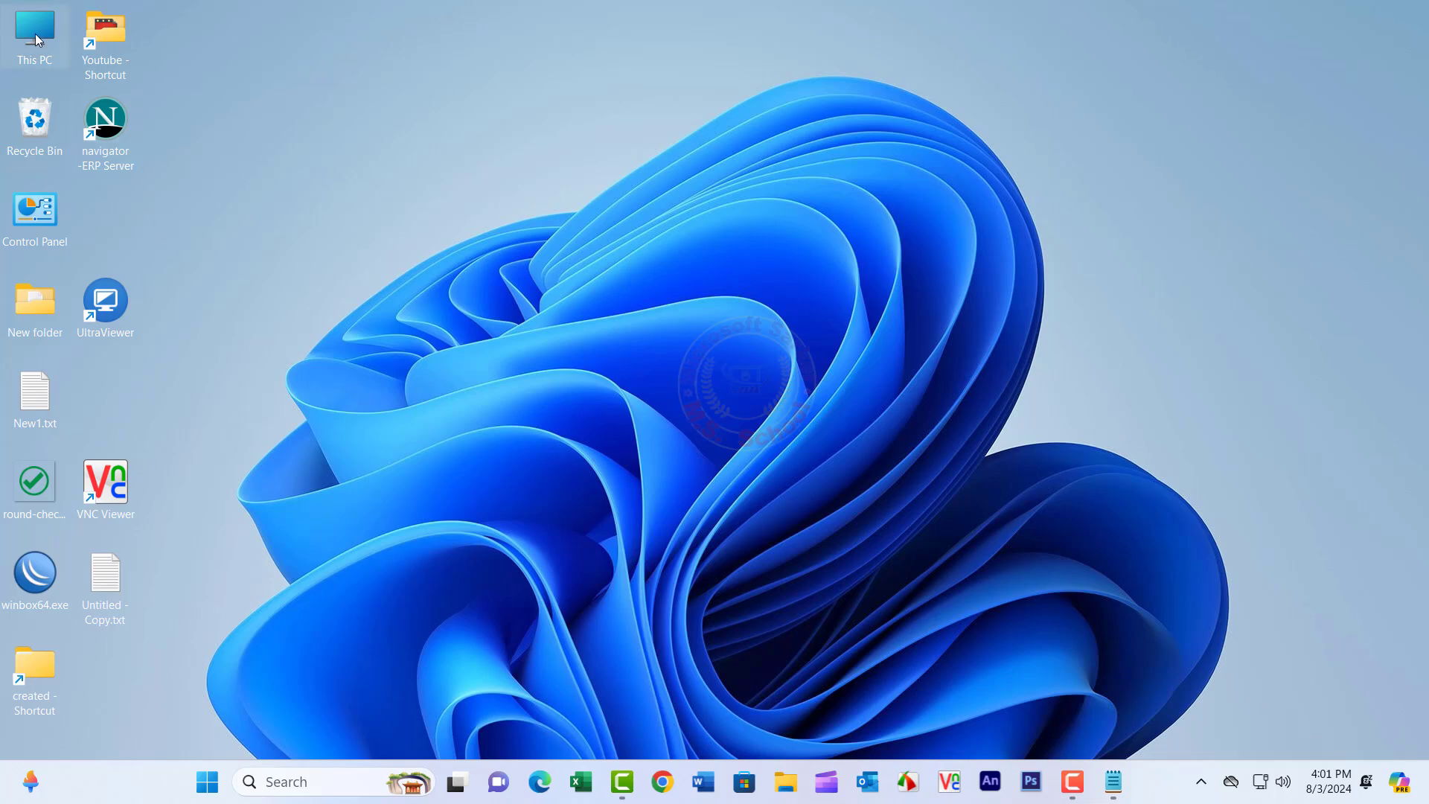
{"action": "double_click", "coordinate": [33, 32]}
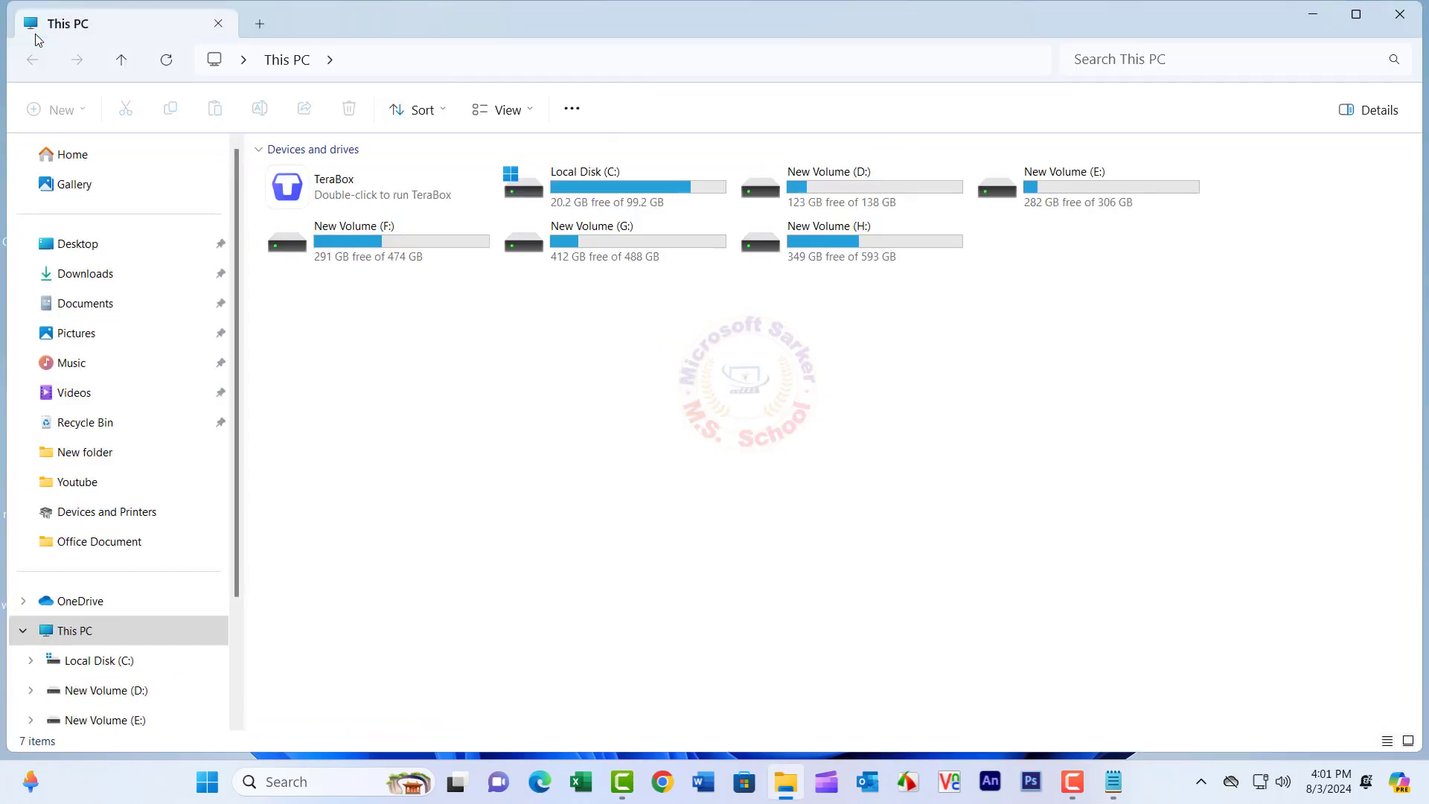
{"action": "double_click", "coordinate": [583, 187]}
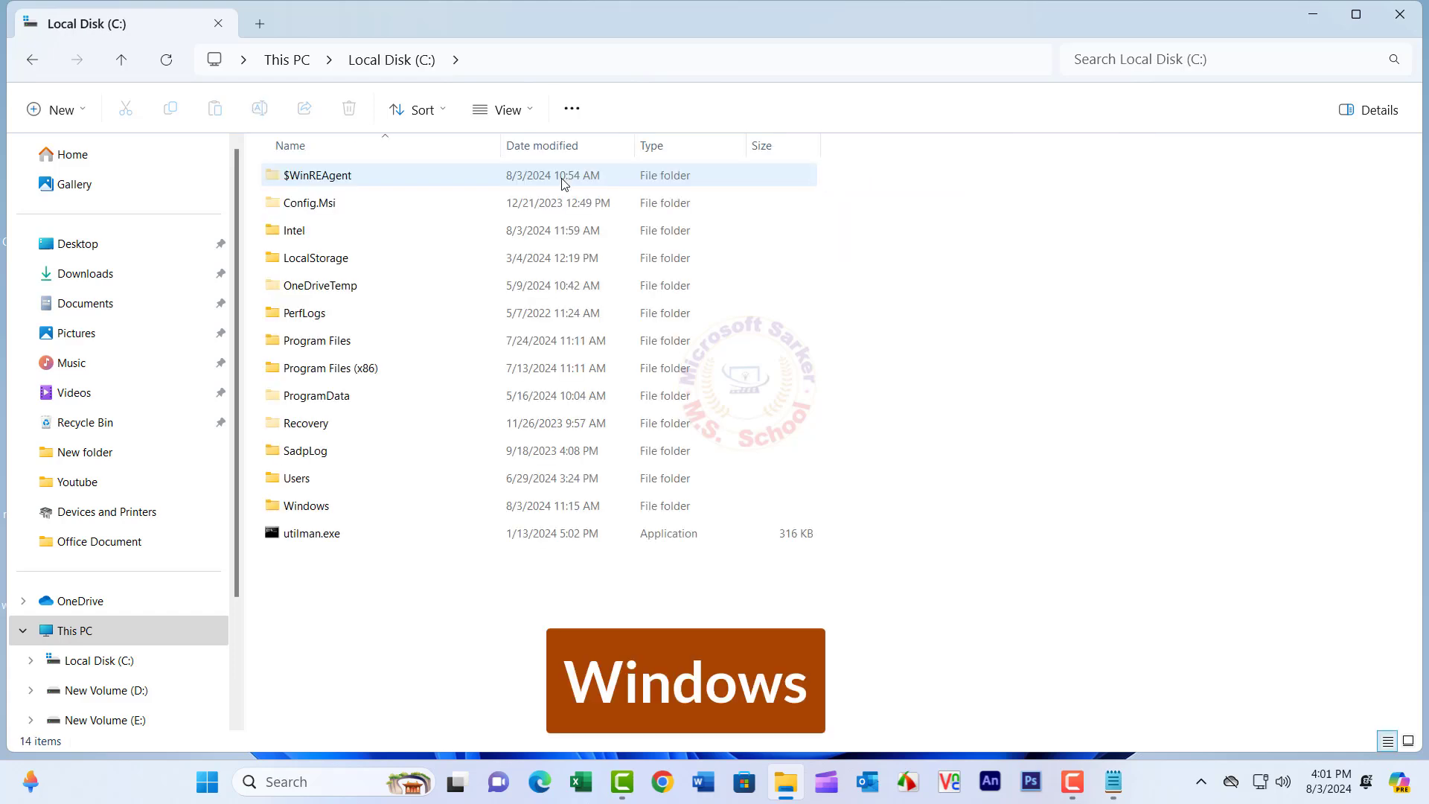
{"action": "double_click", "coordinate": [306, 506]}
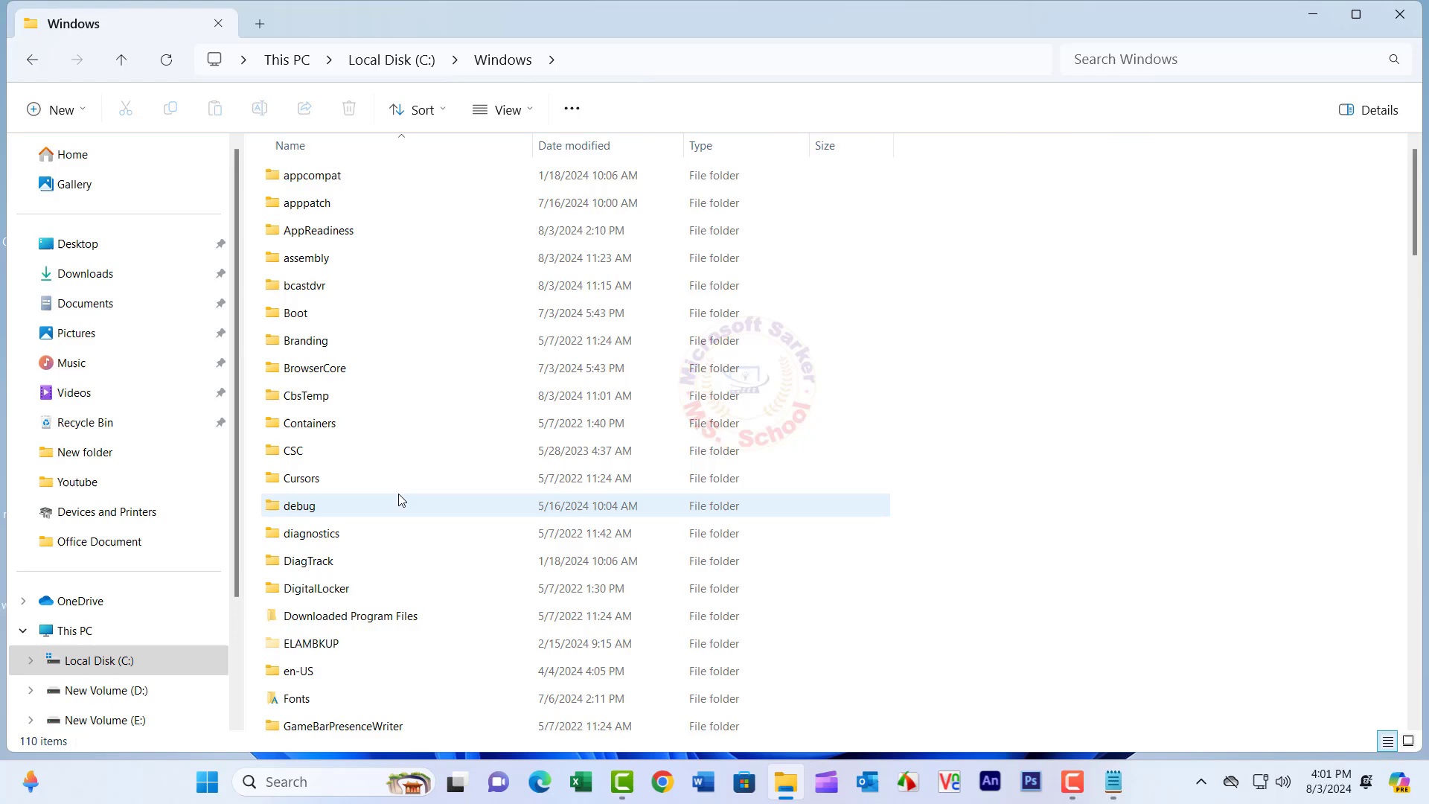
{"action": "scroll", "scroll_direction": "down", "scroll_amount": 3}
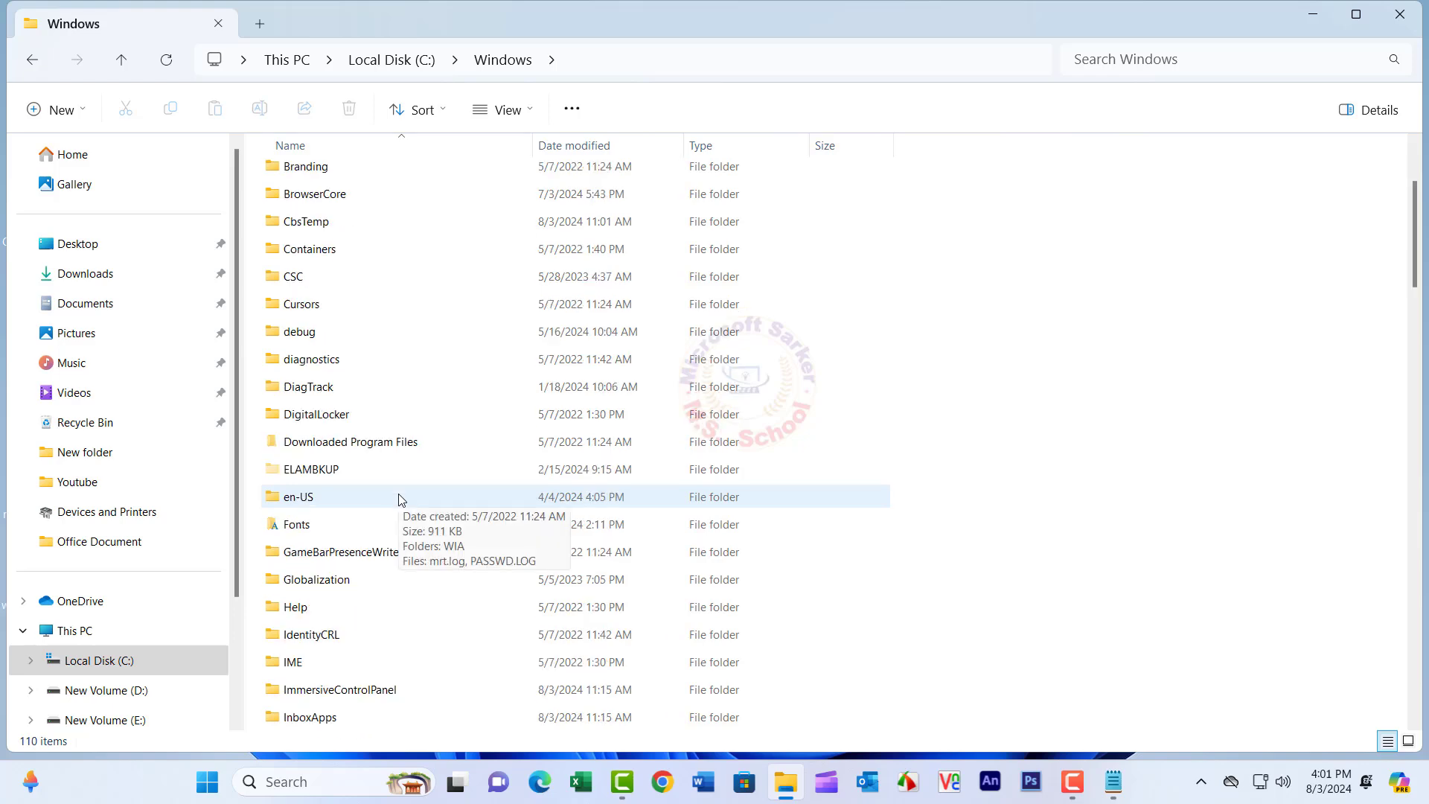
{"action": "scroll", "scroll_direction": "down", "scroll_amount": 3}
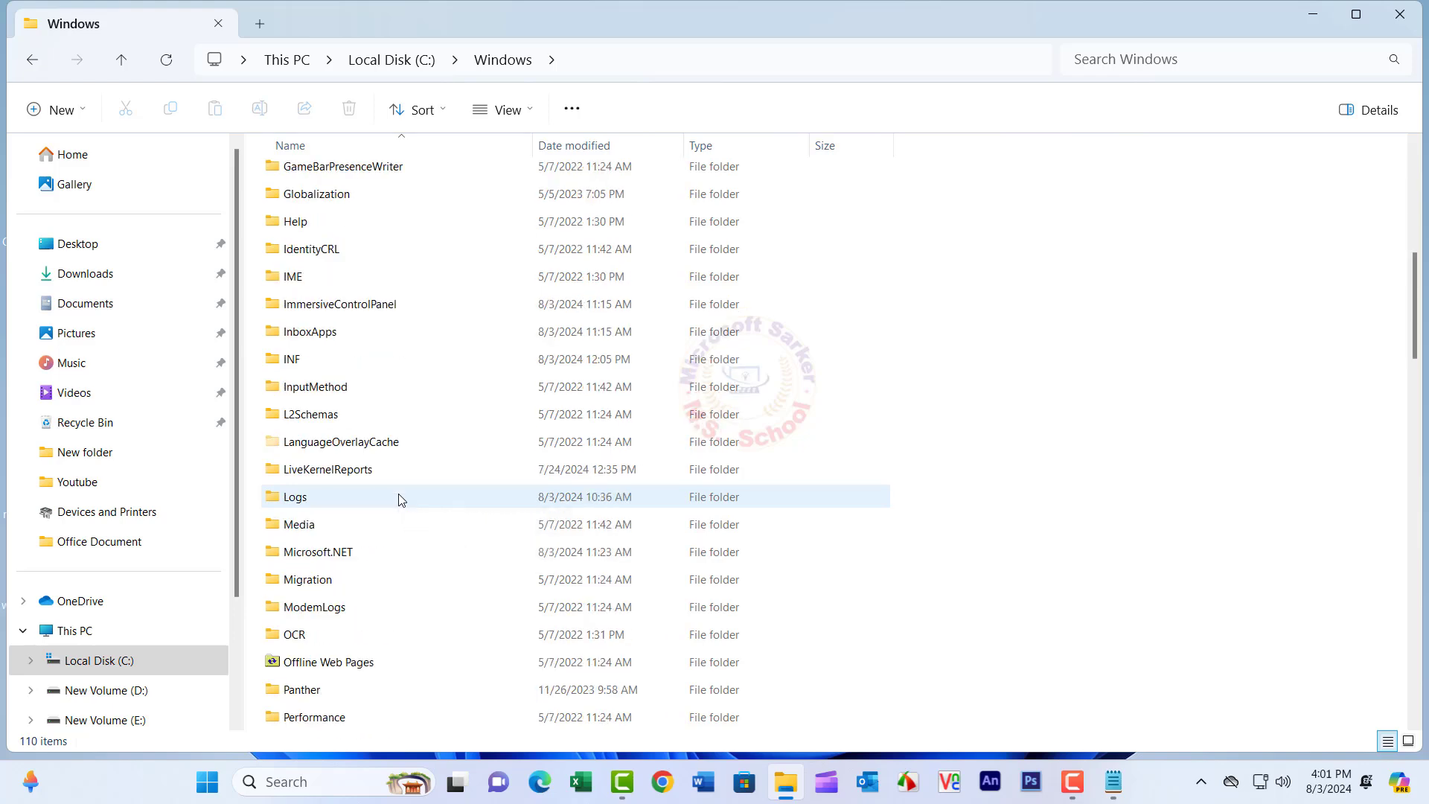
{"action": "scroll", "scroll_direction": "down", "scroll_amount": 3}
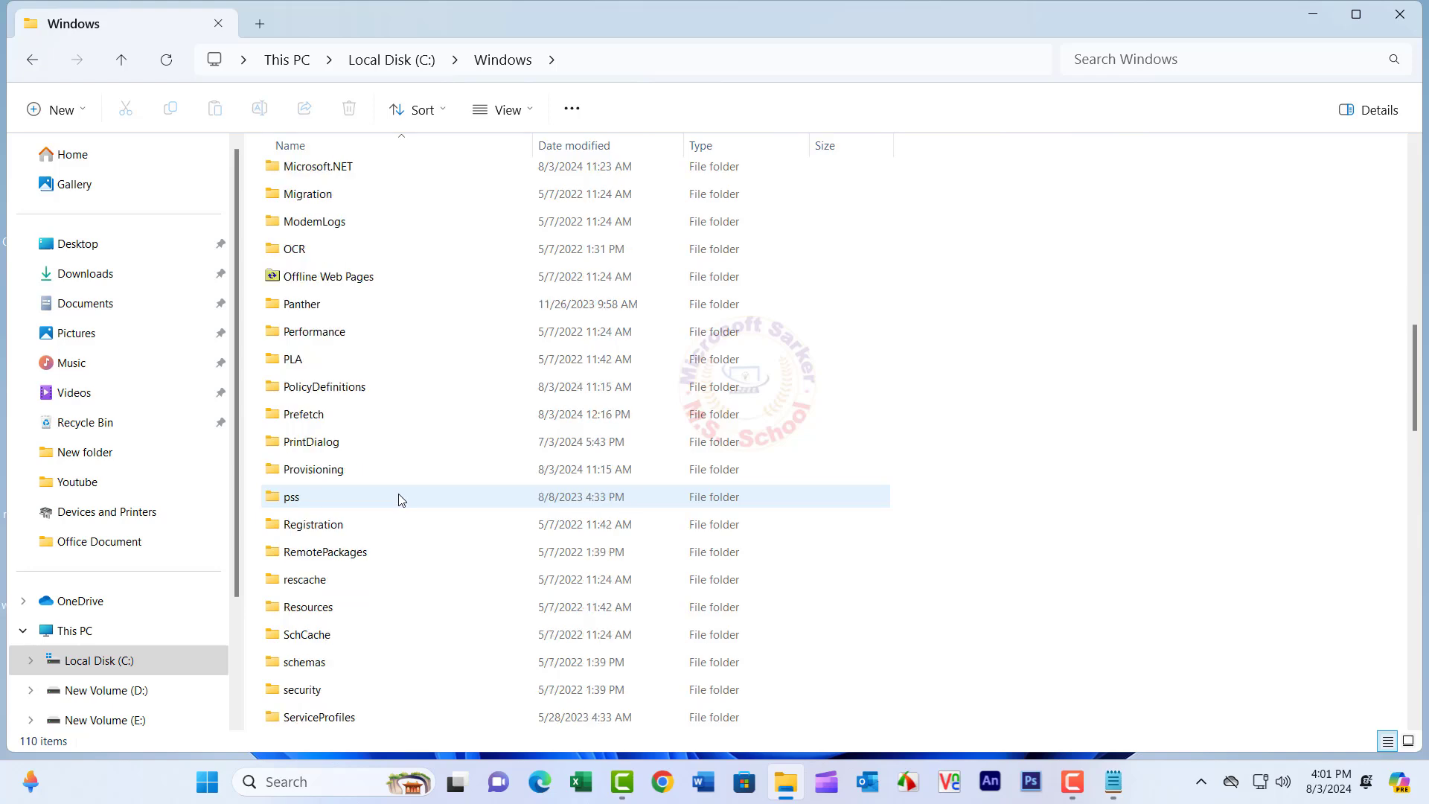
{"action": "scroll", "scroll_direction": "down", "scroll_amount": 3}
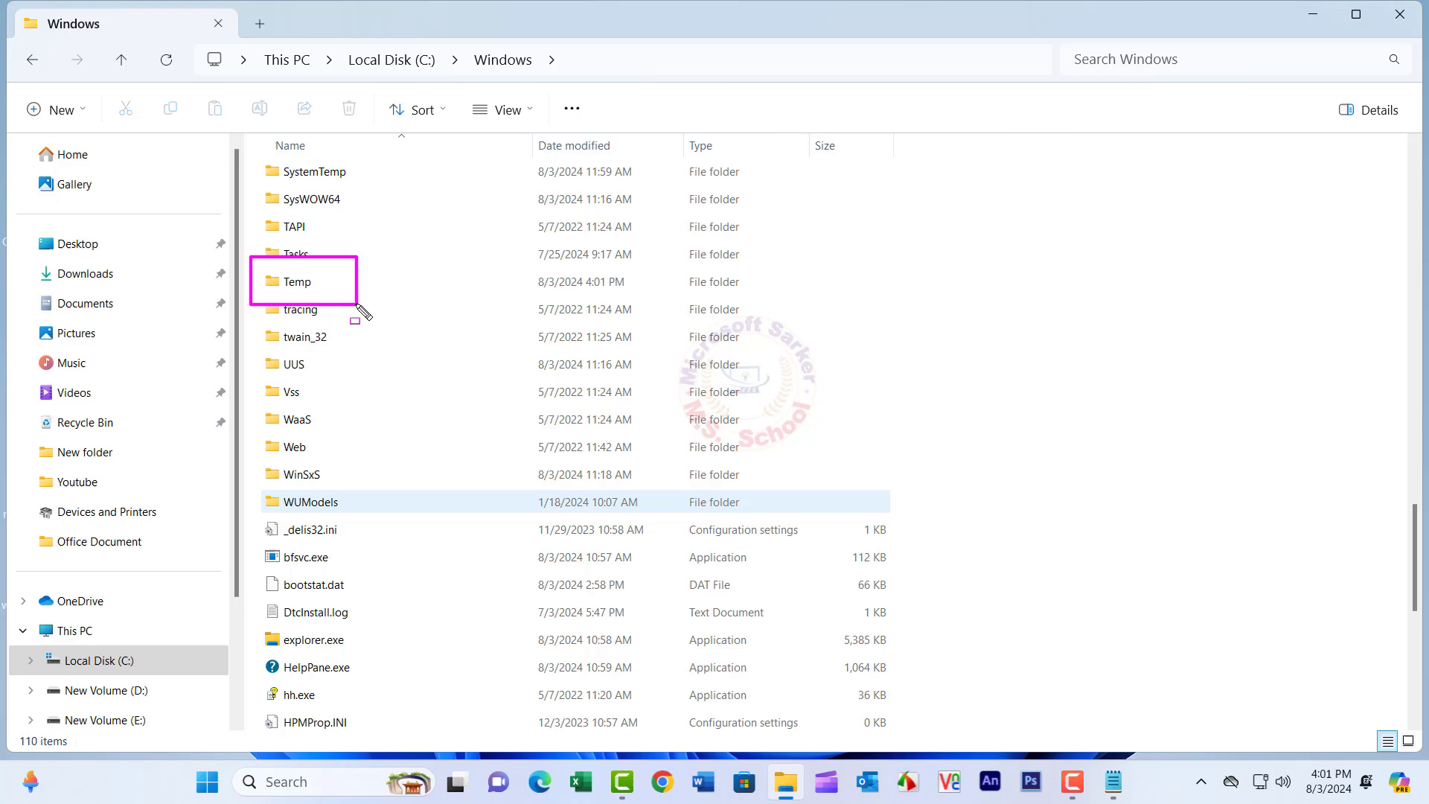
Delete all of C:\Windows\Temp, skipping in-use files, then return to the Windows folder
{"action": "double_click", "coordinate": [297, 281]}
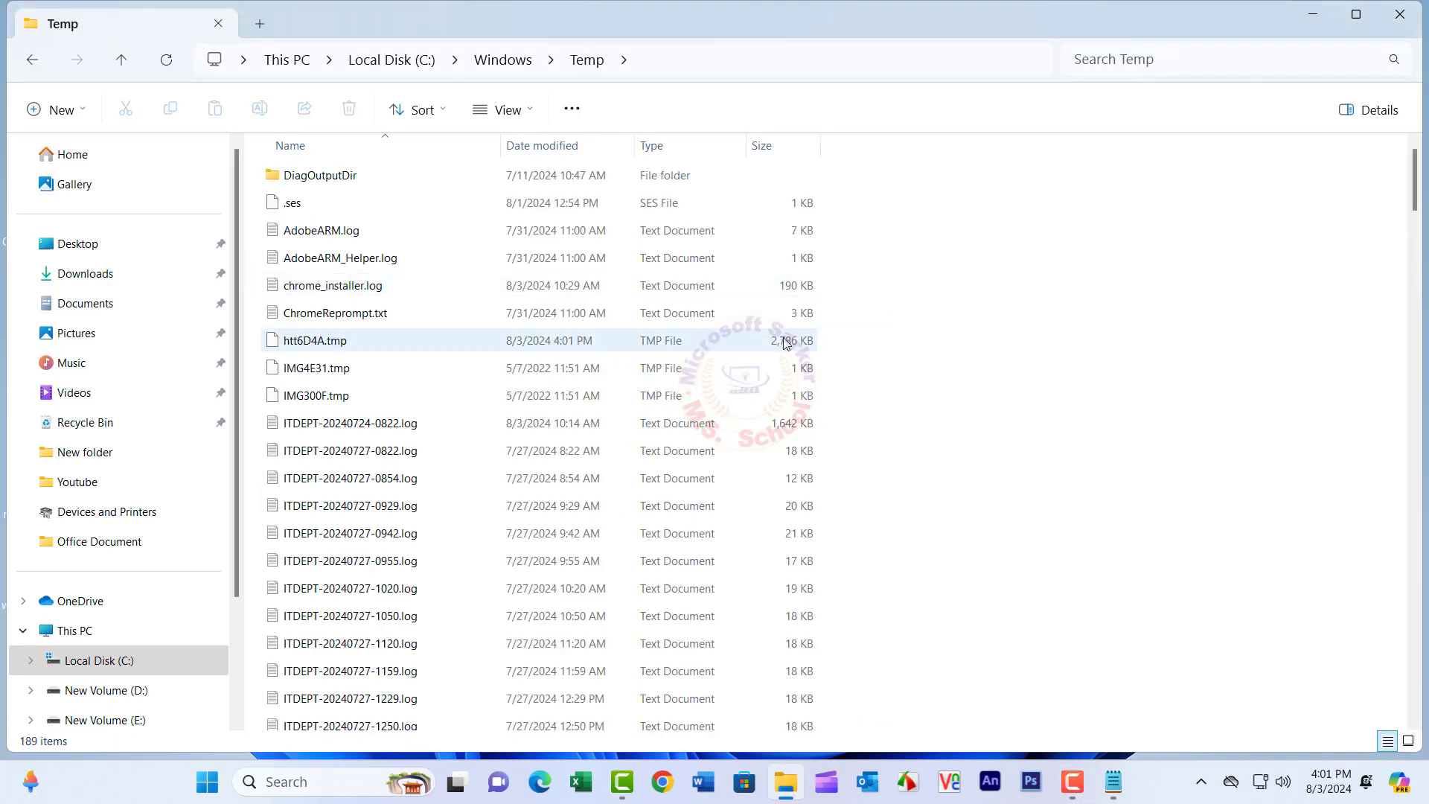
{"action": "key", "text": "ctrl+a"}
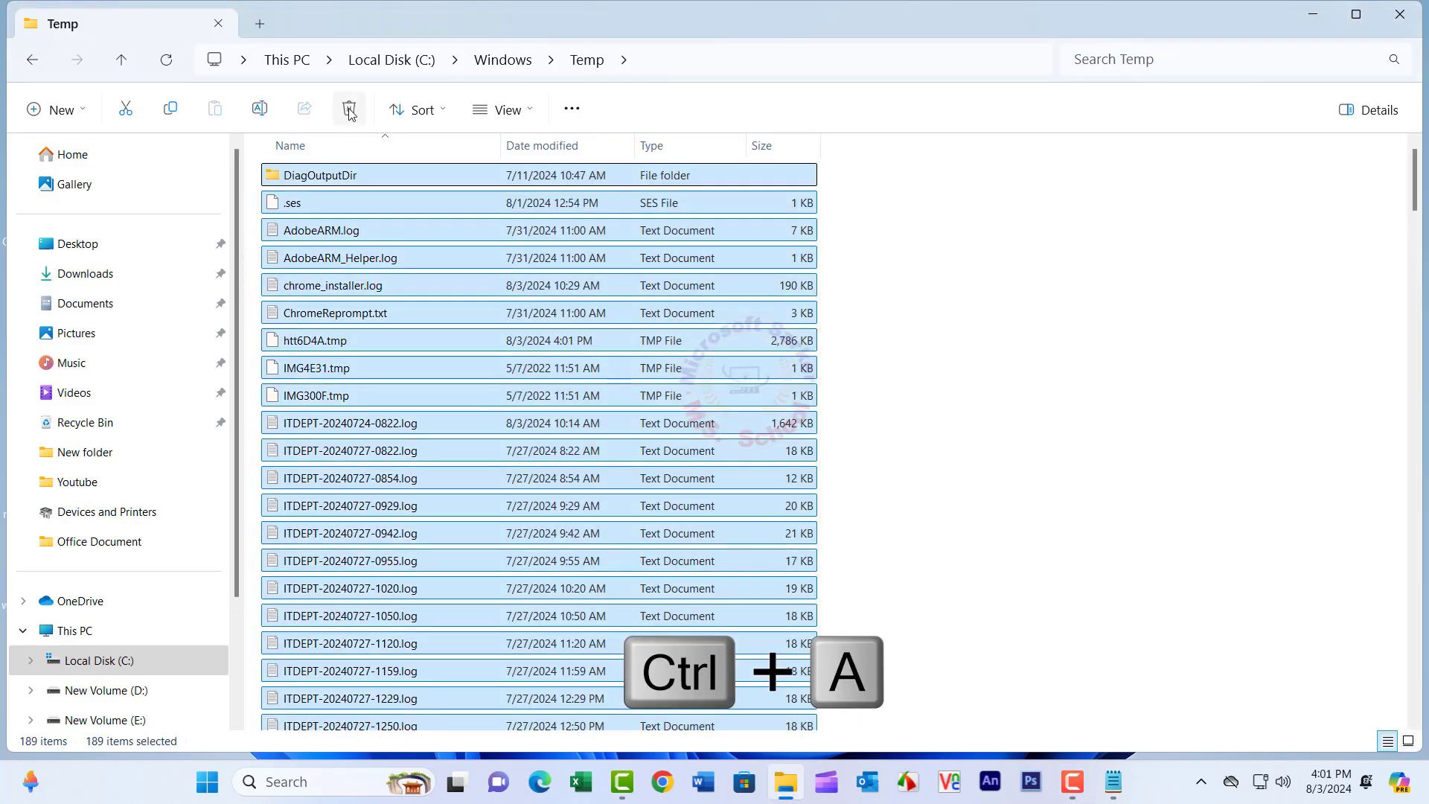
{"action": "left_click", "coordinate": [349, 108]}
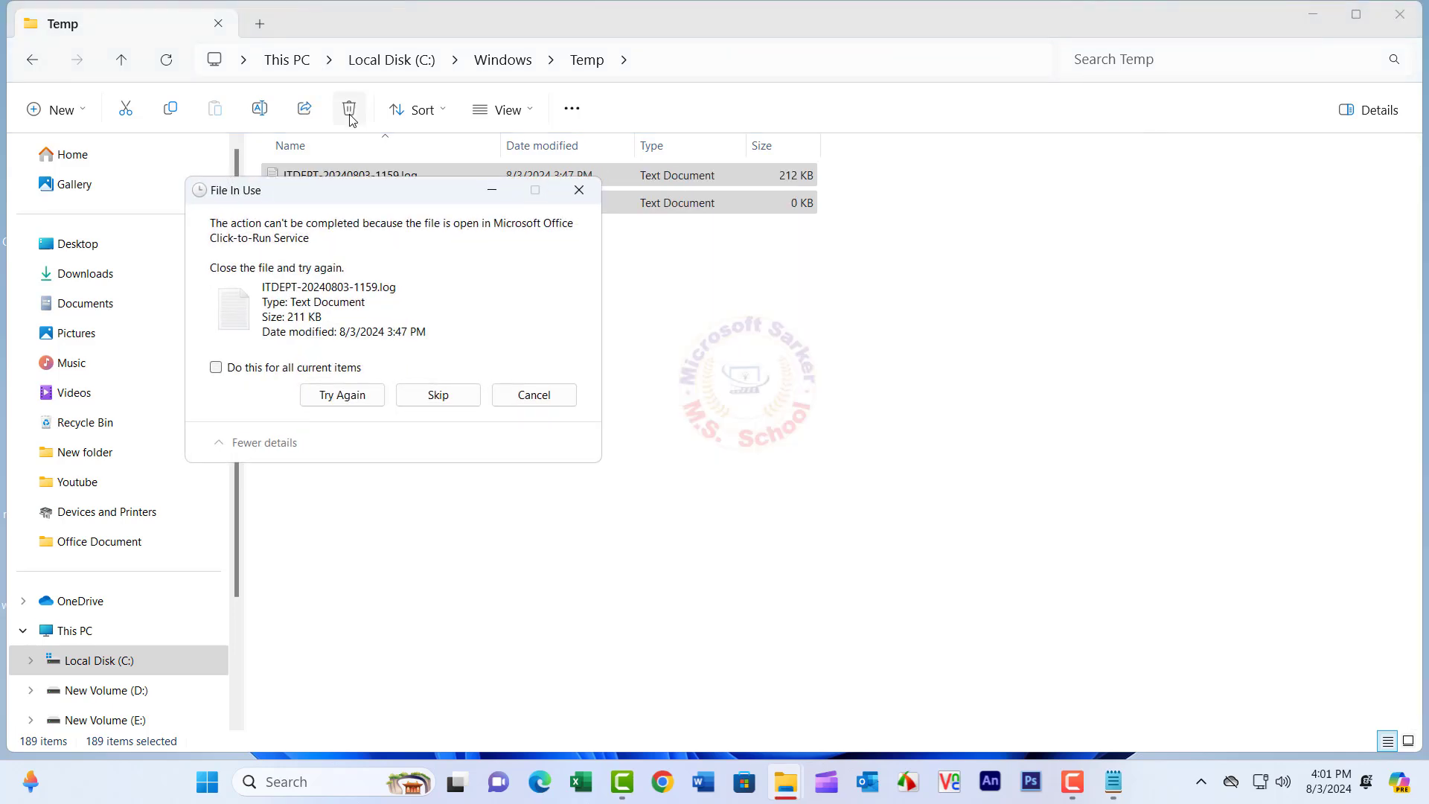
{"action": "left_click", "coordinate": [216, 367]}
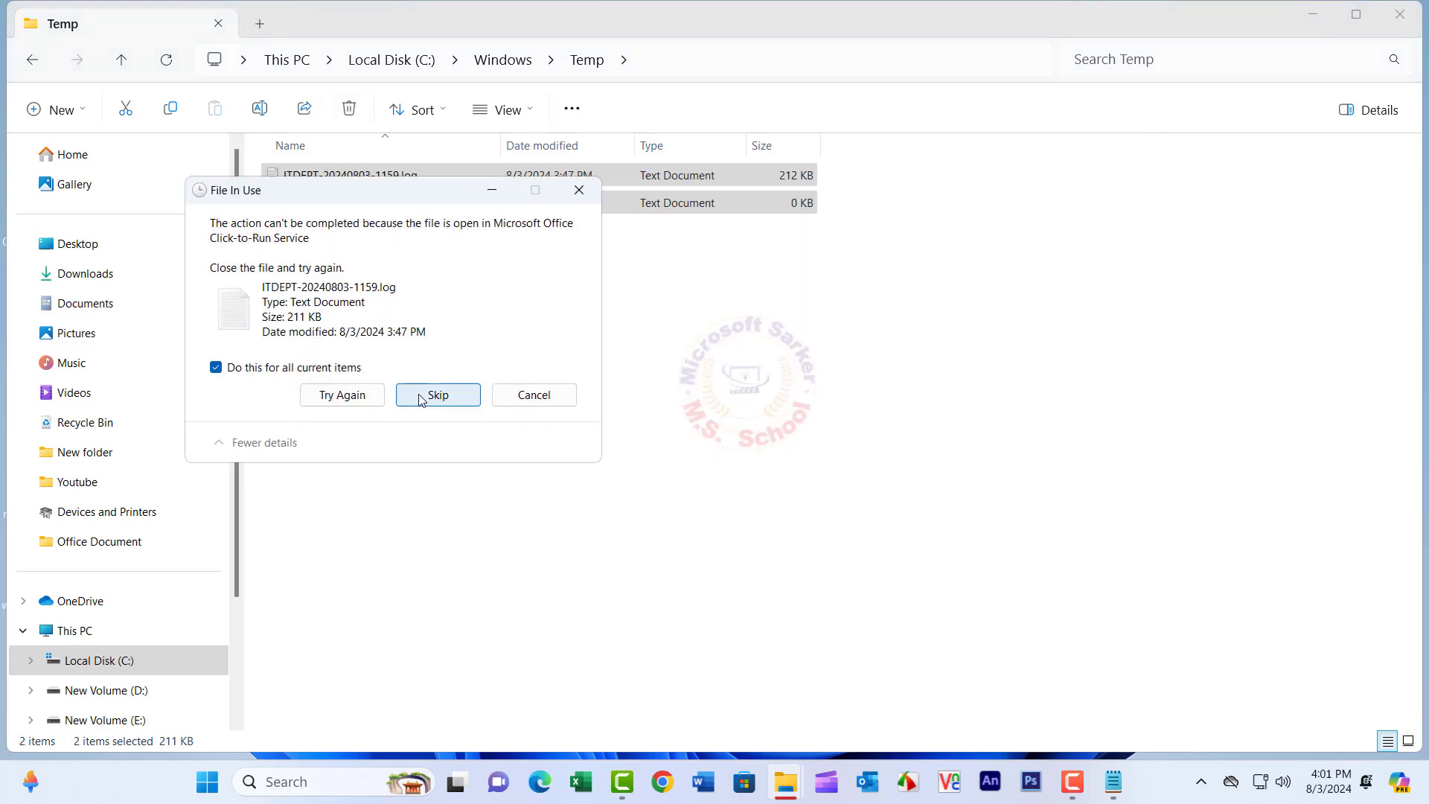
{"action": "left_click", "coordinate": [438, 394]}
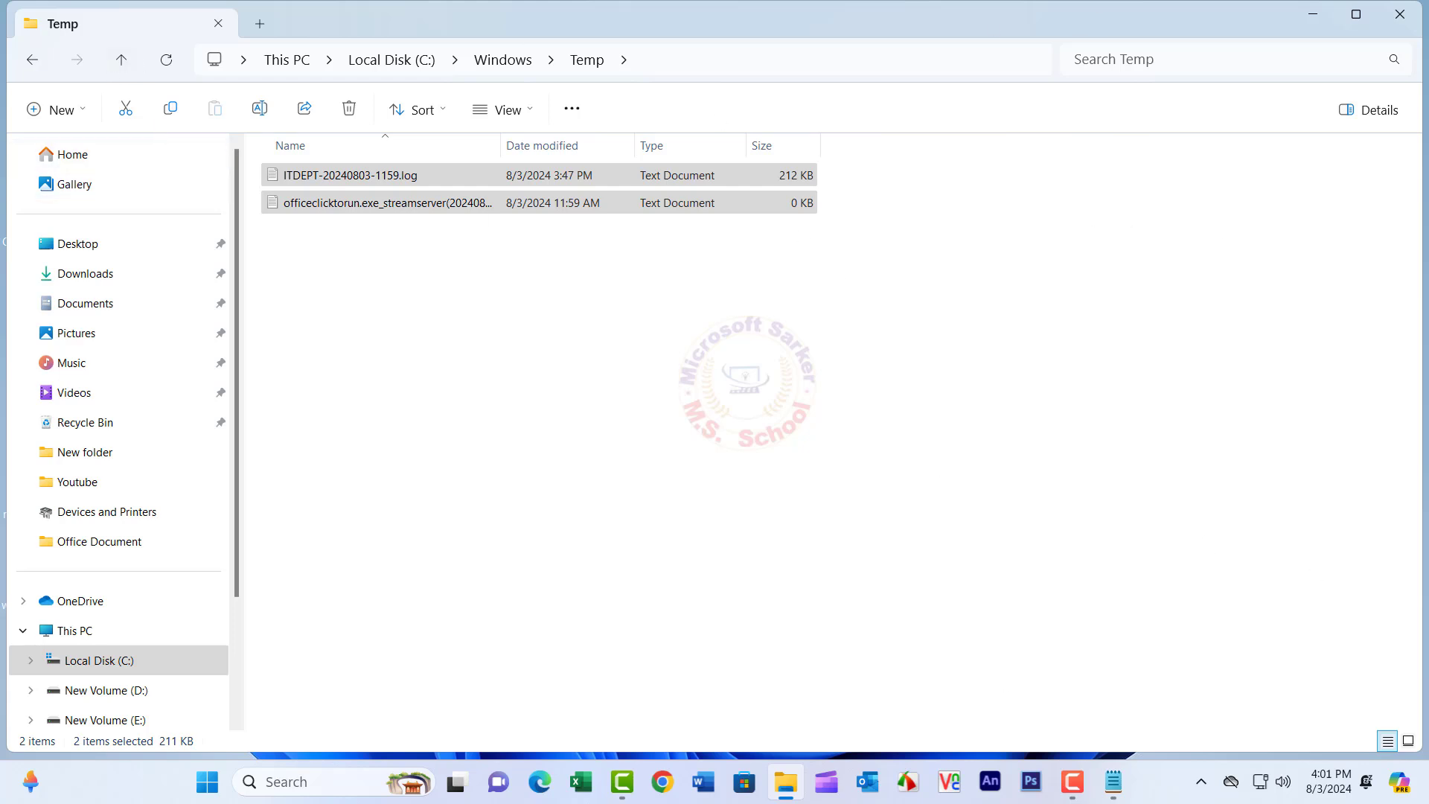
{"action": "left_click", "coordinate": [120, 60]}
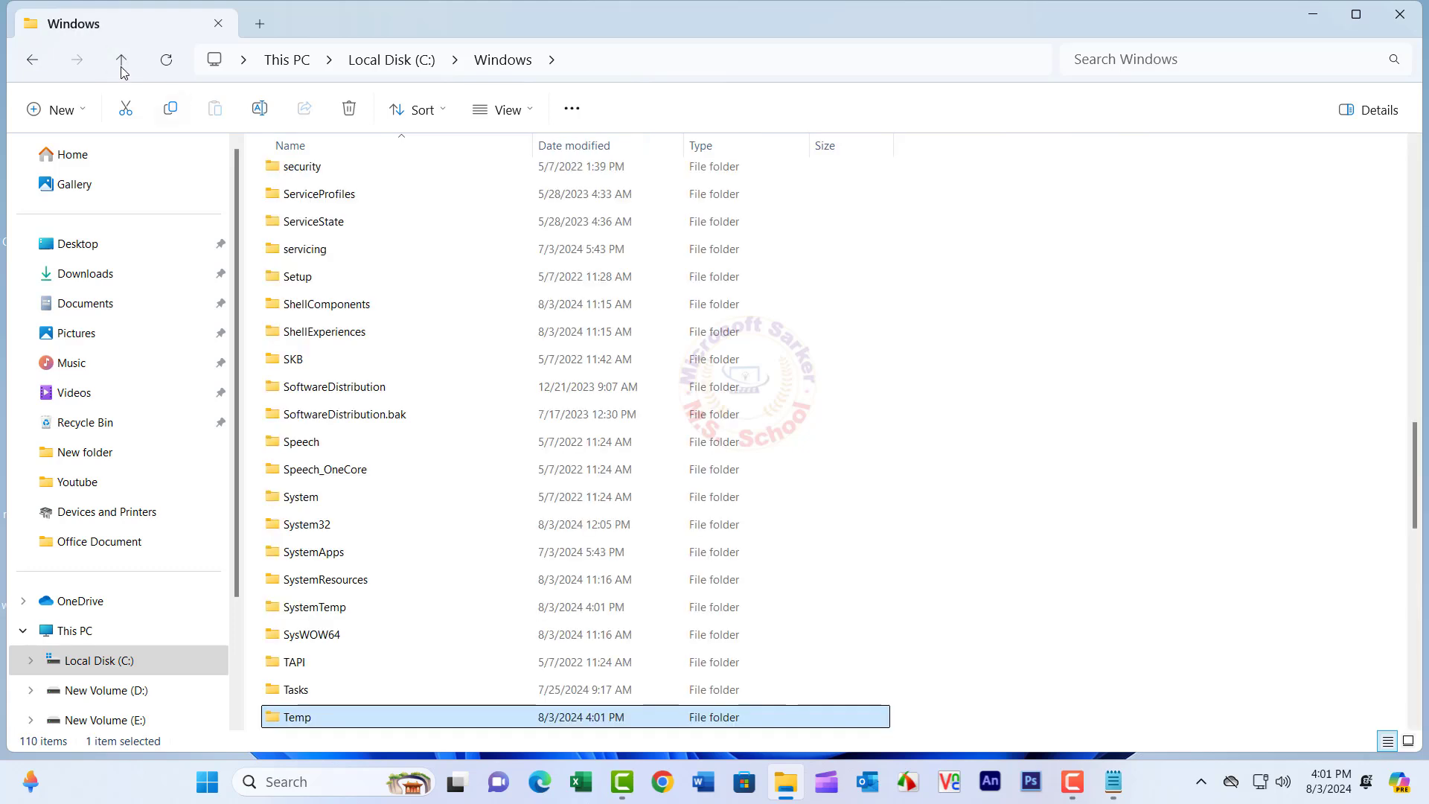
Navigate to C:\Users\sukan\AppData\Local and select its Temp folder
{"action": "left_click", "coordinate": [121, 59]}
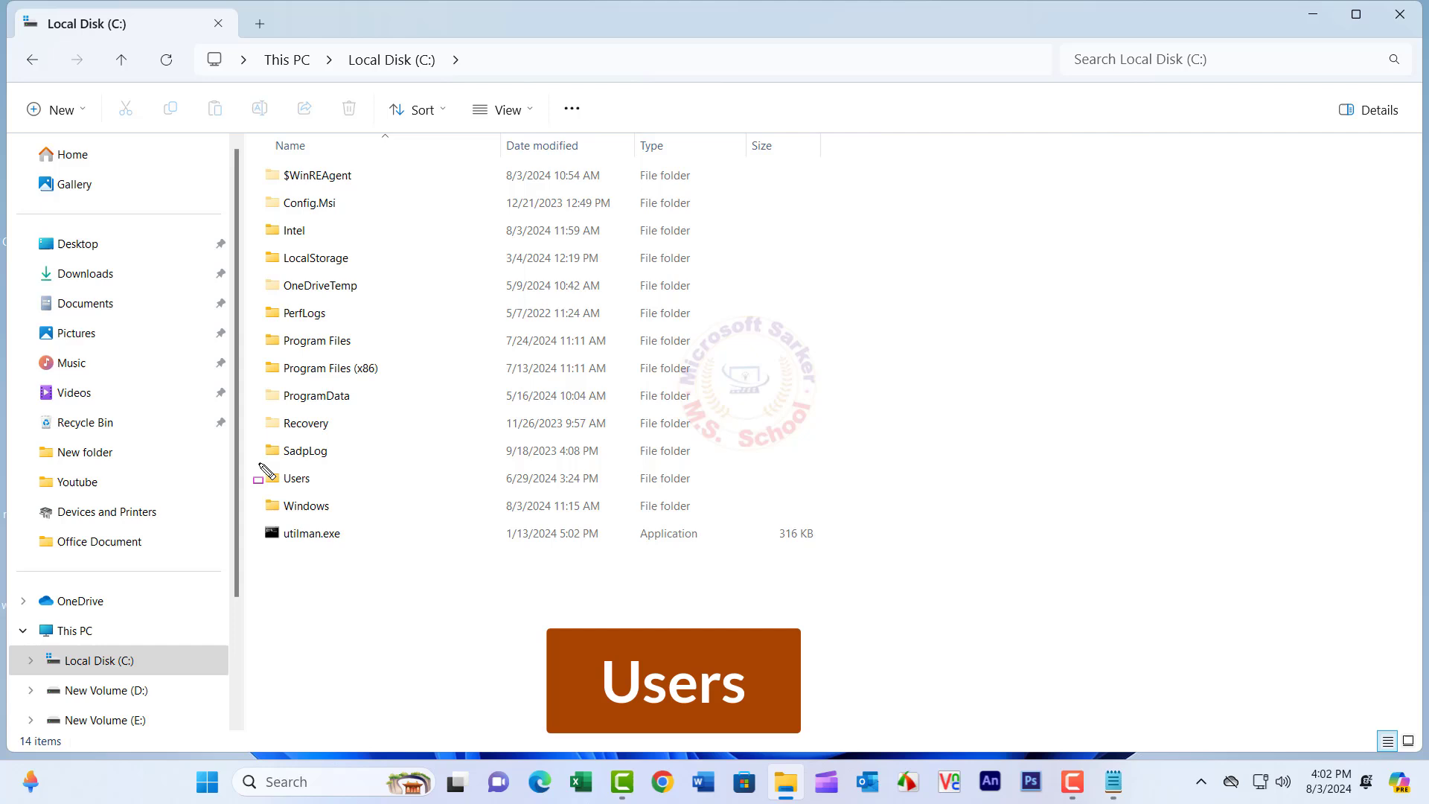
{"action": "left_click", "coordinate": [297, 477]}
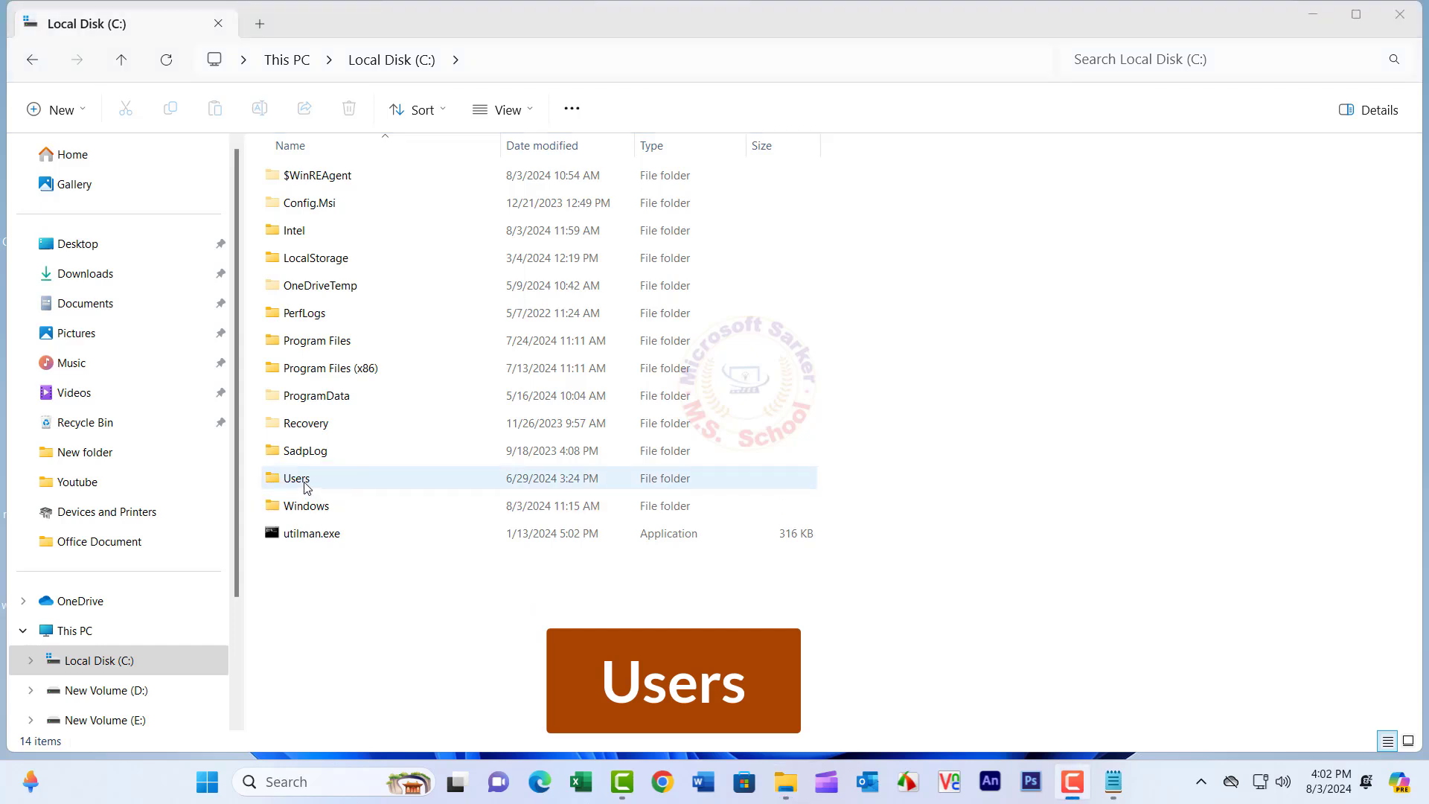
{"action": "double_click", "coordinate": [296, 478]}
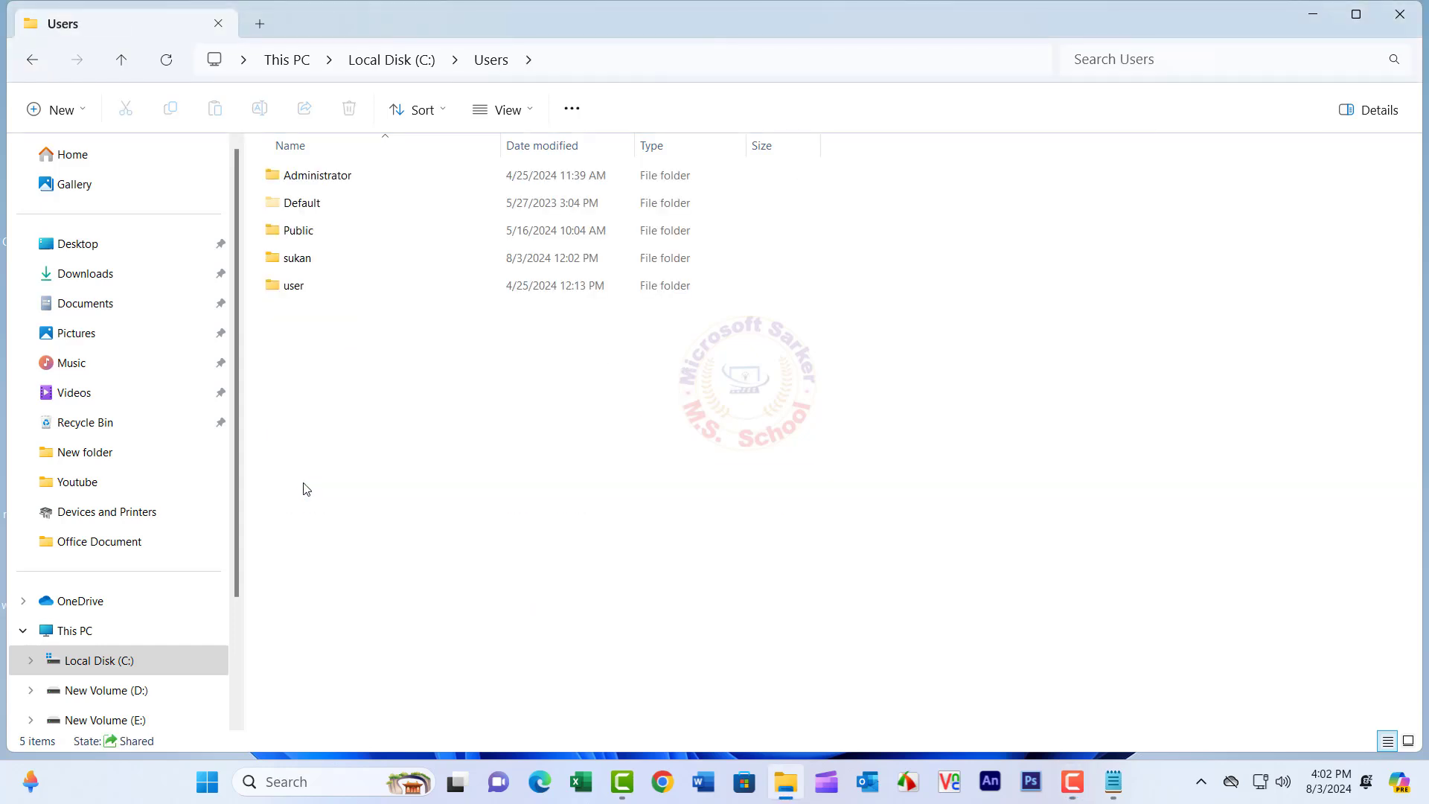
{"action": "left_click", "coordinate": [296, 258]}
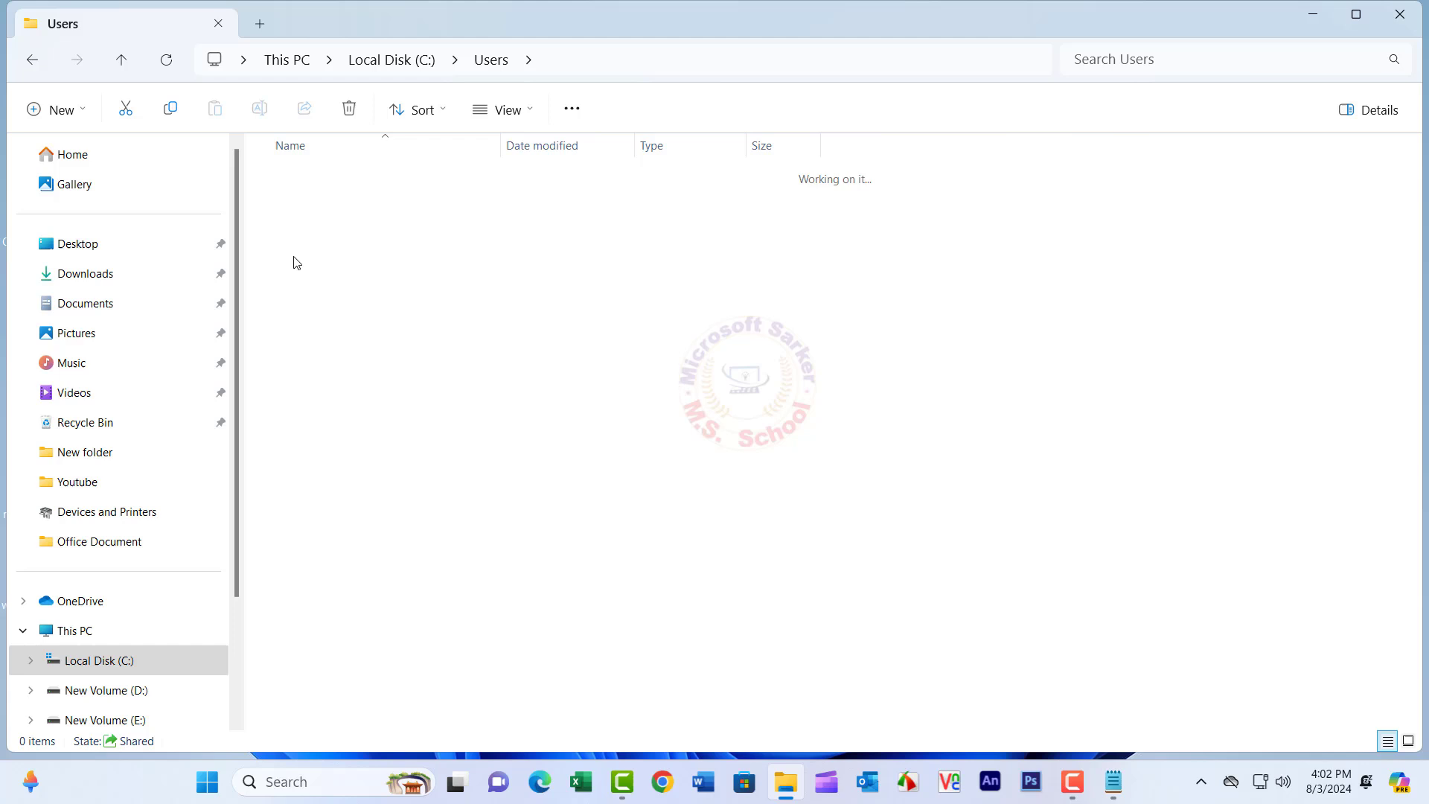
{"action": "double_click", "coordinate": [565, 59]}
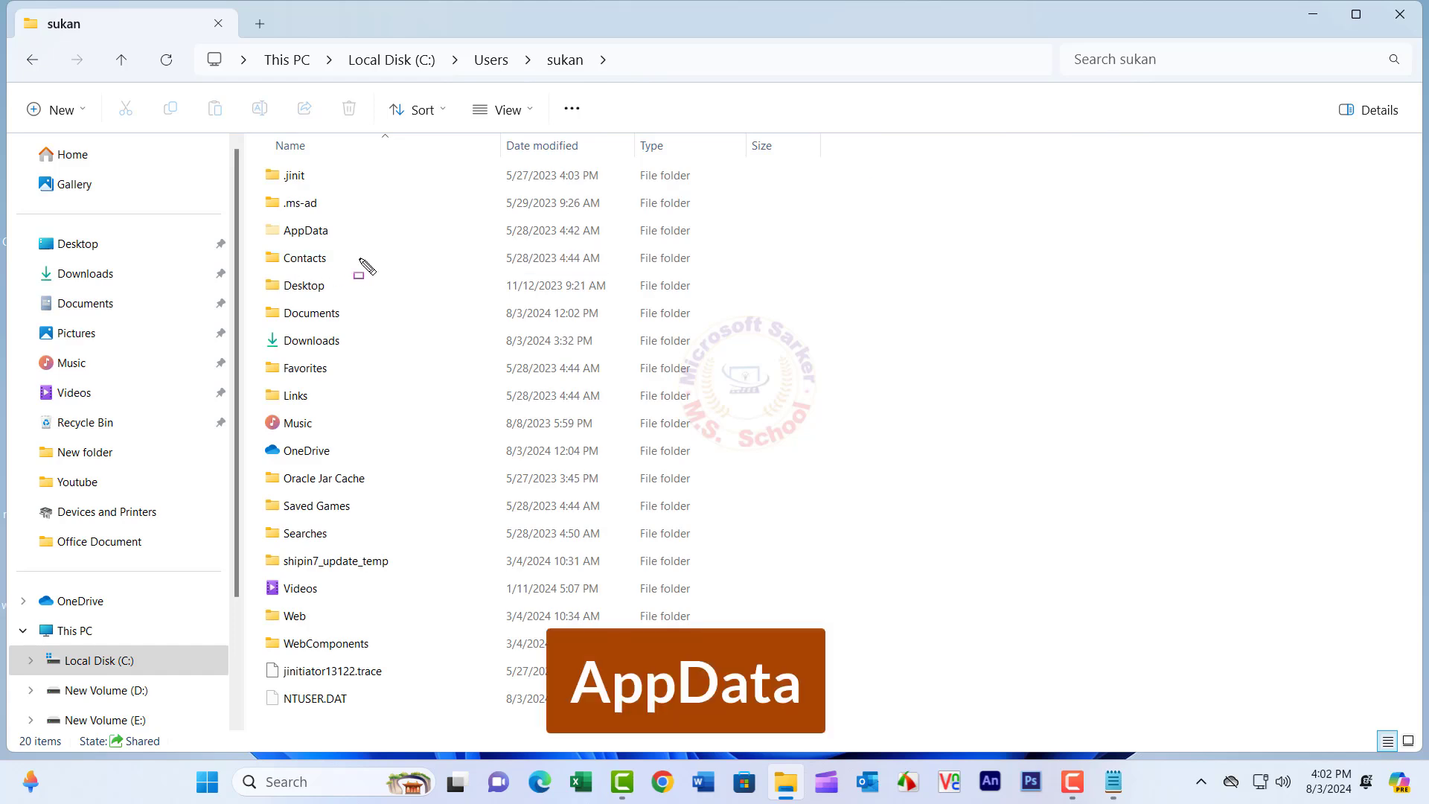
{"action": "left_click", "coordinate": [304, 230]}
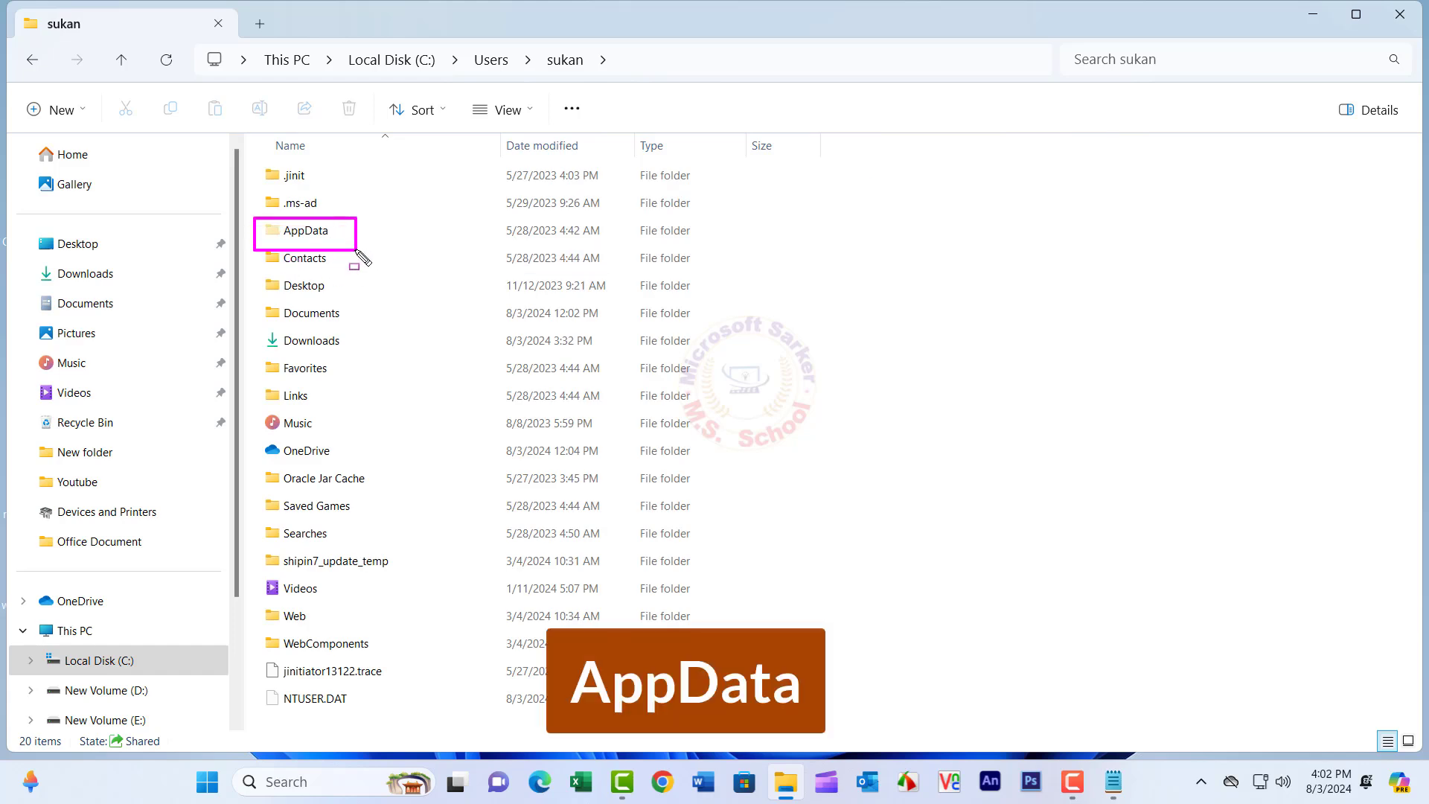
{"action": "double_click", "coordinate": [305, 231]}
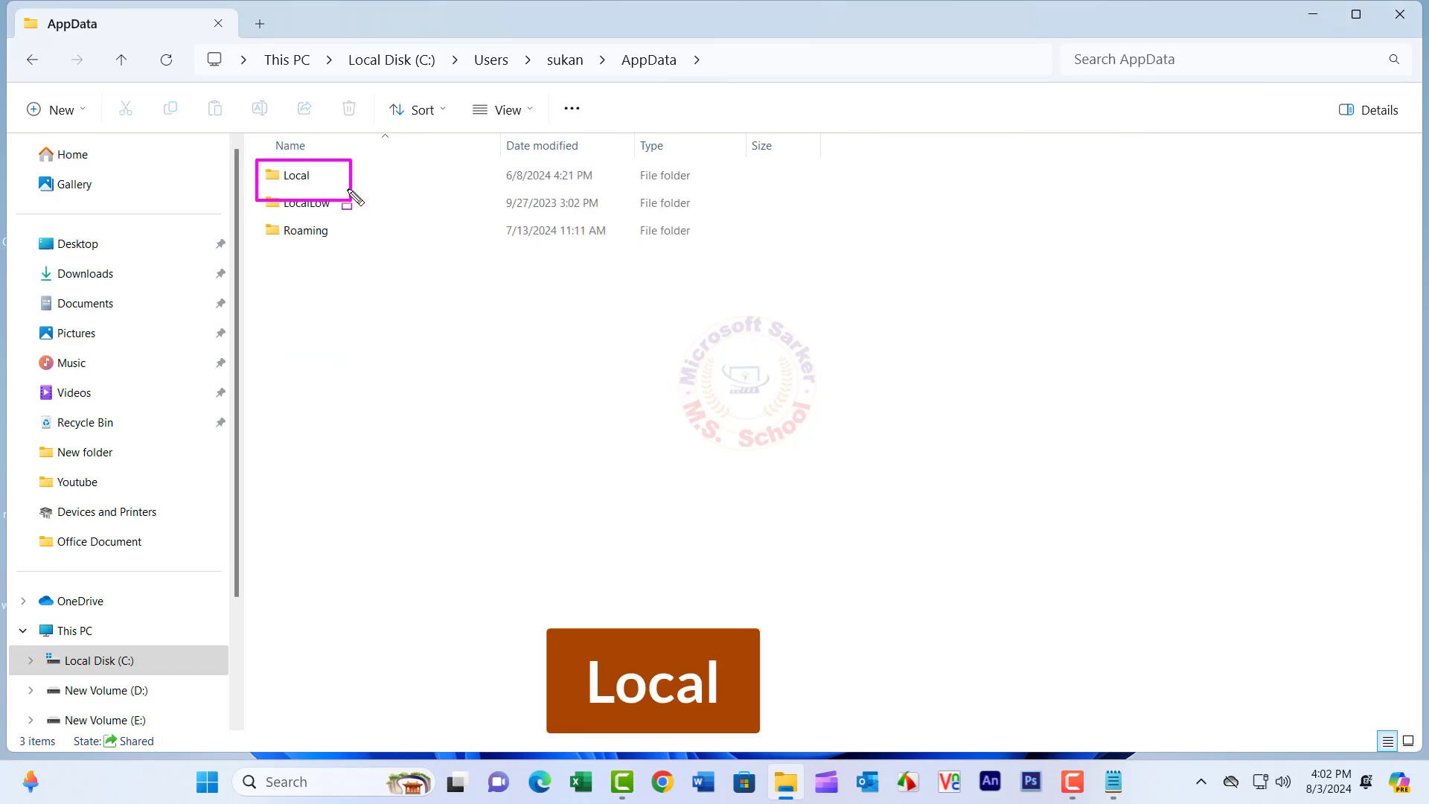
{"action": "double_click", "coordinate": [297, 175]}
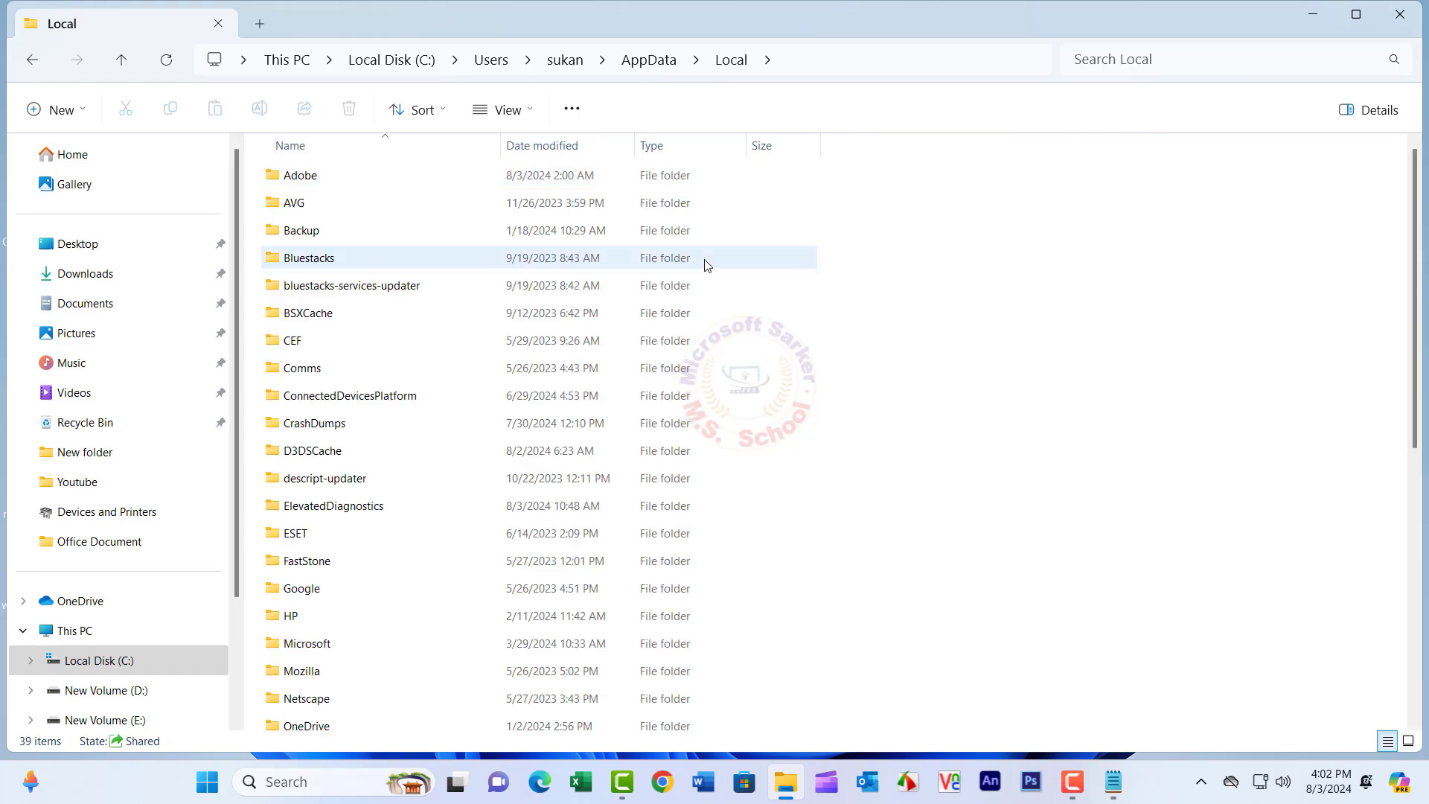
{"action": "scroll", "scroll_direction": "down", "scroll_amount": 3}
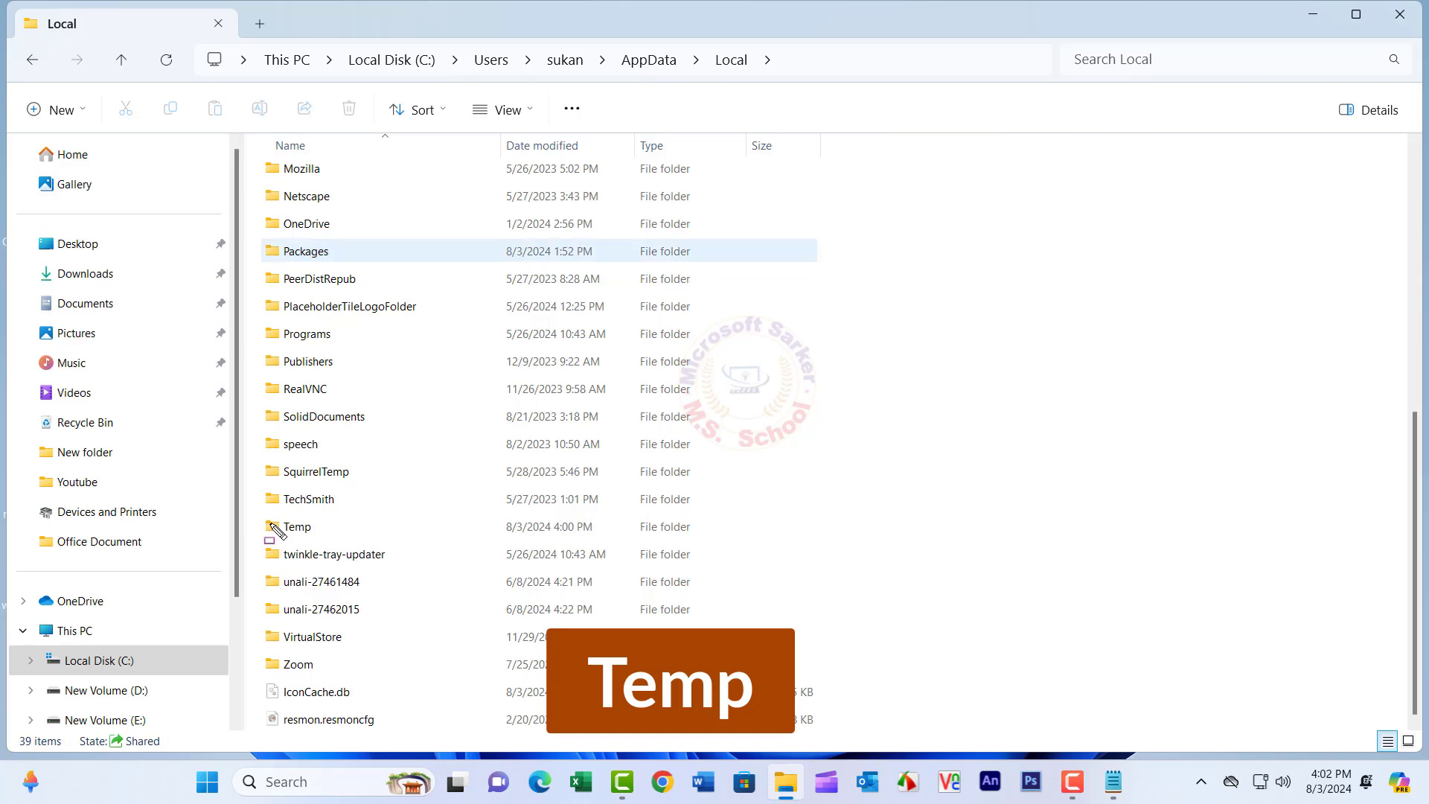
{"action": "left_click", "coordinate": [296, 527]}
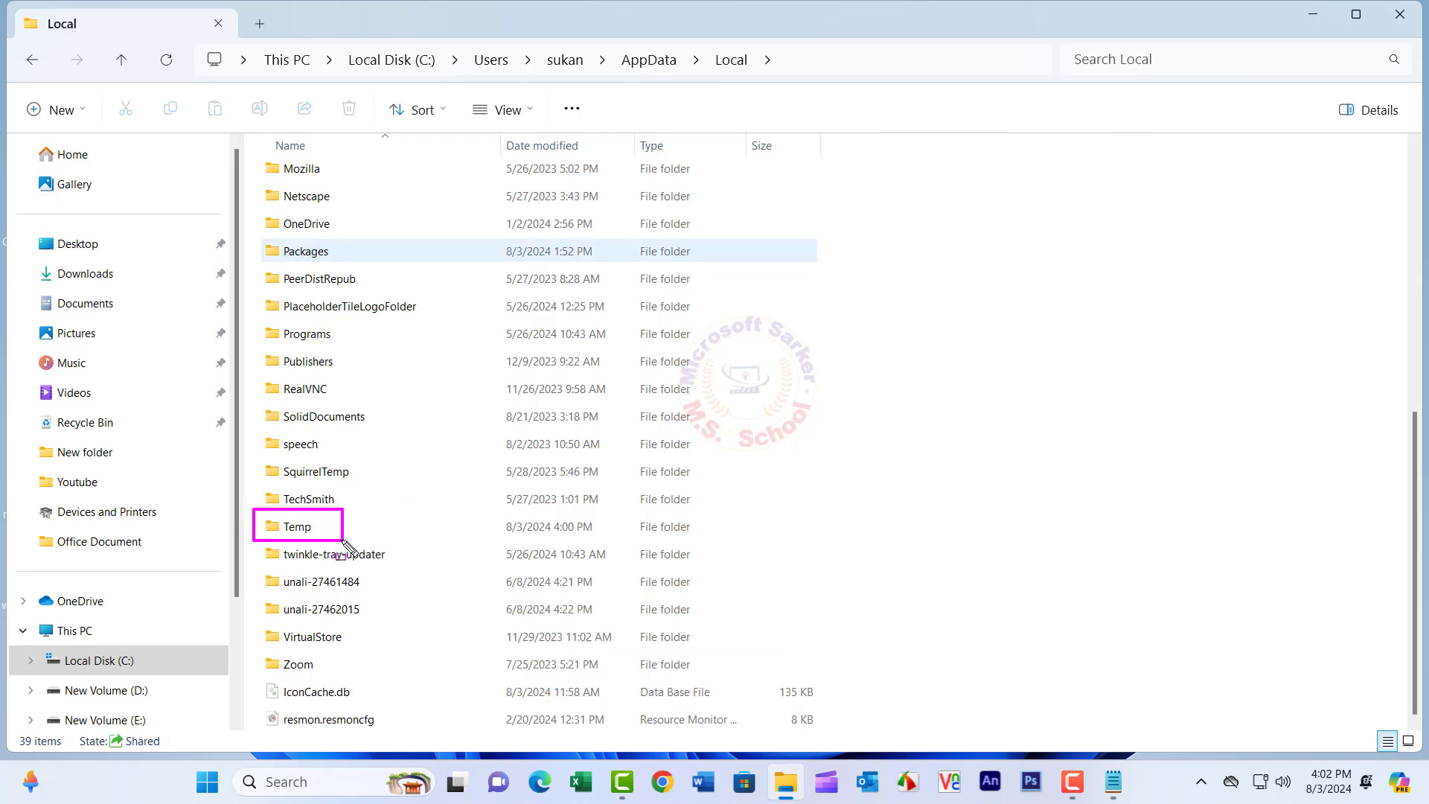
Delete everything in the local Temp folder, skipping in-use CamRec0 and TeraBox folders
{"action": "double_click", "coordinate": [297, 526]}
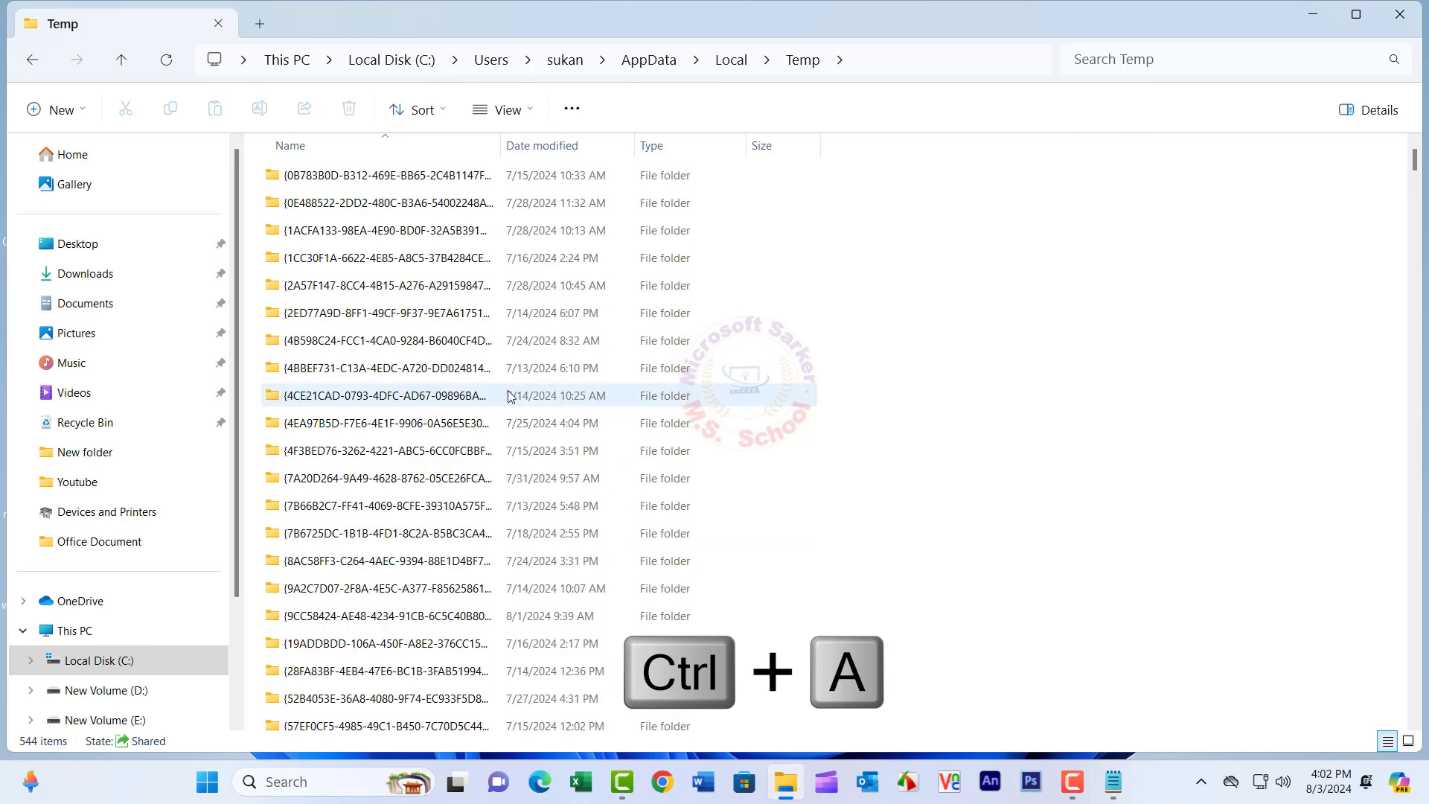
{"action": "key", "text": "ctrl+a"}
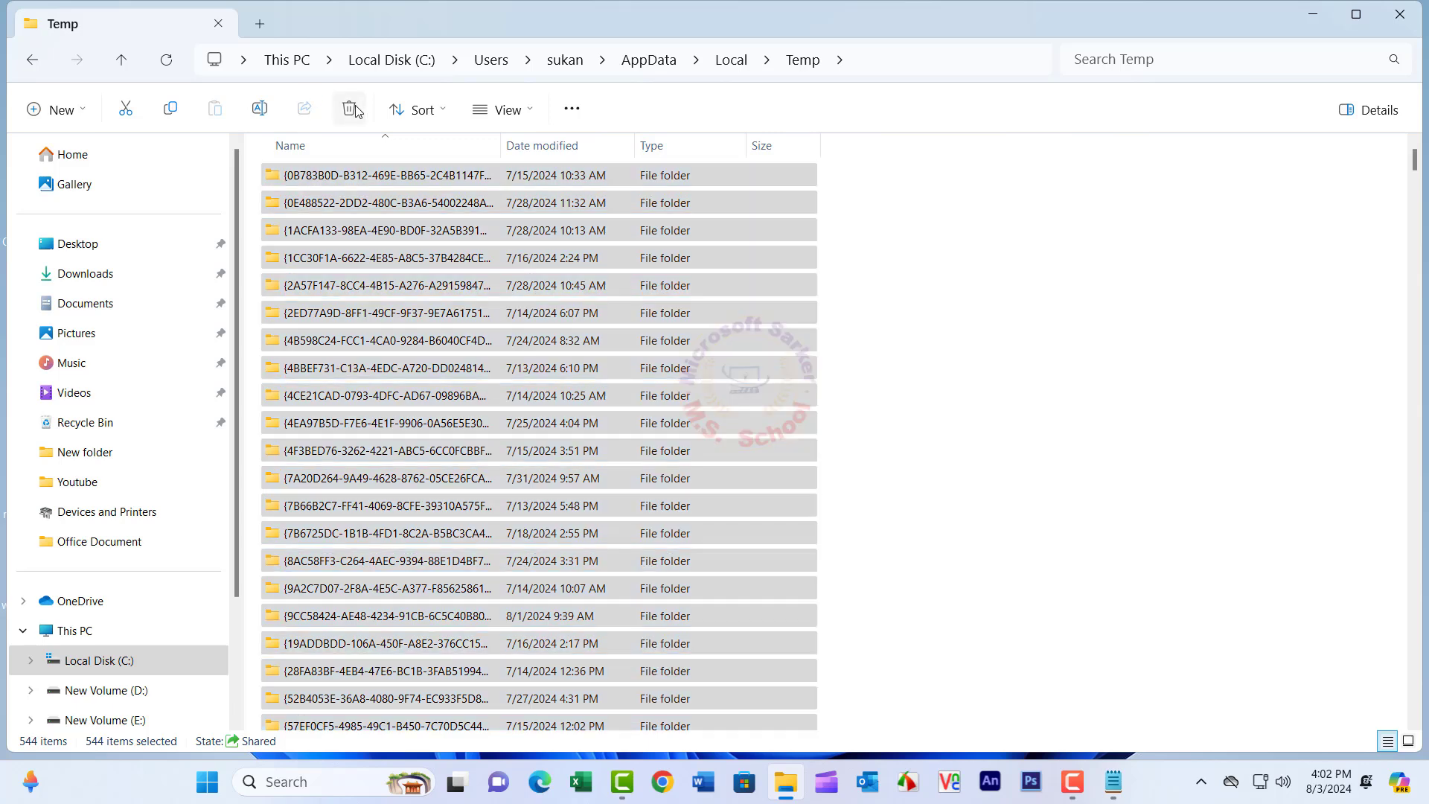
{"action": "left_click", "coordinate": [350, 109]}
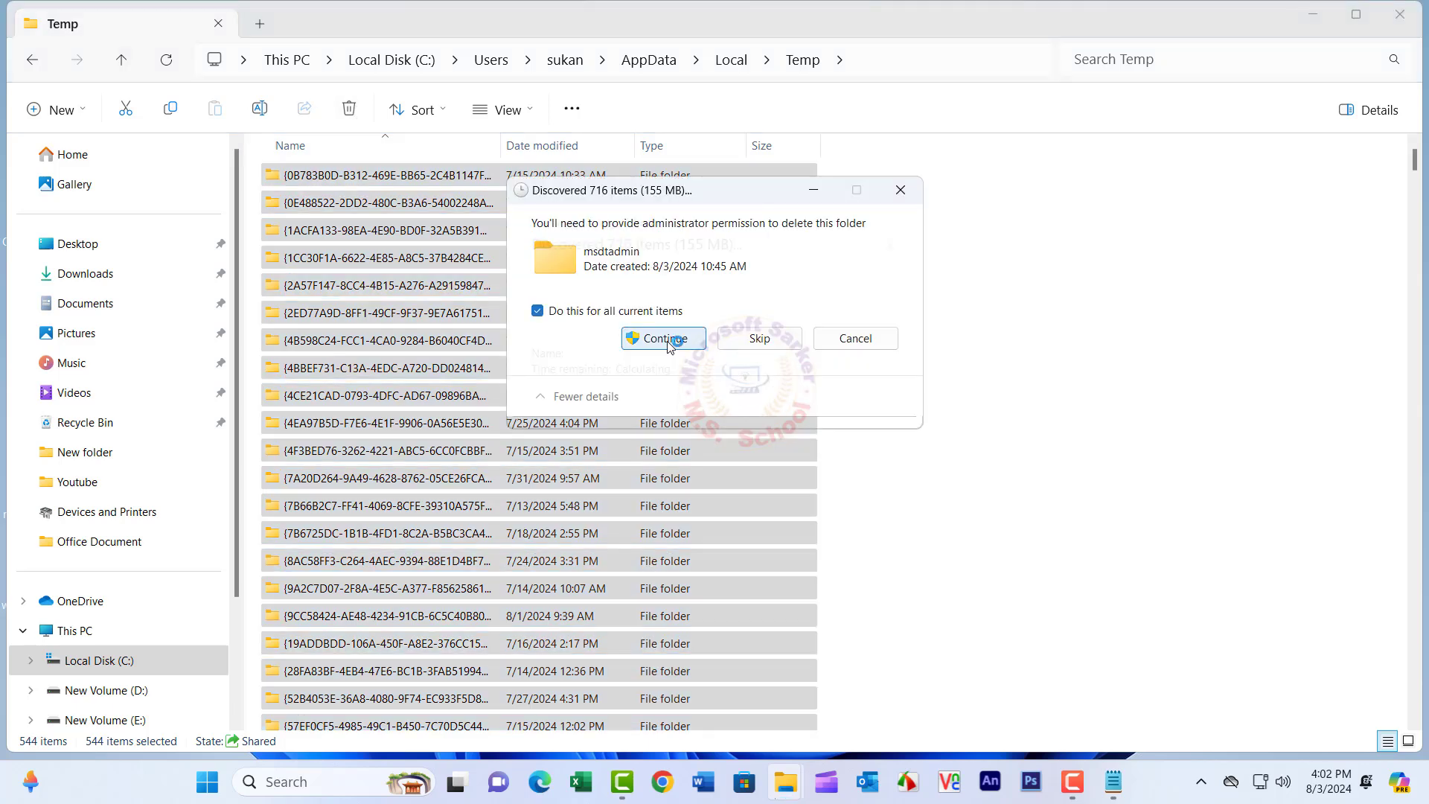
{"action": "left_click", "coordinate": [663, 338]}
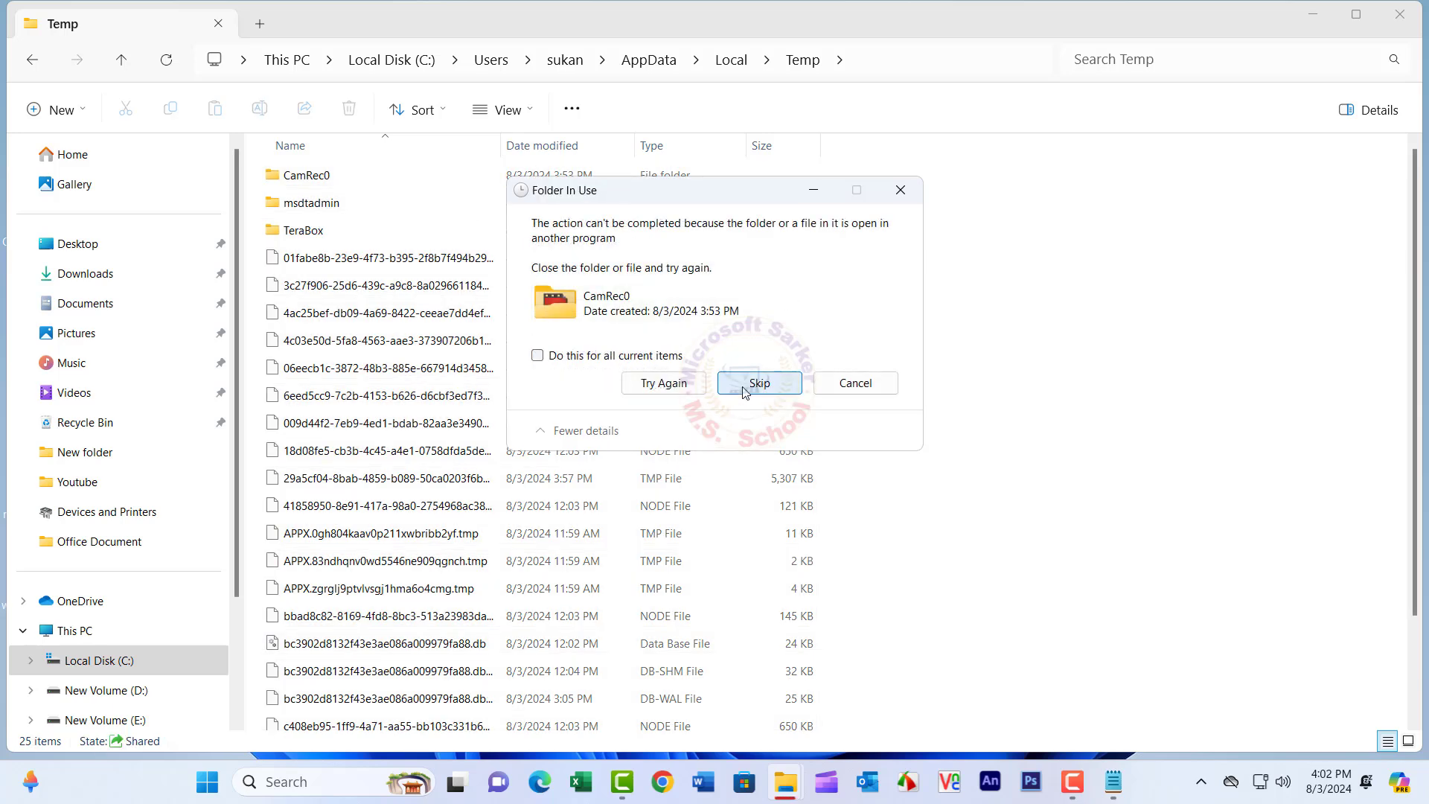
{"action": "left_click", "coordinate": [758, 382]}
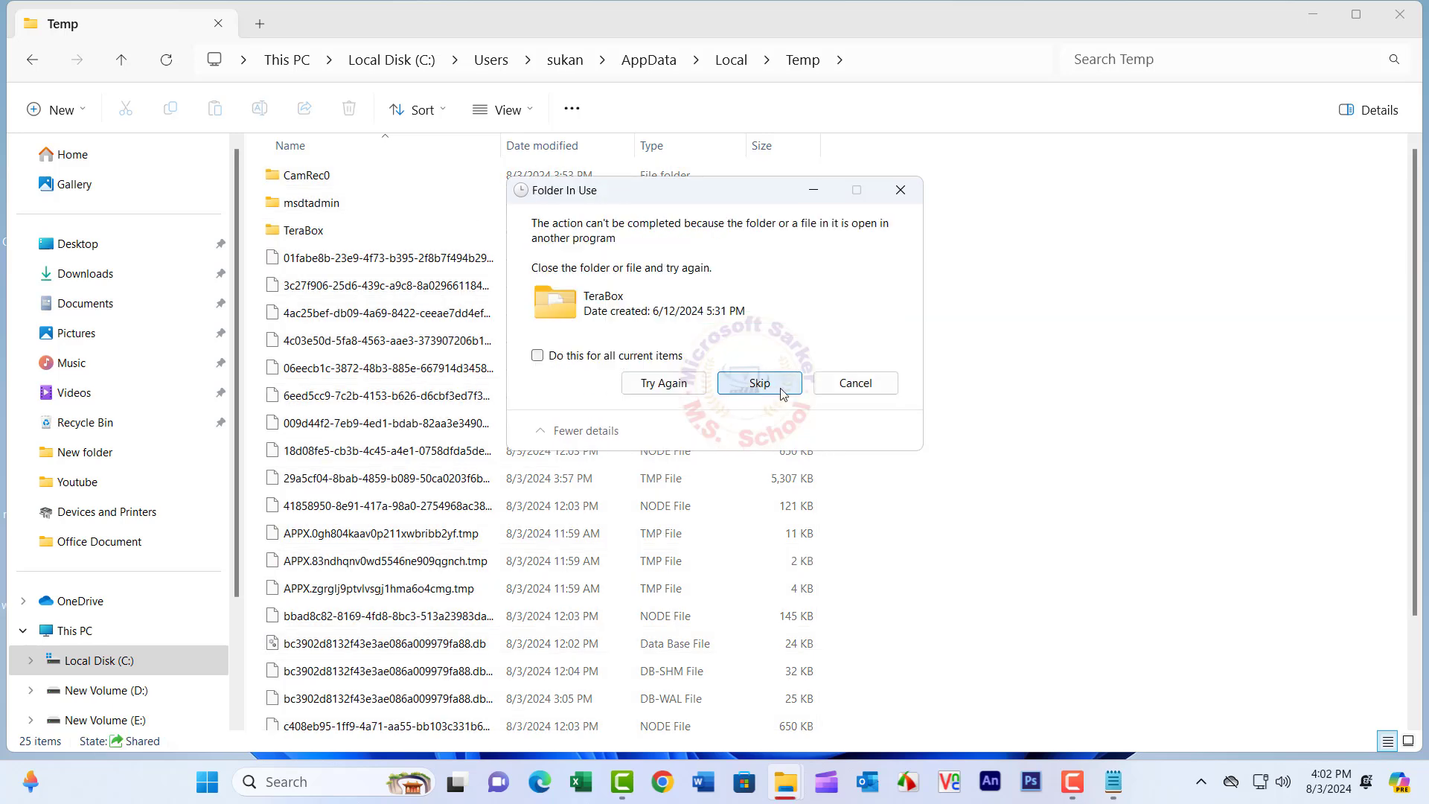
{"action": "left_click", "coordinate": [759, 382]}
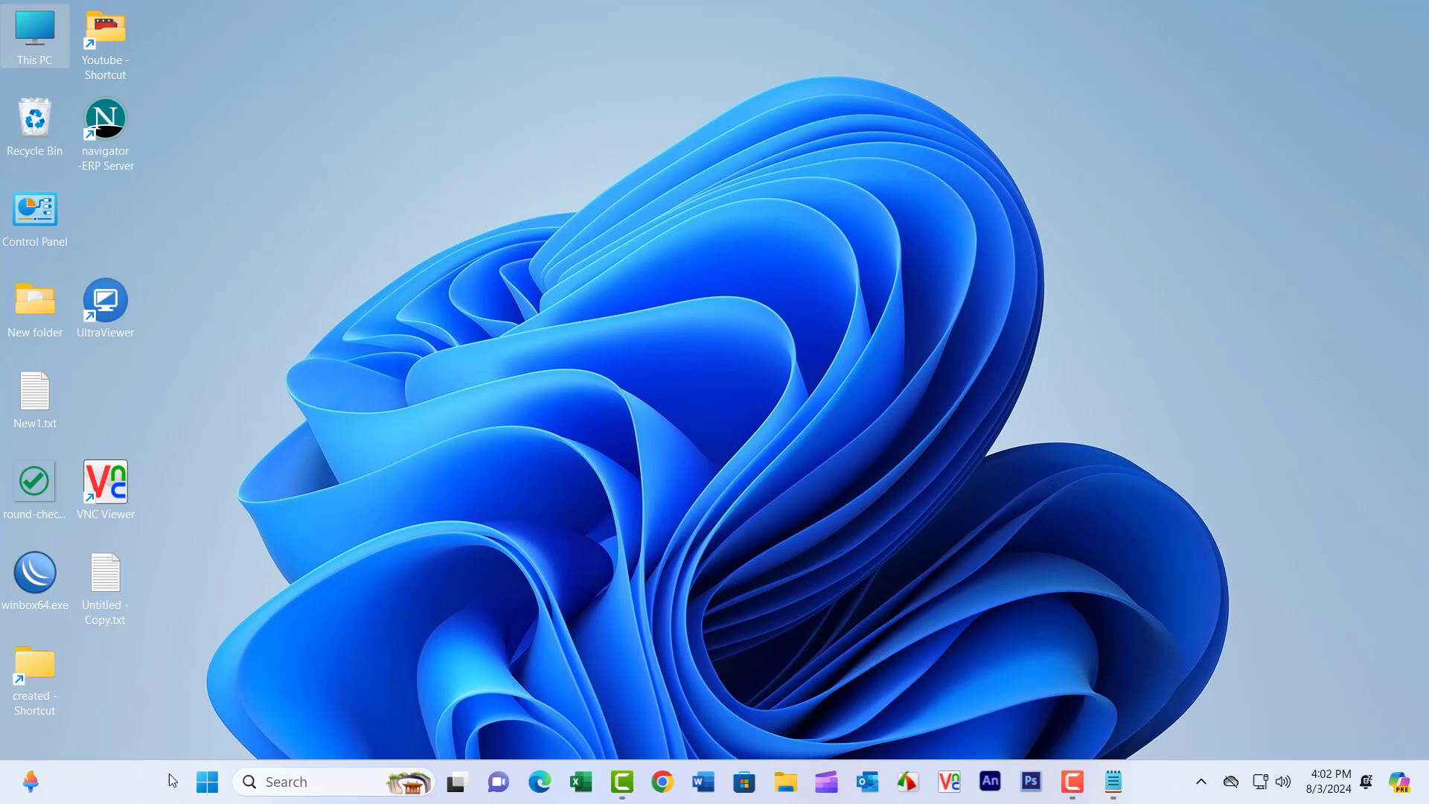
Show the Start menu's power options: Sleep, Hibernate and Restart
{"action": "left_click", "coordinate": [207, 781]}
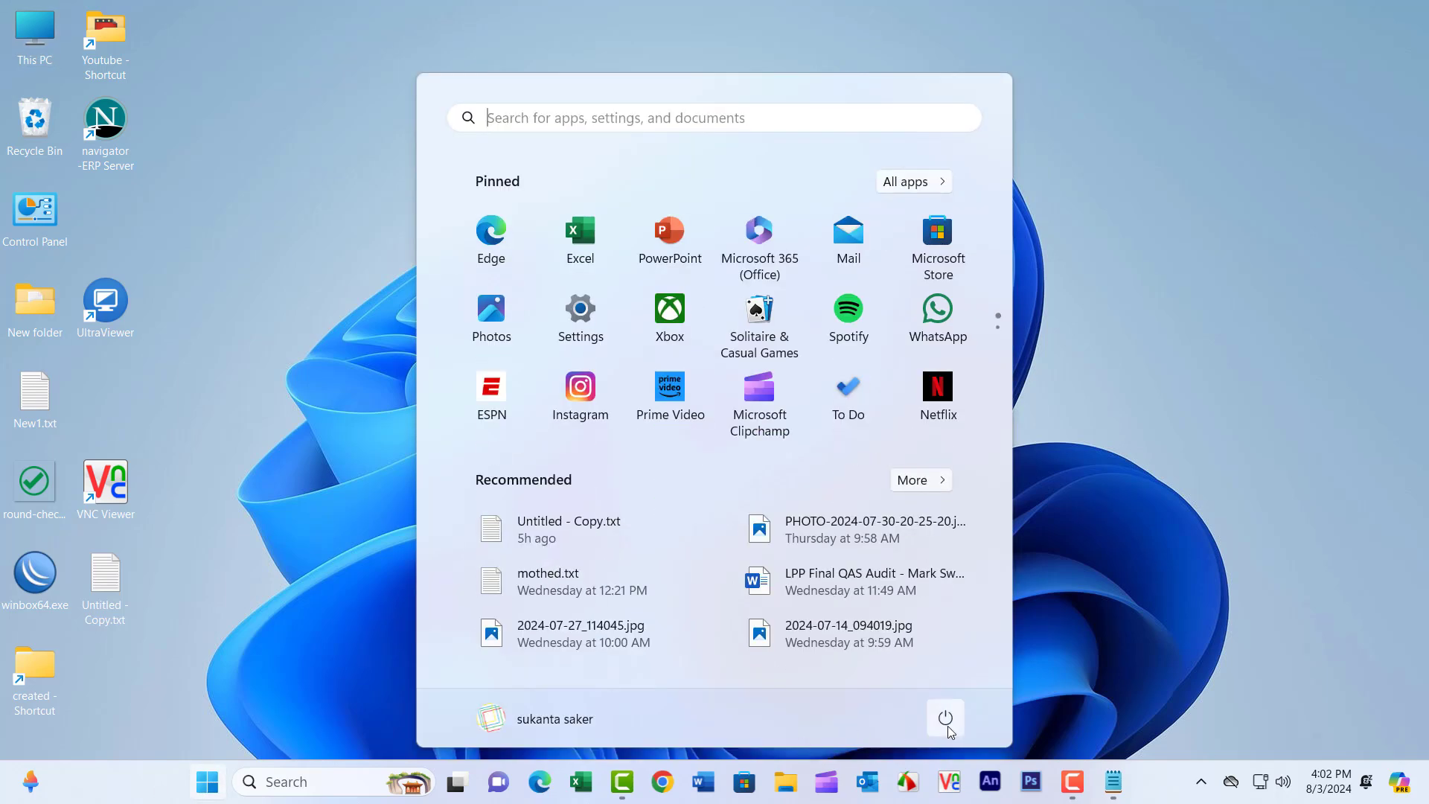
{"action": "left_click", "coordinate": [945, 718]}
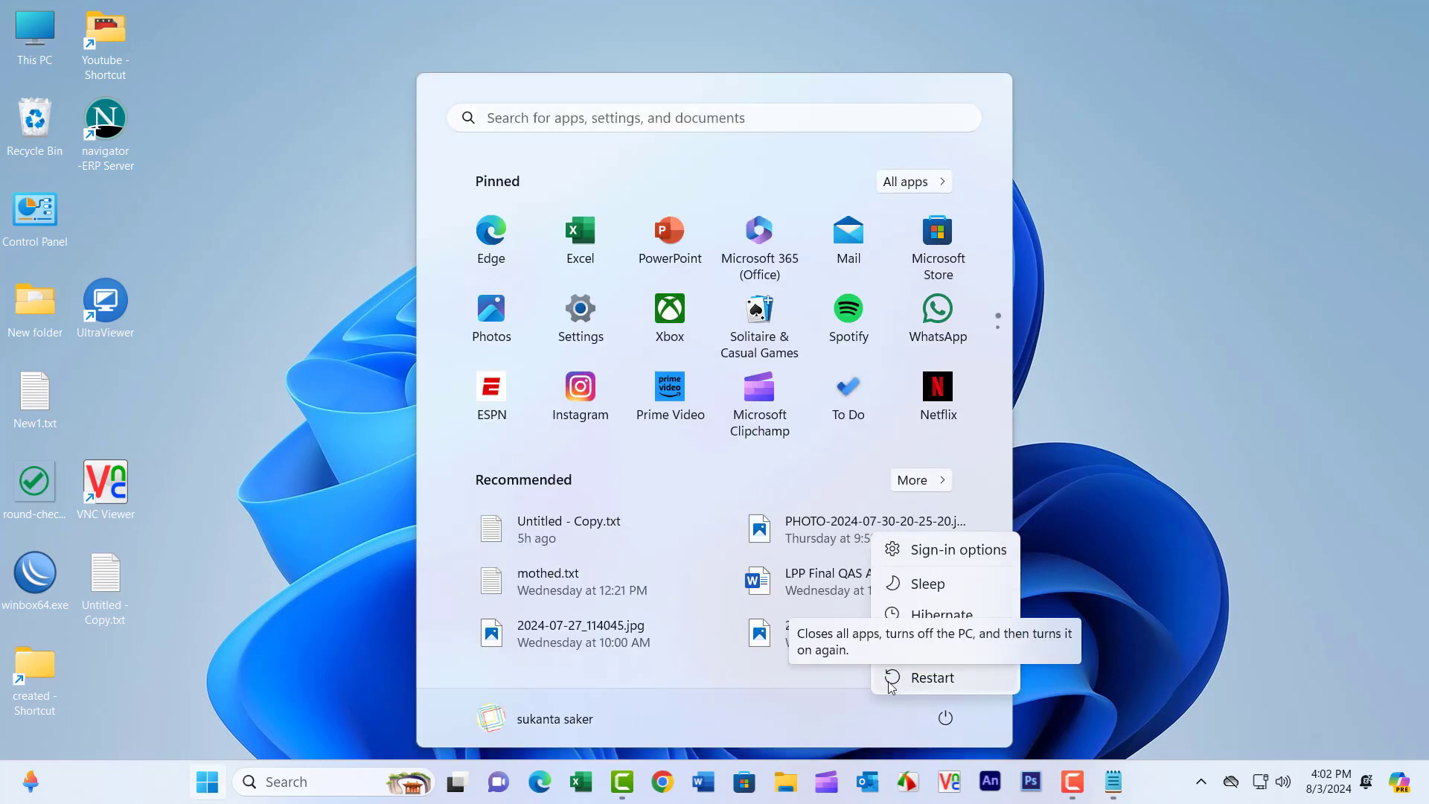